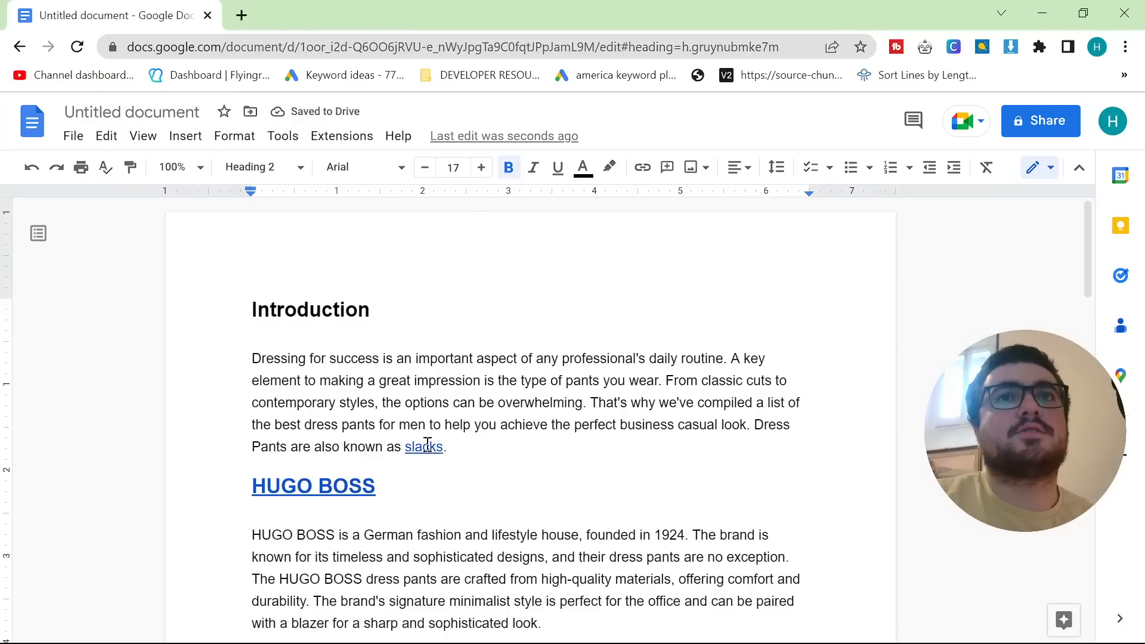
Step: Follow the slacks link to the 2Men Pants collection page and browse its Clothing category menu
scroll(down, 3)
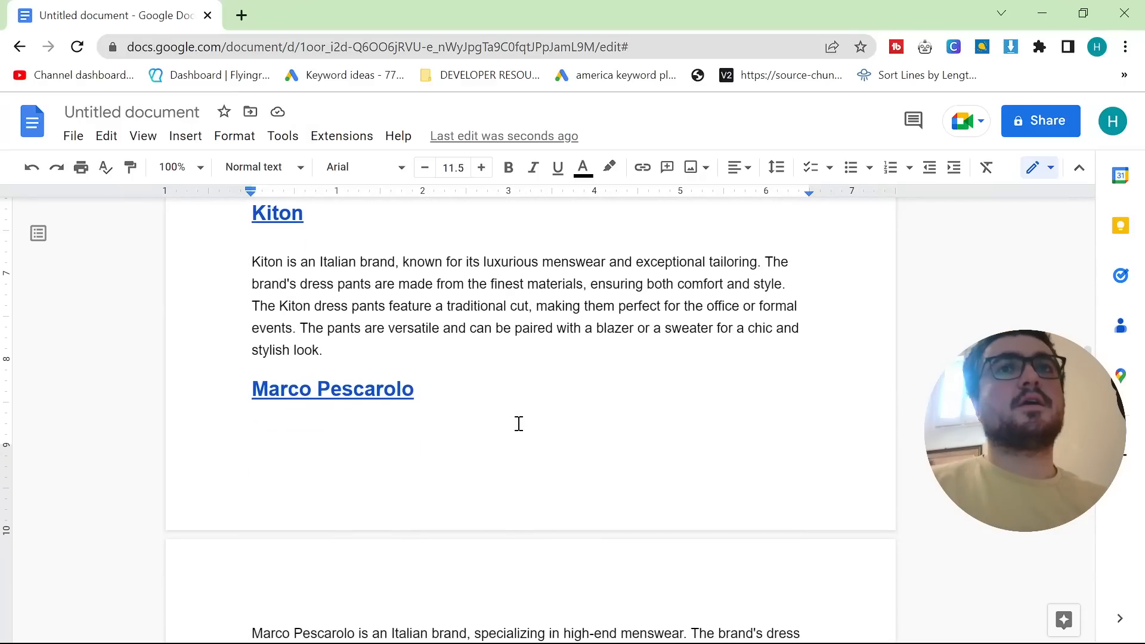
scroll(down, 3)
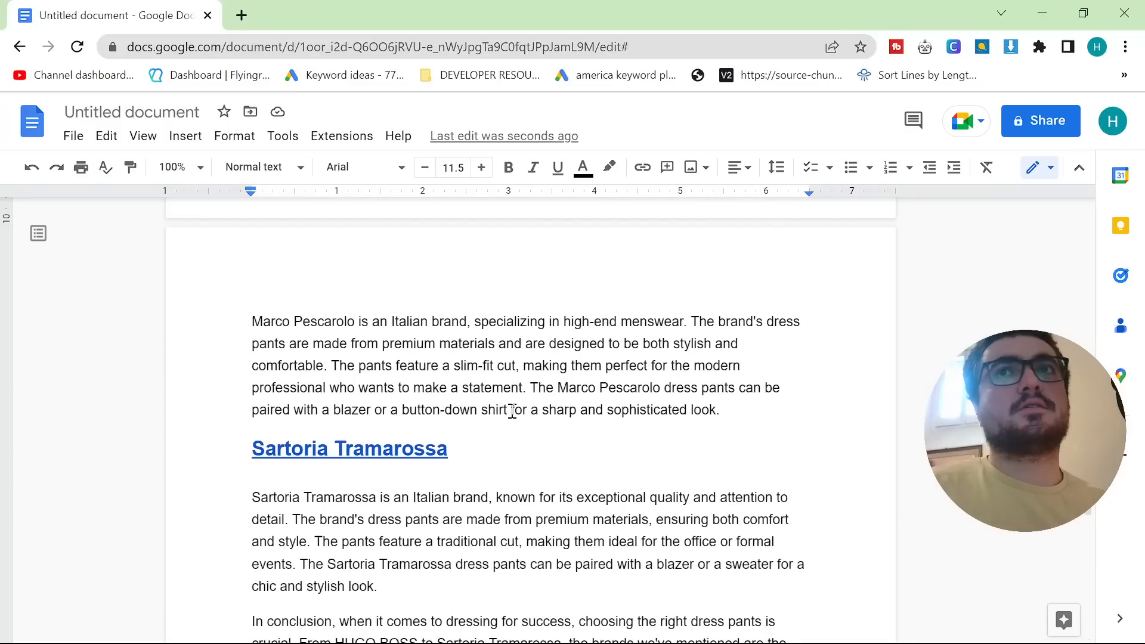
scroll(up, 3)
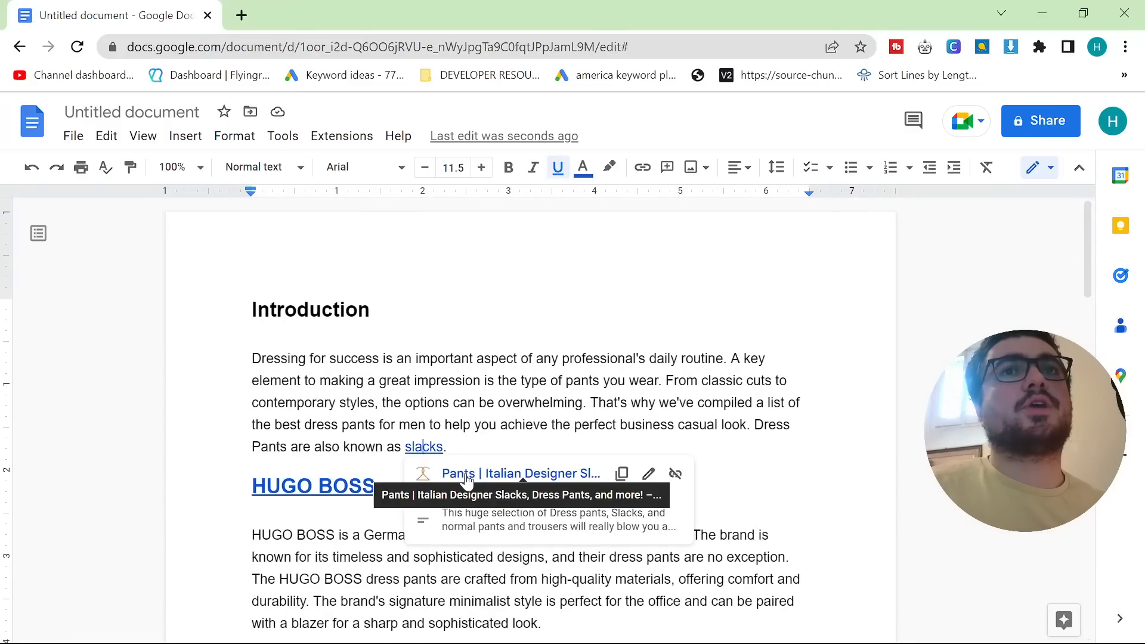
click(521, 474)
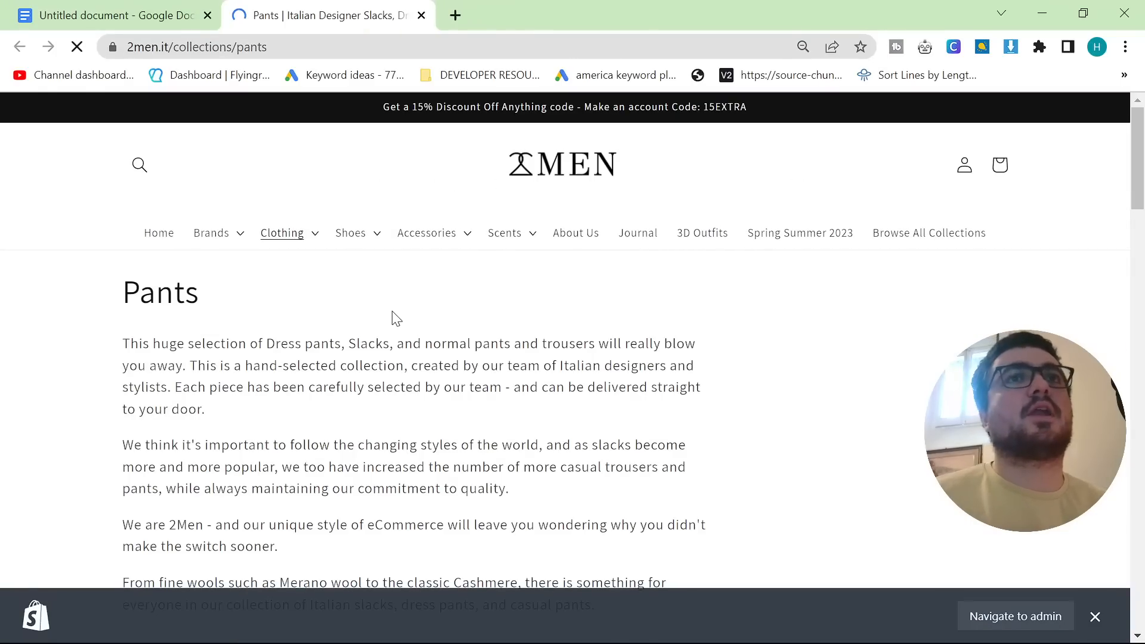
scroll(down, 3)
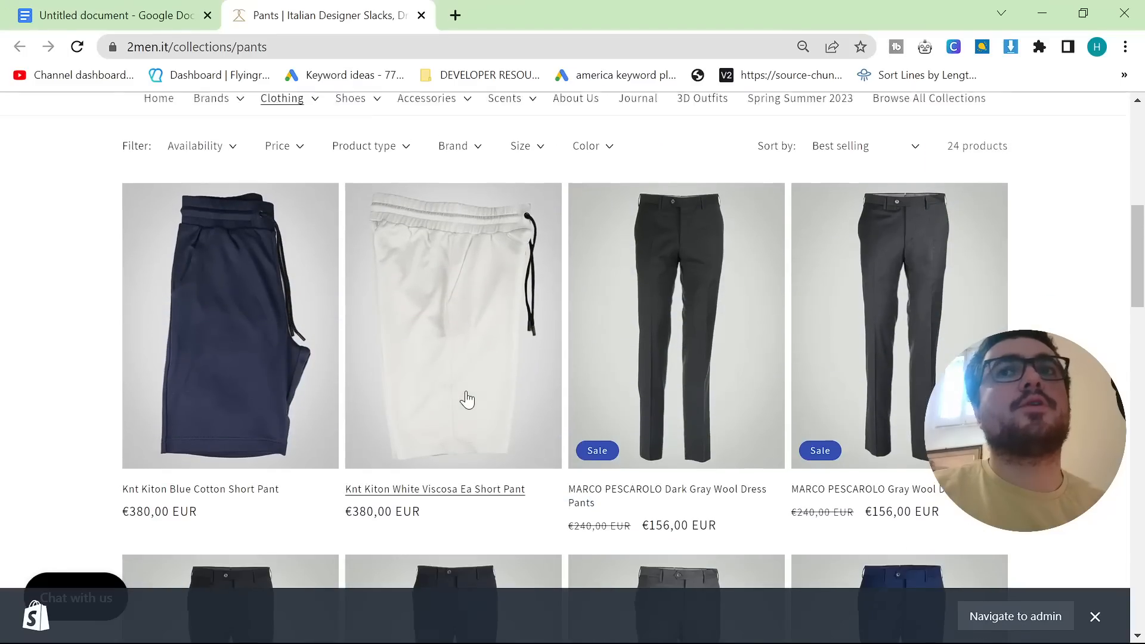
click(110, 14)
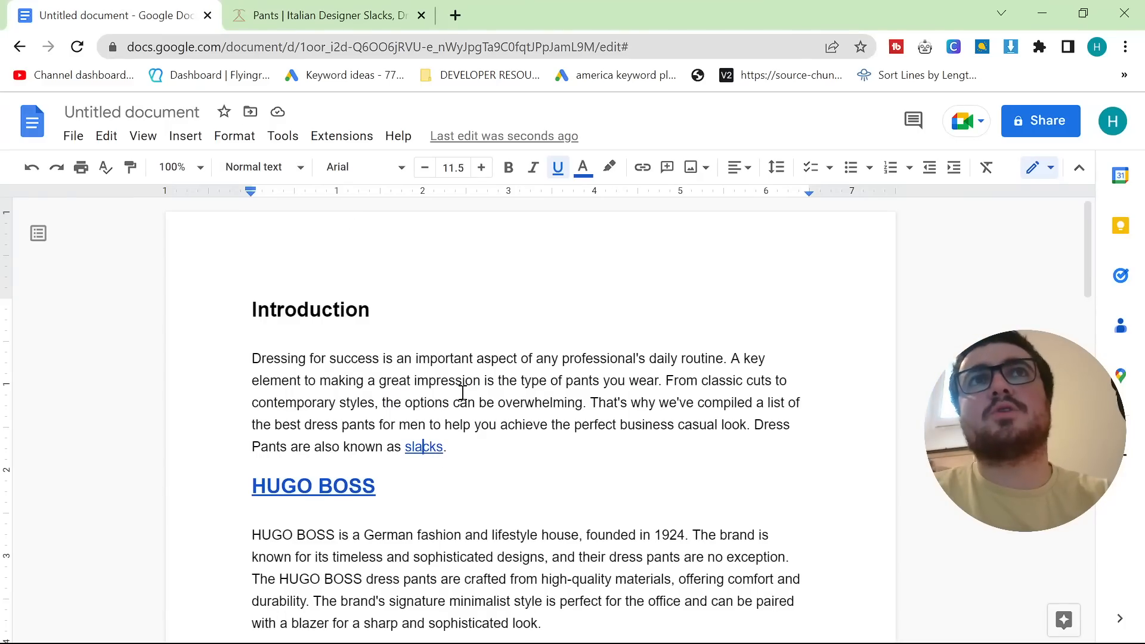
click(325, 14)
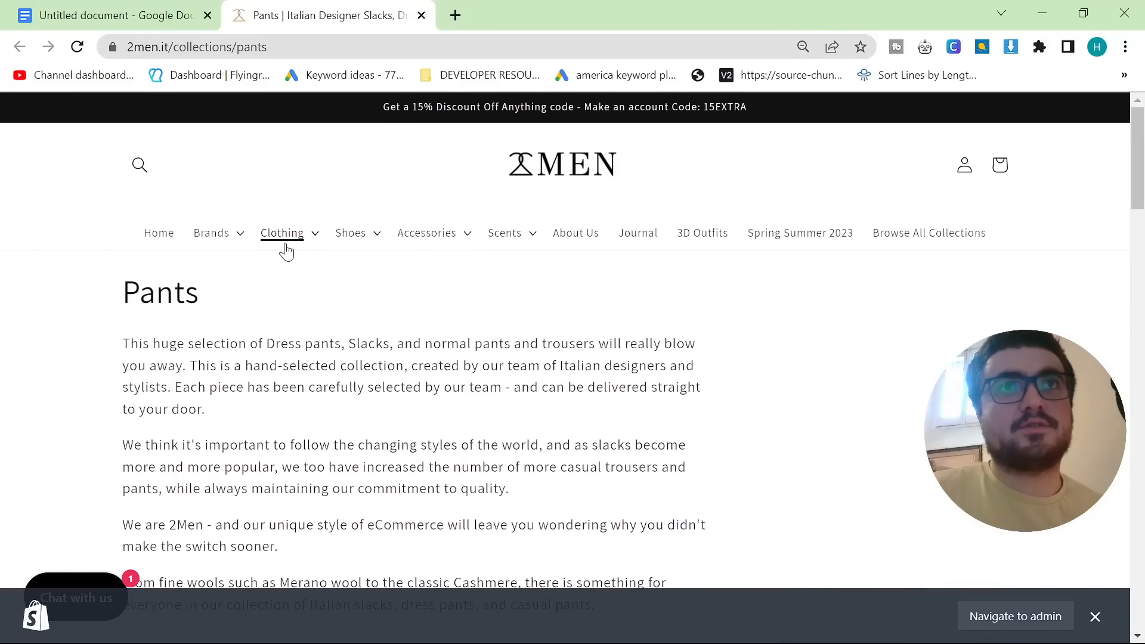
click(281, 233)
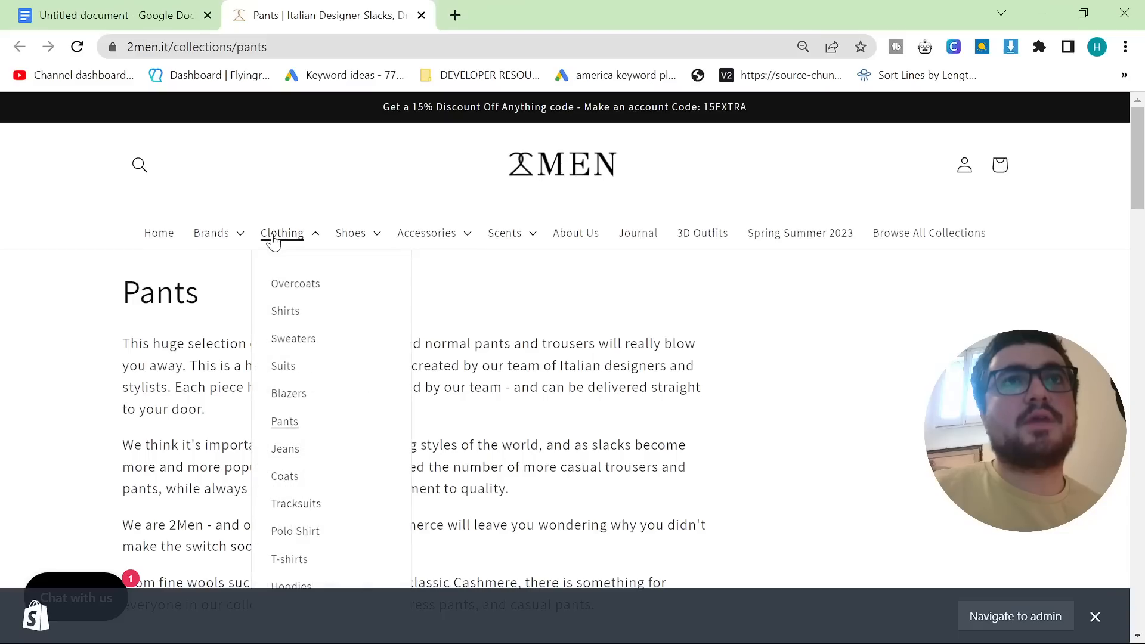
mouse_move(687, 405)
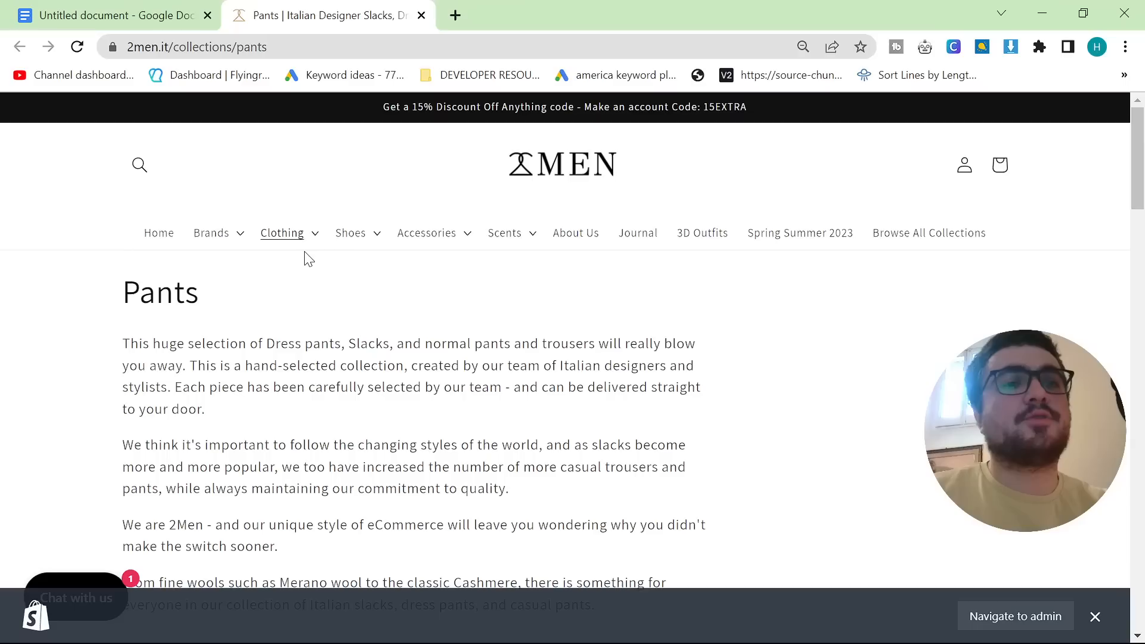
mouse_move(360, 261)
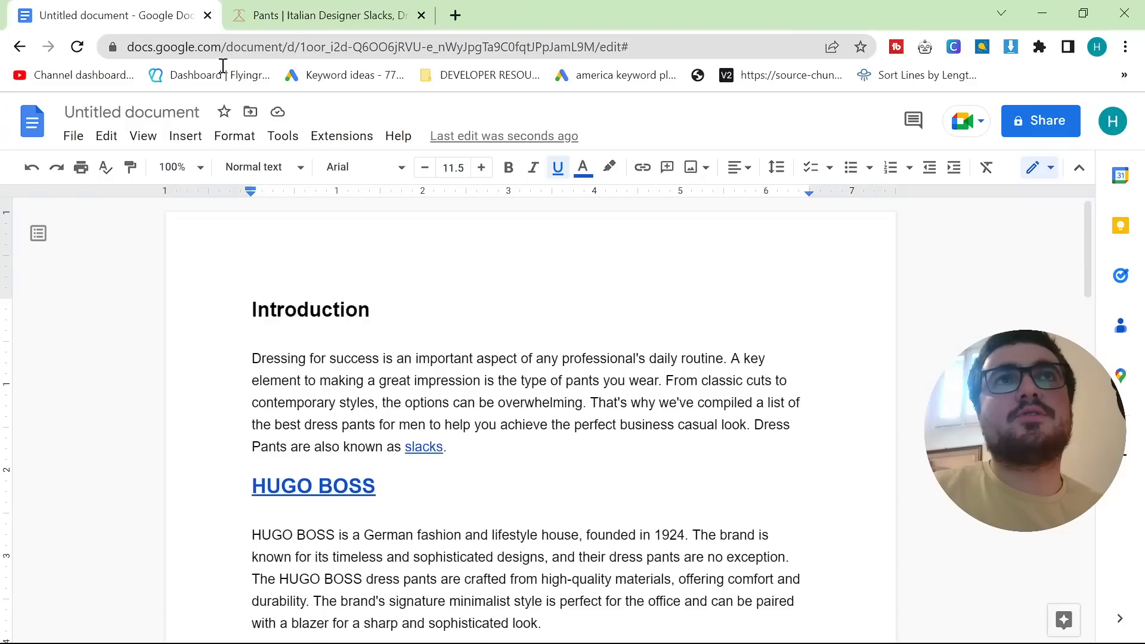
Step: Check the HUGO BOSS heading's link, then follow the Kiton heading's link to its 2Men store page
scroll(down, 3)
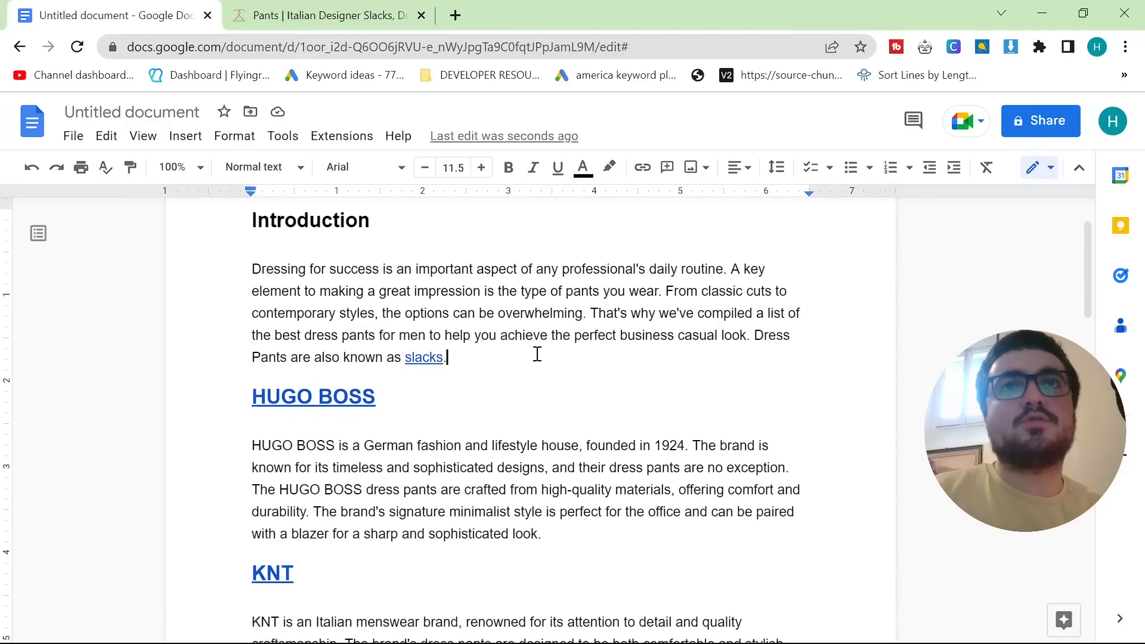
mouse_move(554, 424)
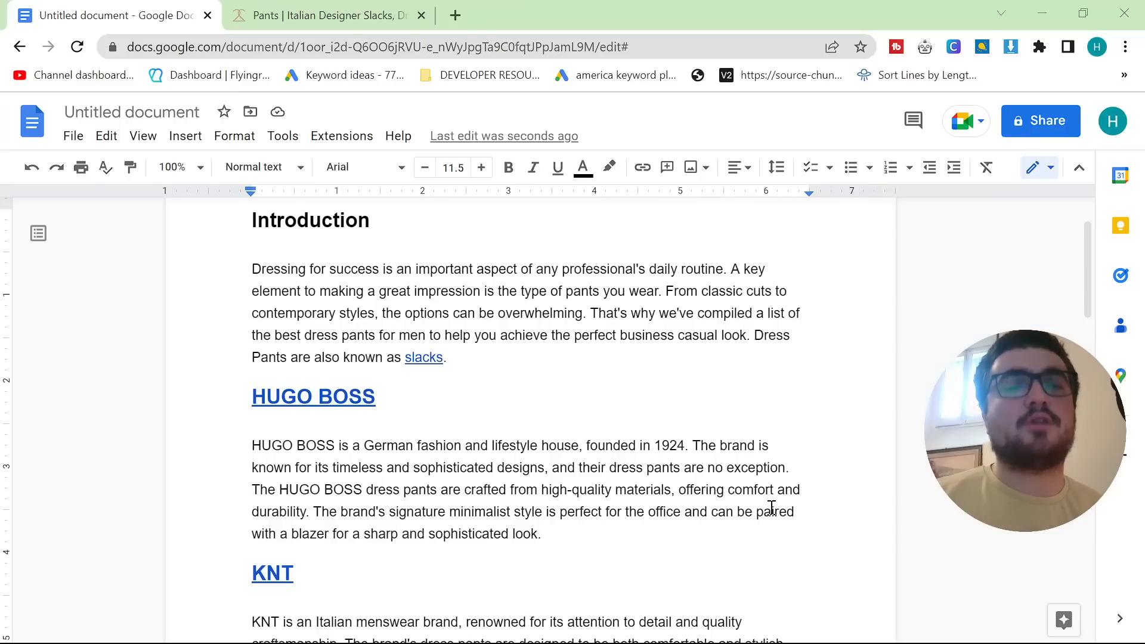
scroll(down, 3)
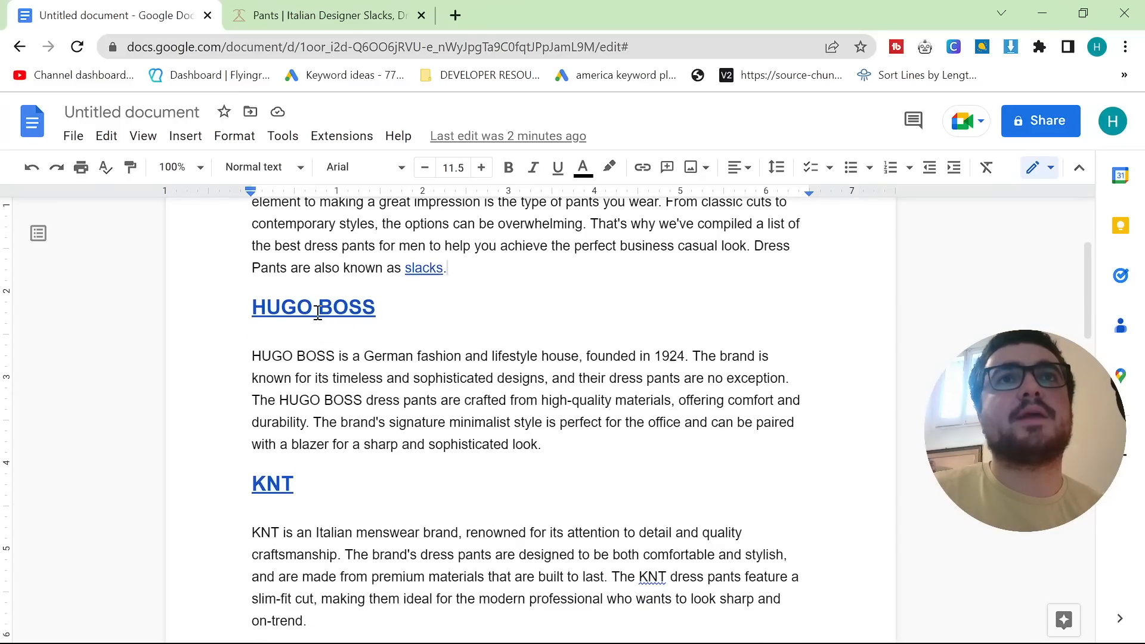
click(314, 307)
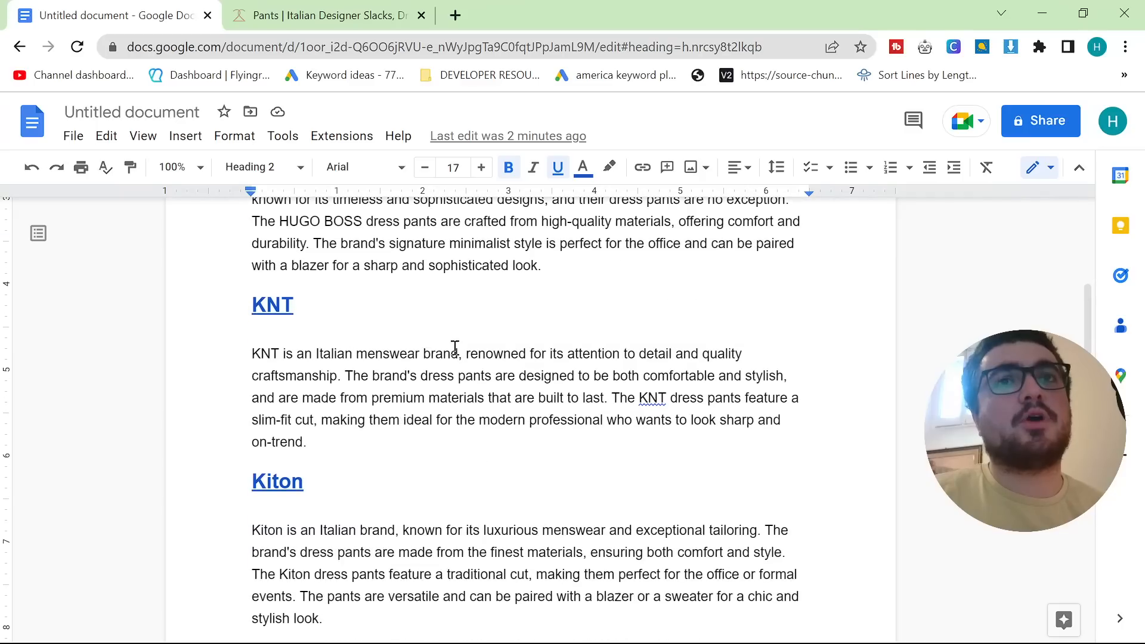
scroll(down, 3)
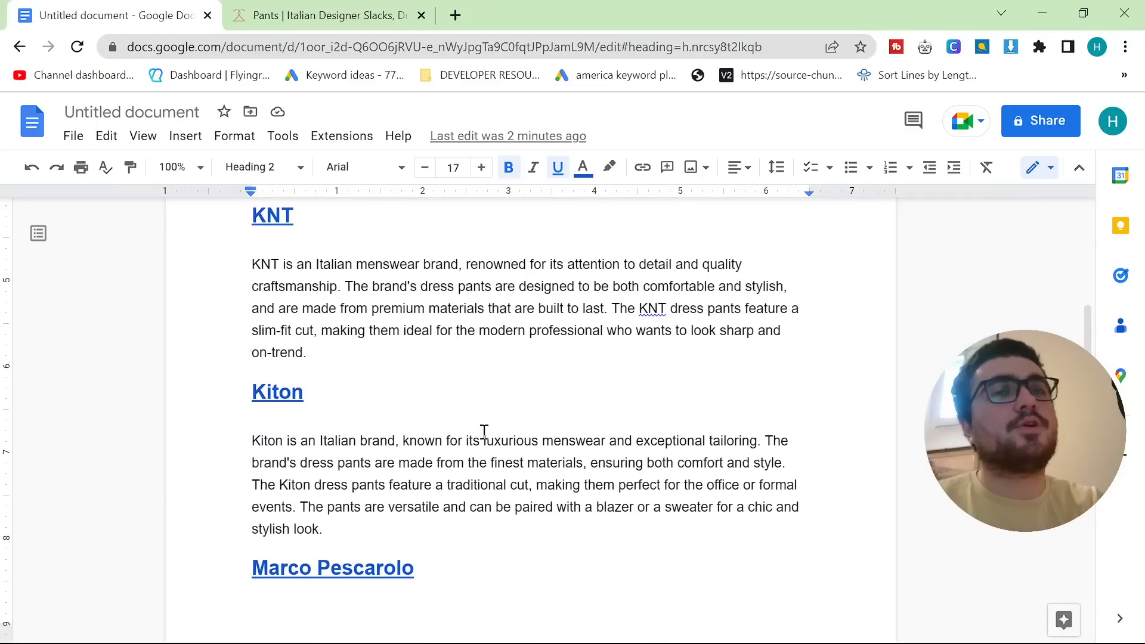
click(463, 463)
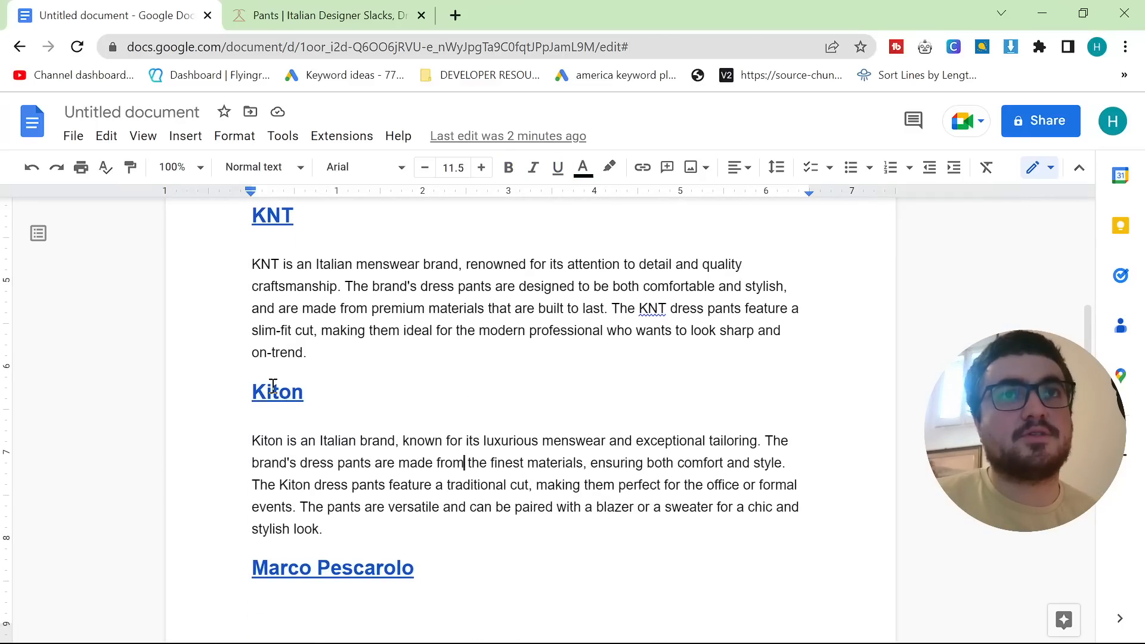
click(275, 391)
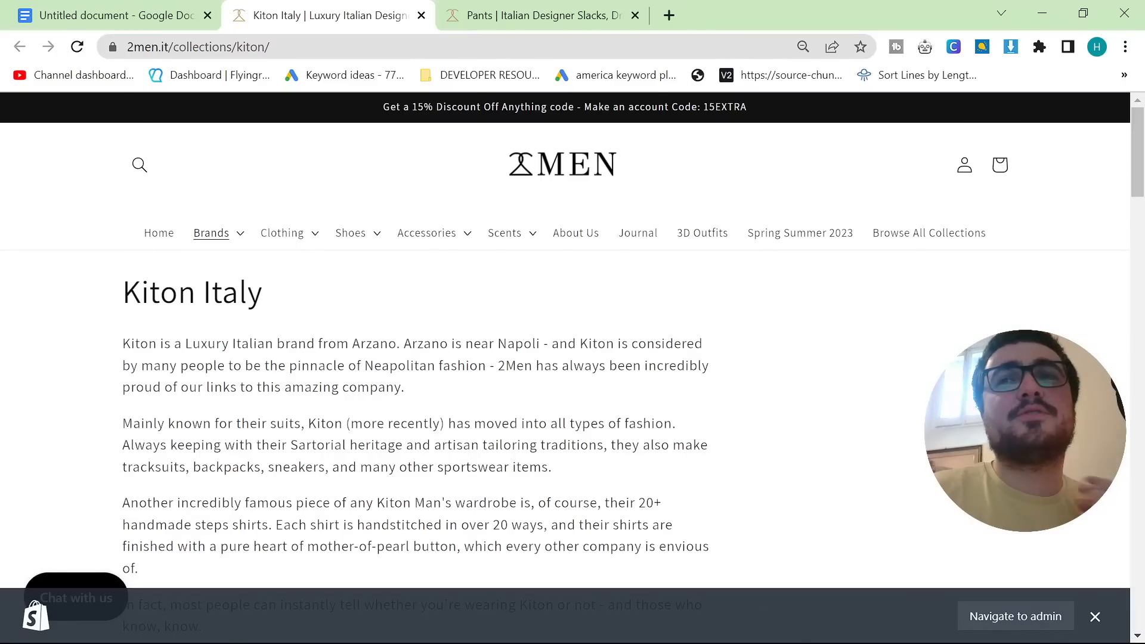
Step: Browse the Kiton Italy collection page, take its web address, and return to the article
scroll(down, 3)
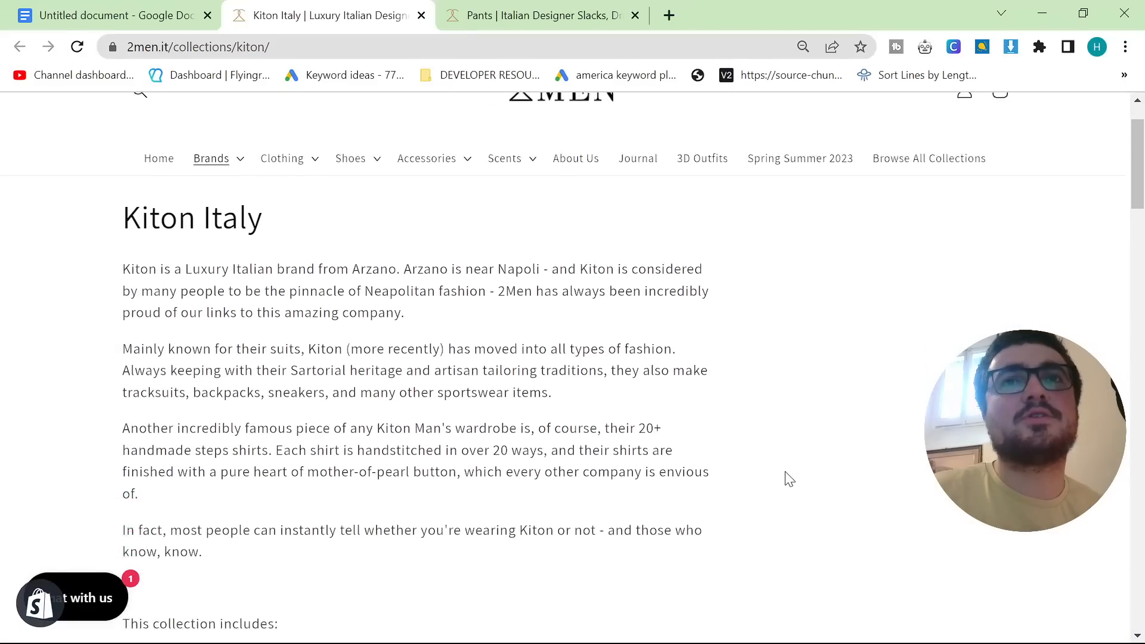
scroll(down, 3)
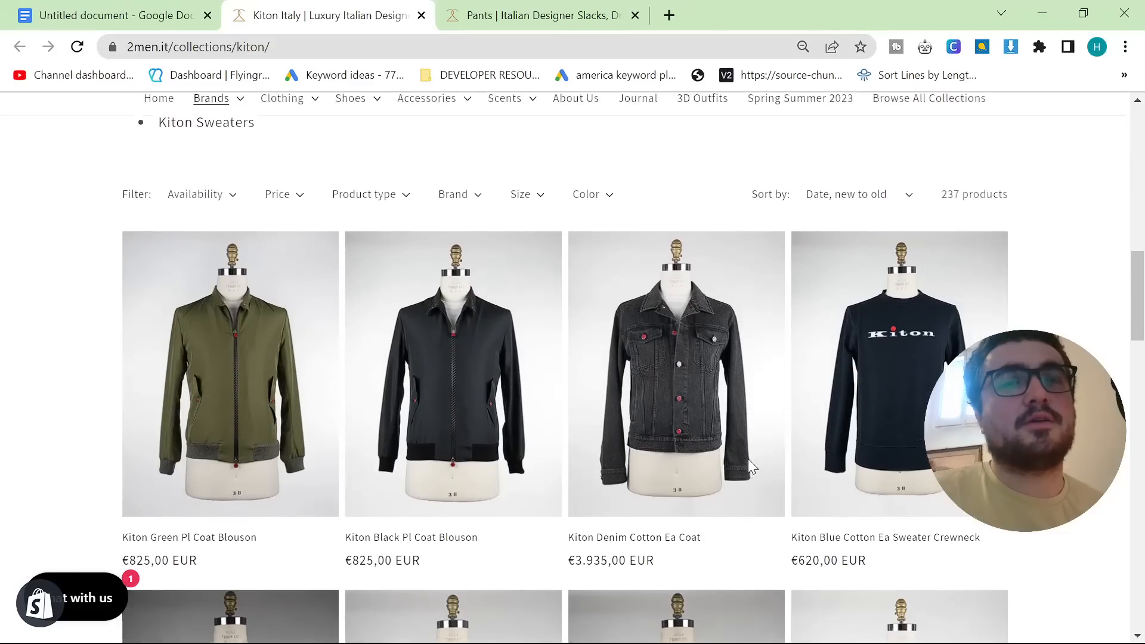
scroll(up, 3)
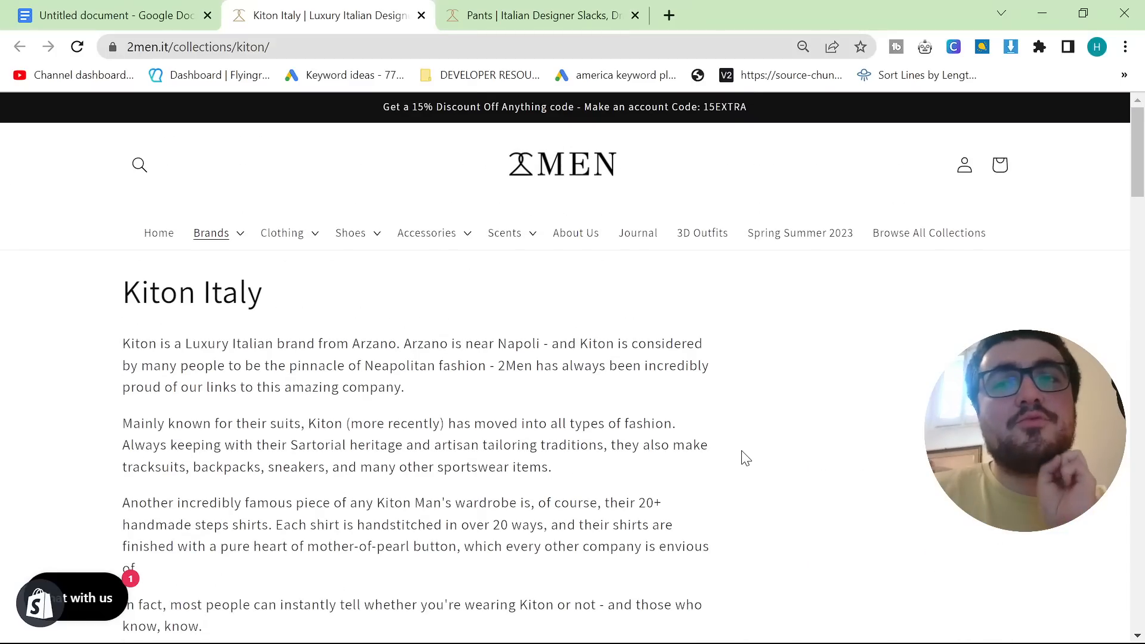
scroll(down, 3)
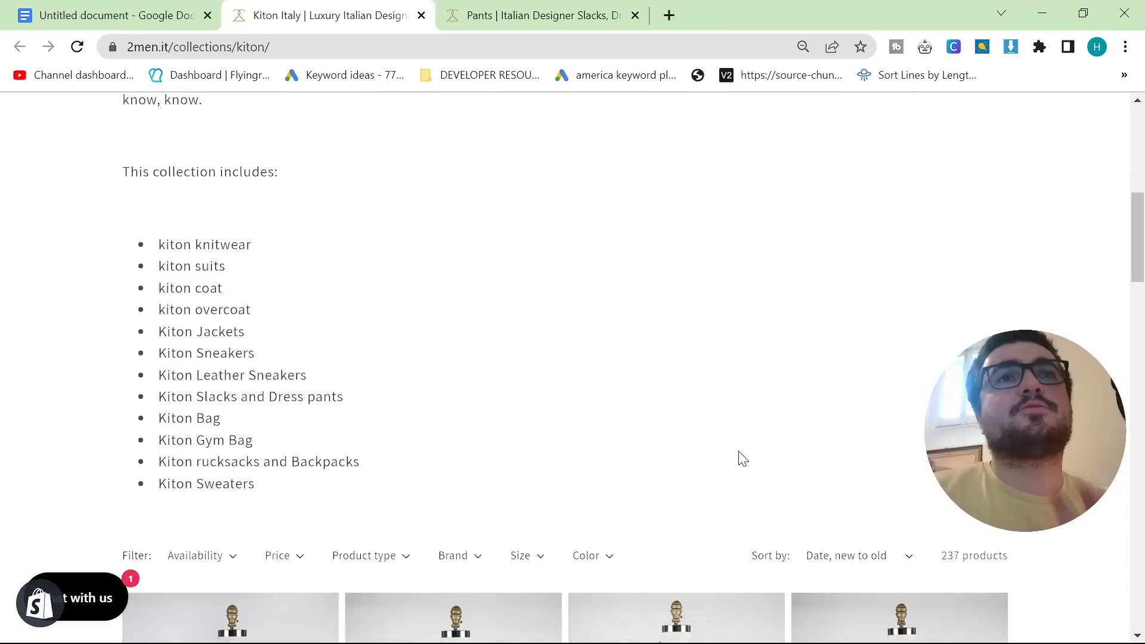
scroll(down, 3)
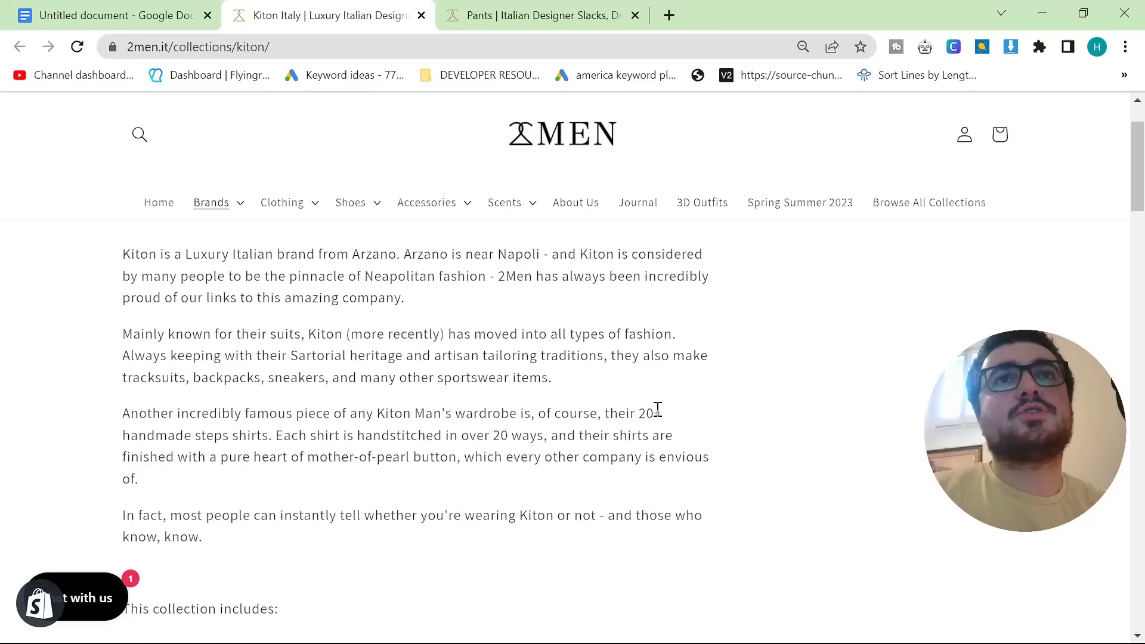
scroll(down, 3)
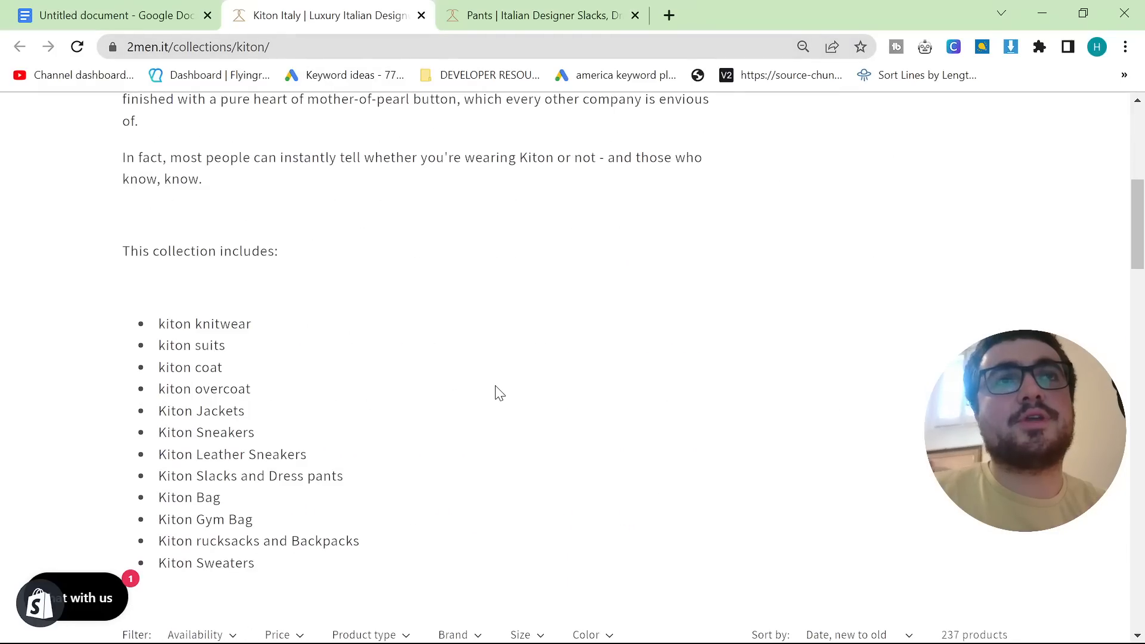
scroll(down, 3)
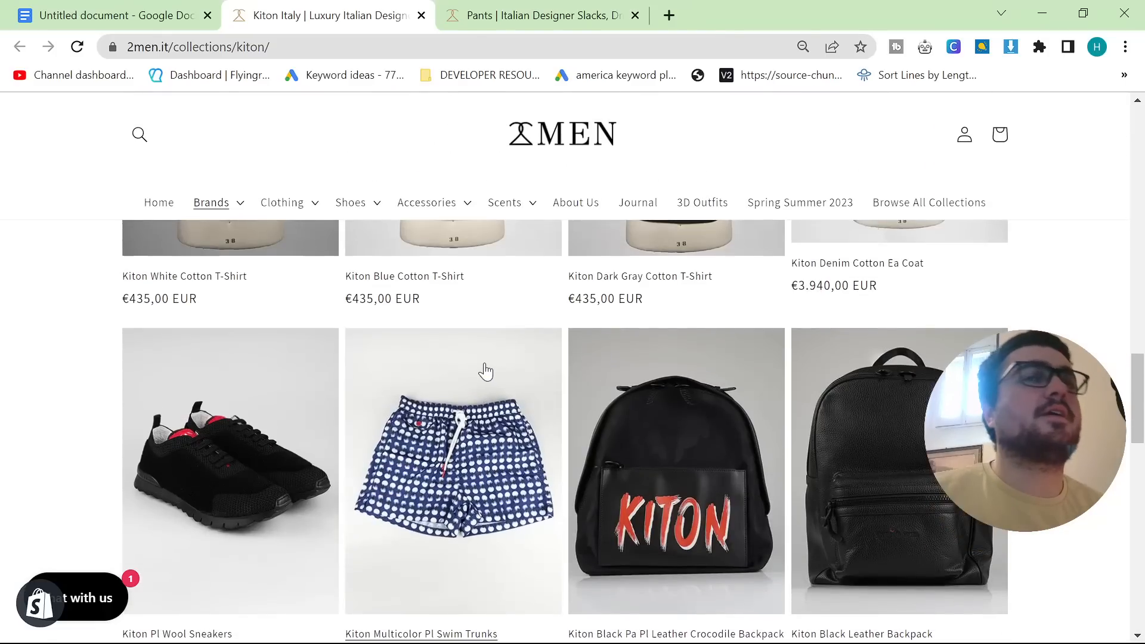
click(197, 47)
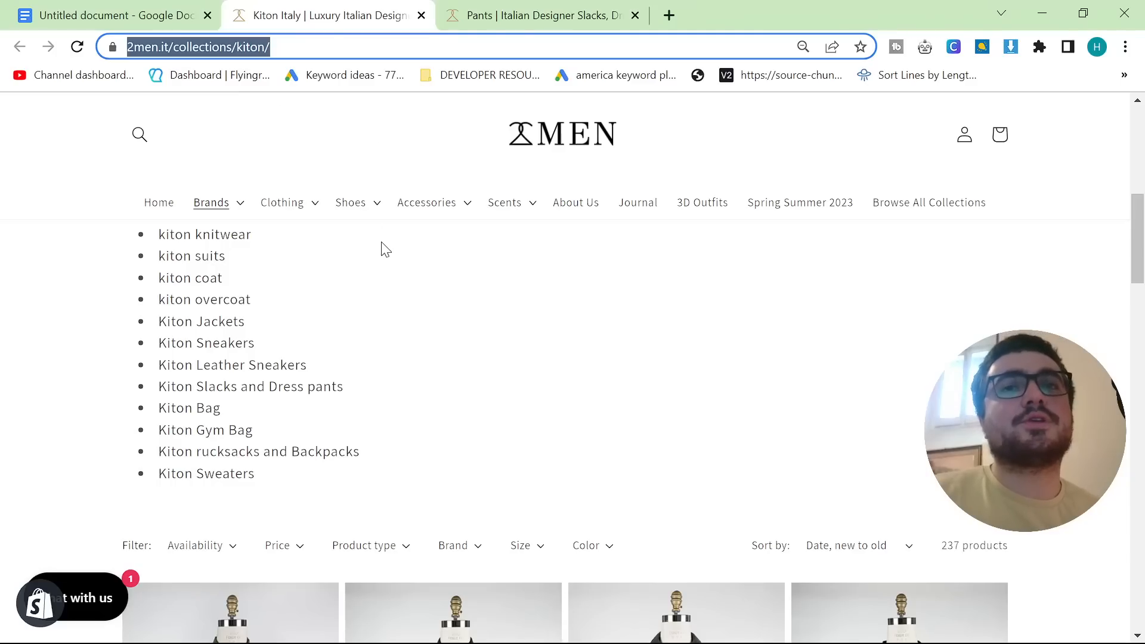
click(110, 15)
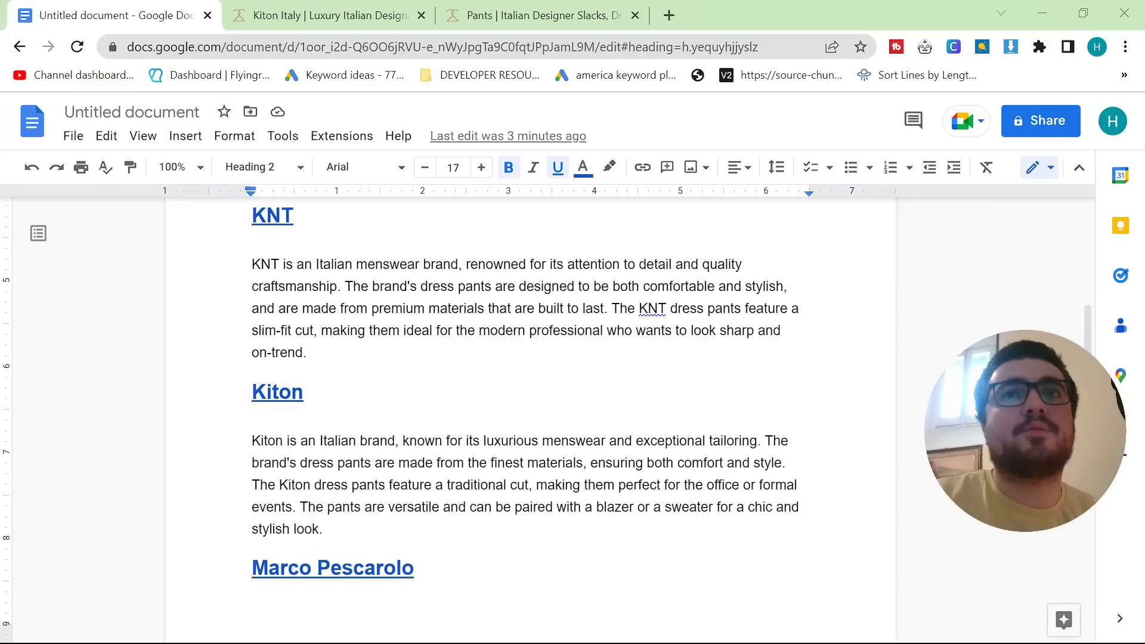
Step: Recheck the Kiton heading's link, return to the Kiton Italy tab and open the store's journal
click(272, 392)
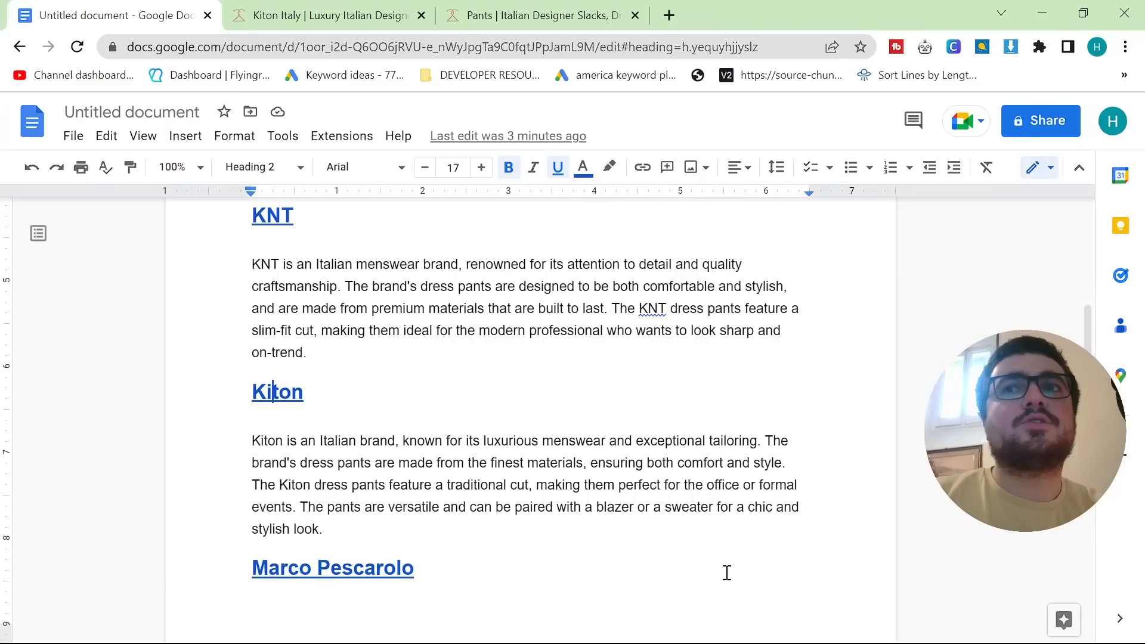
click(320, 14)
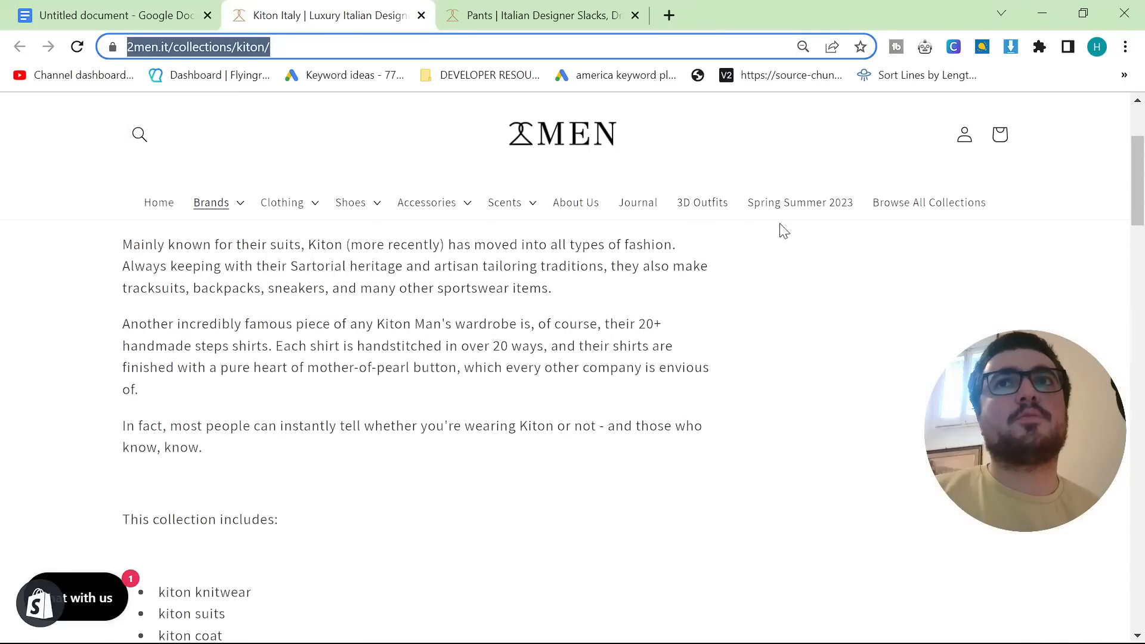
click(637, 202)
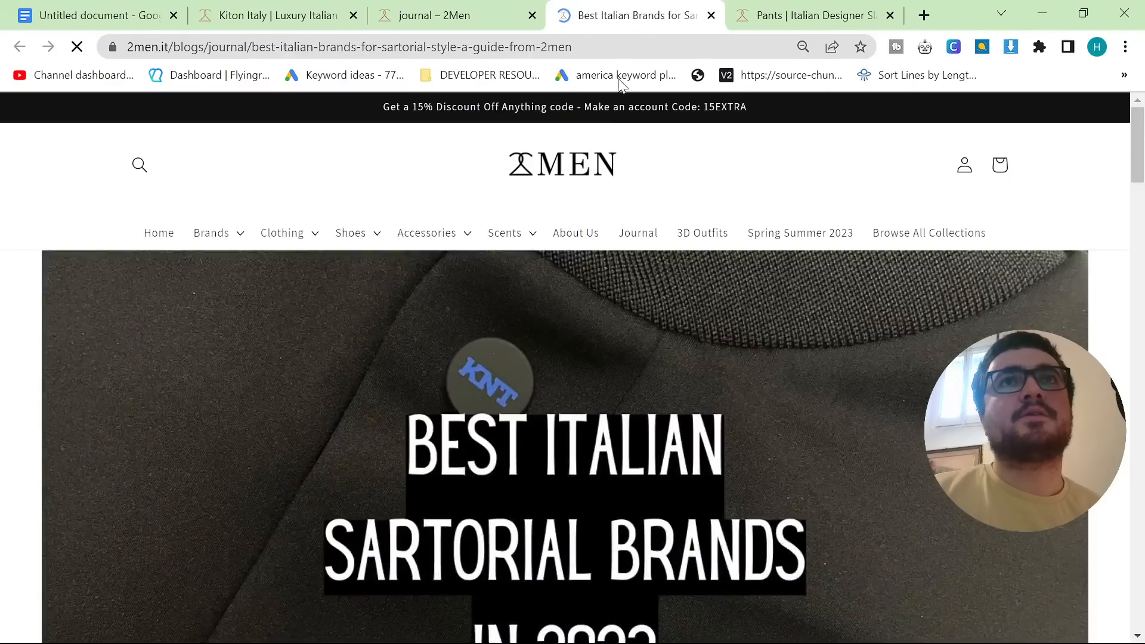
Step: Scroll through the Italian brands guide post, glance at the article, and bring the Kiton page back
scroll(down, 3)
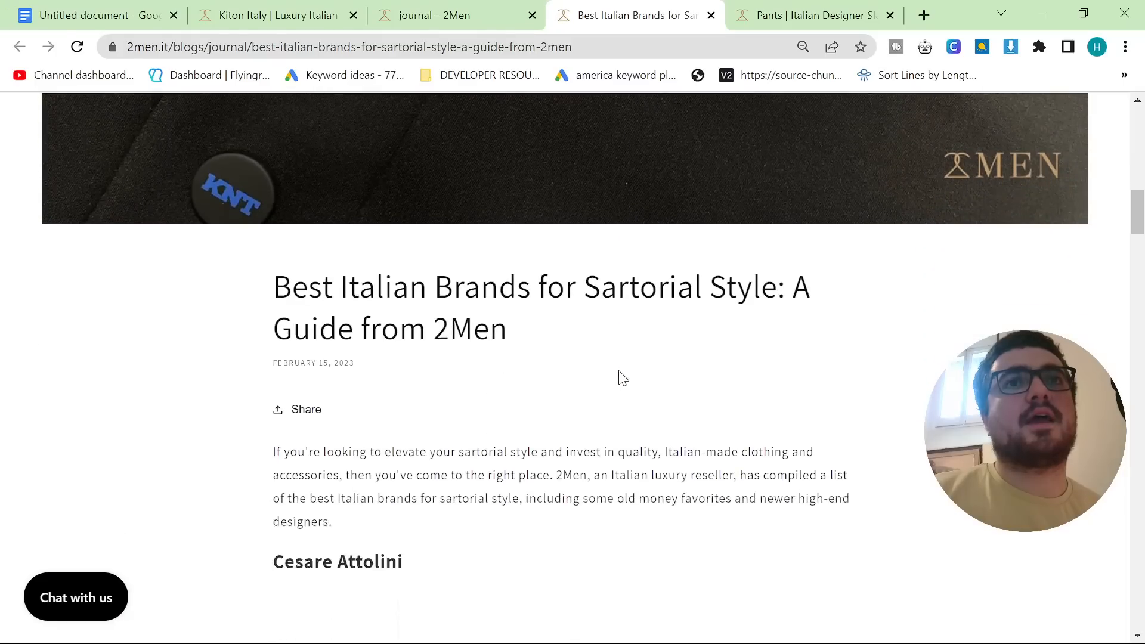
scroll(down, 3)
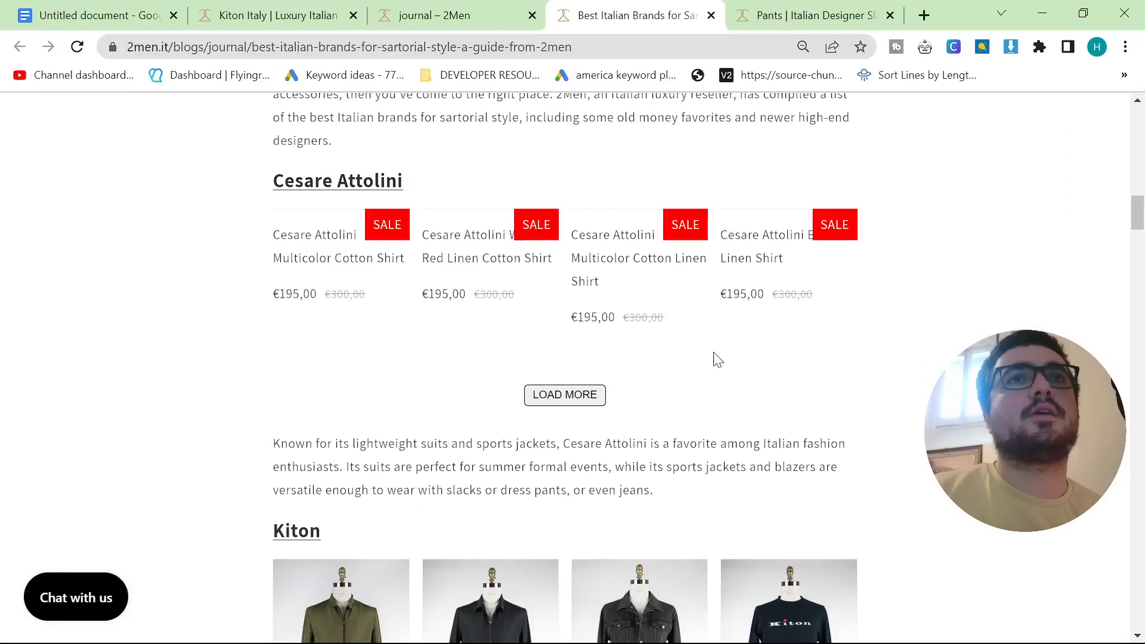
scroll(down, 3)
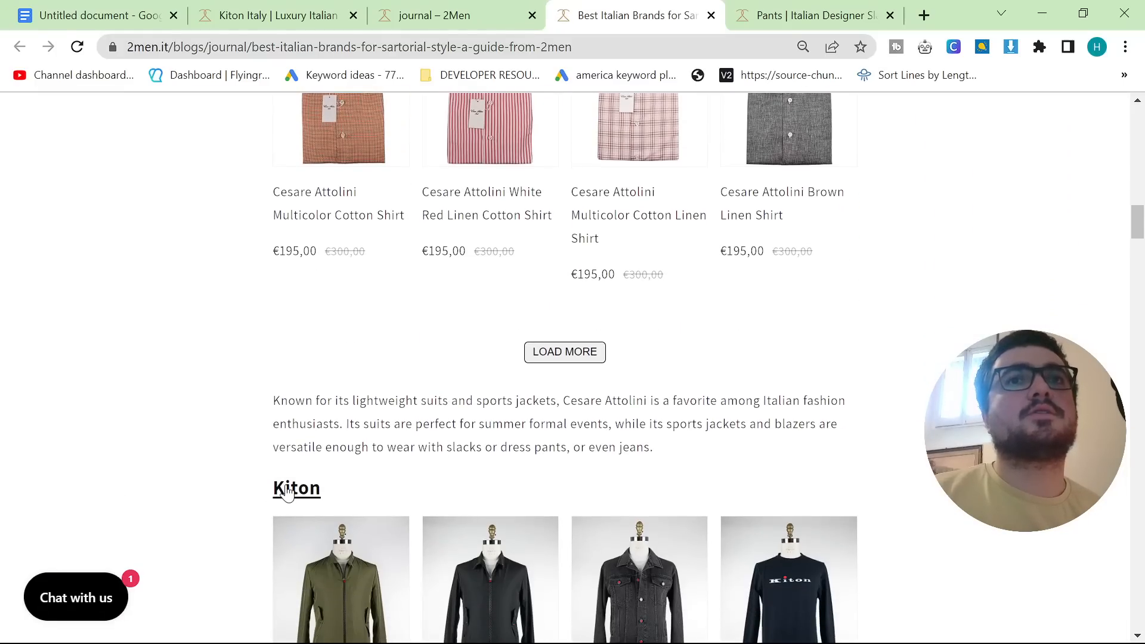
scroll(down, 3)
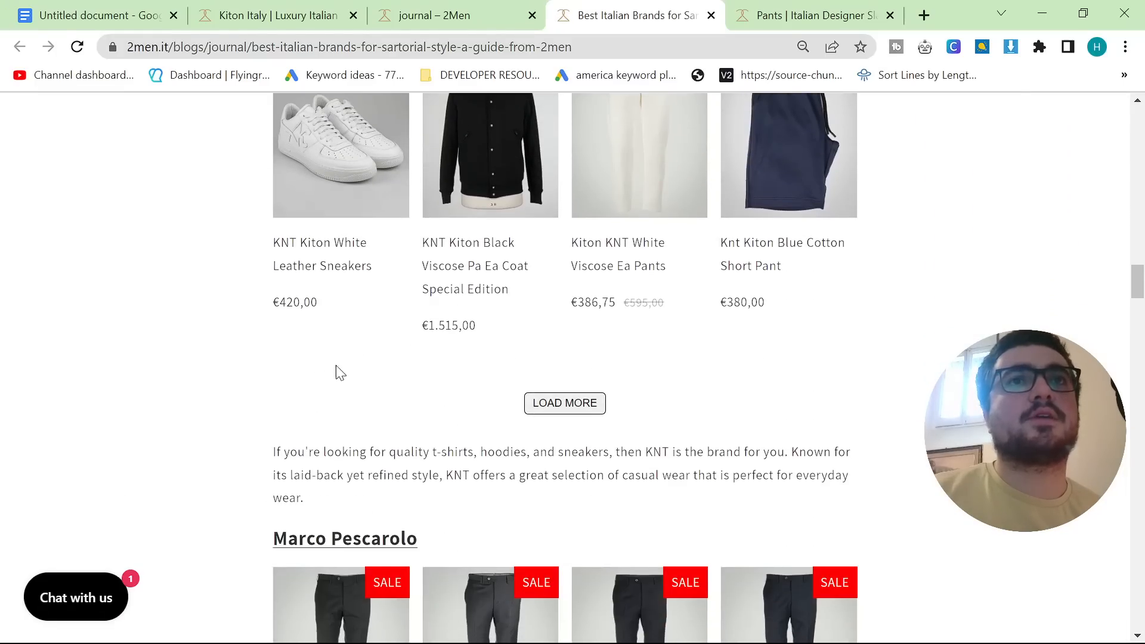
scroll(down, 3)
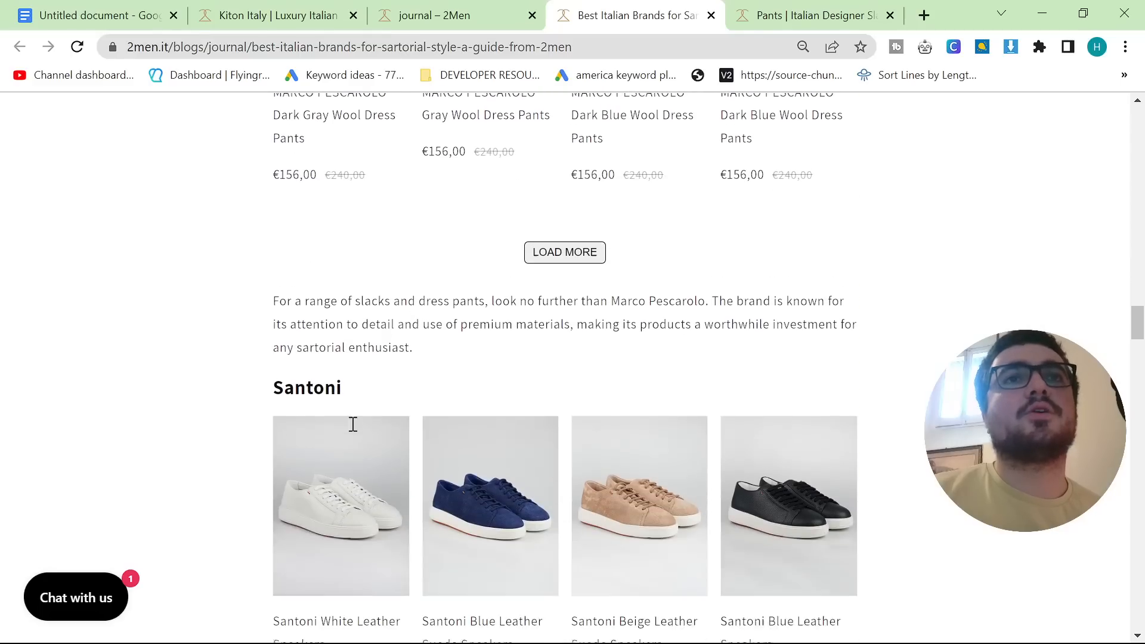
scroll(down, 3)
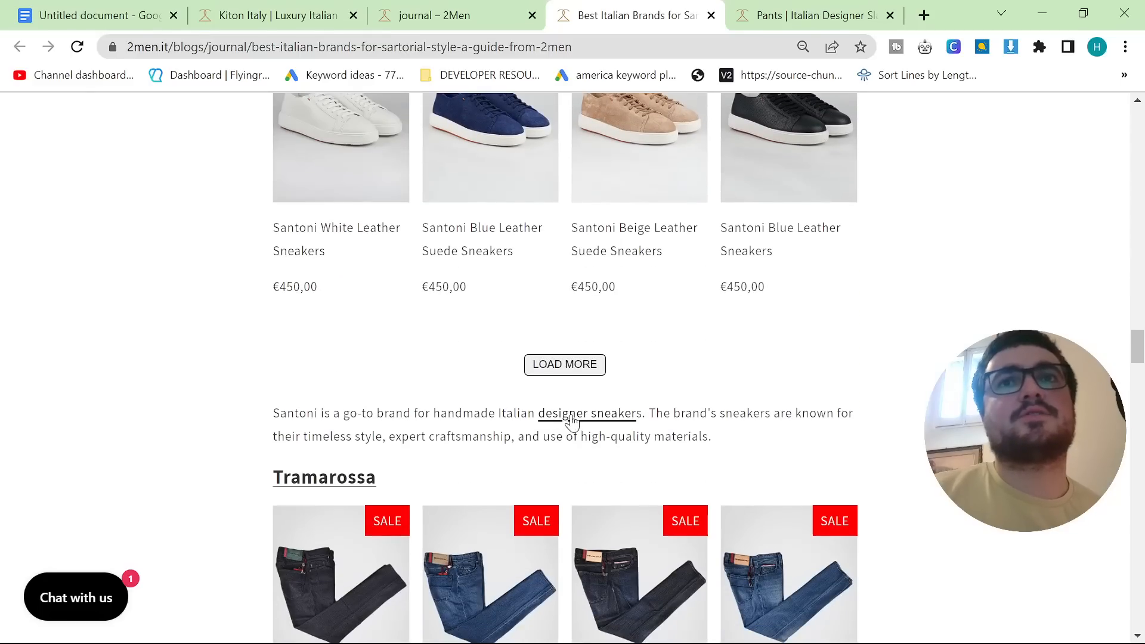
scroll(down, 3)
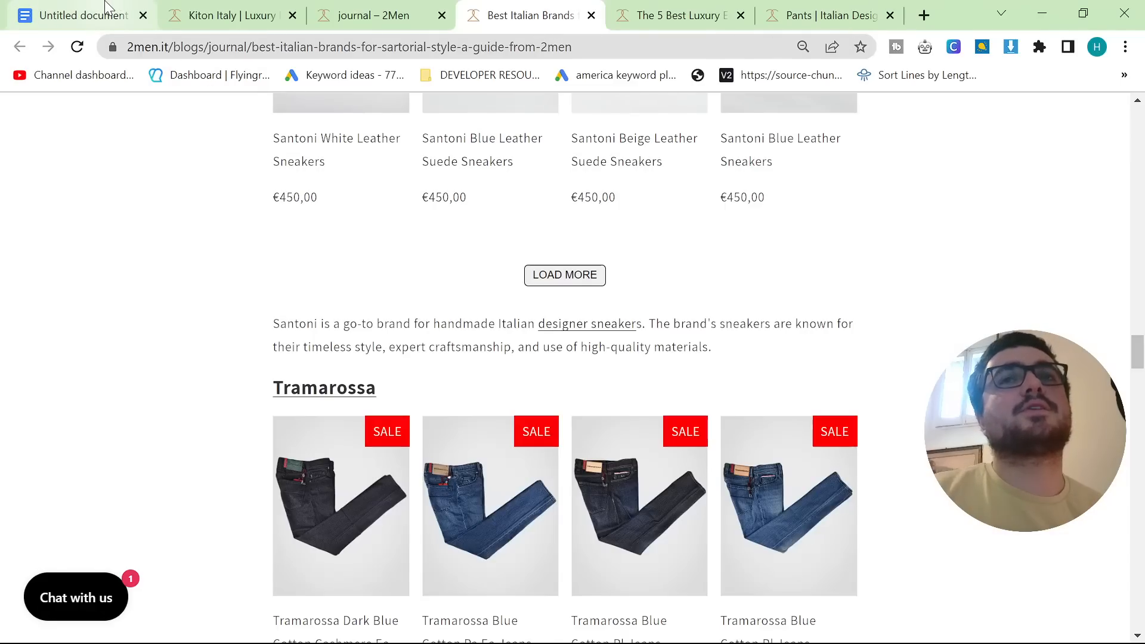
click(72, 14)
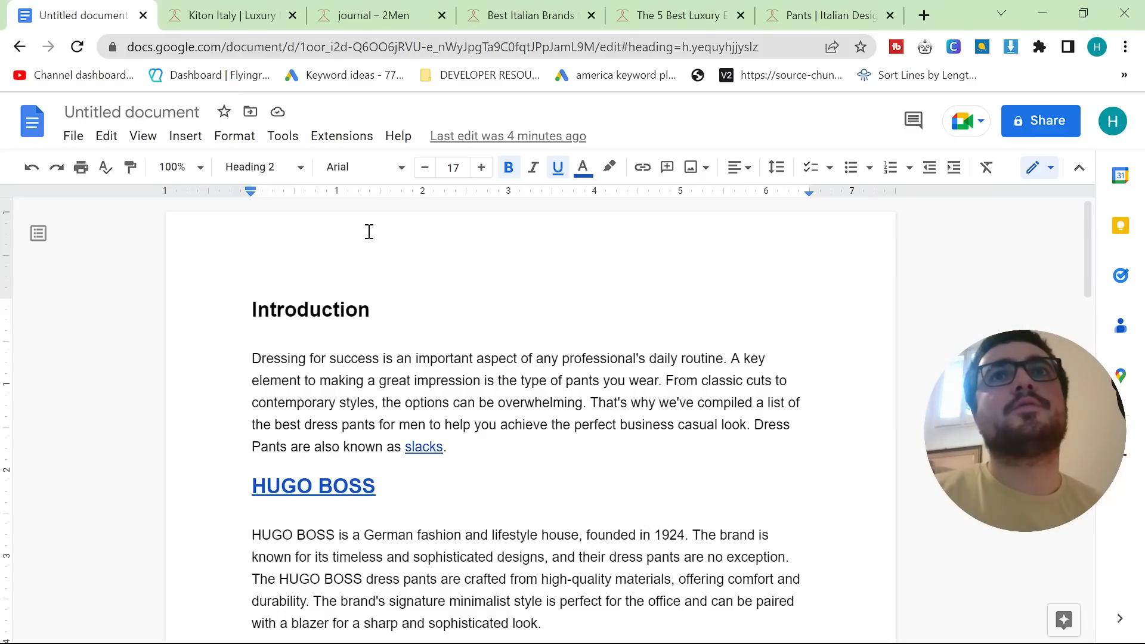
click(227, 14)
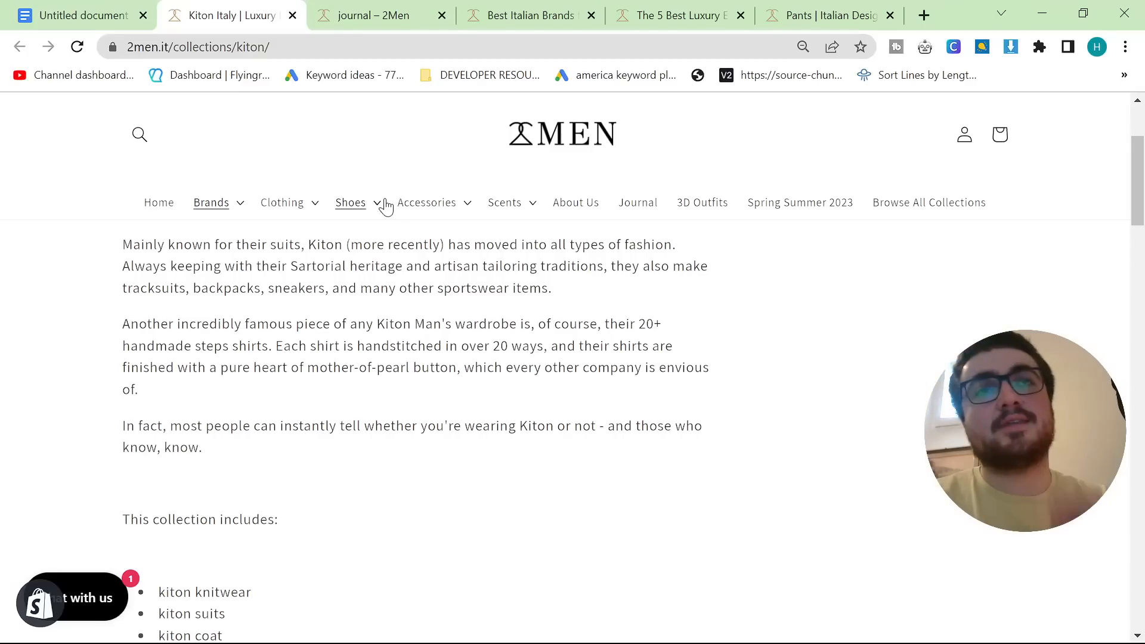
scroll(down, 3)
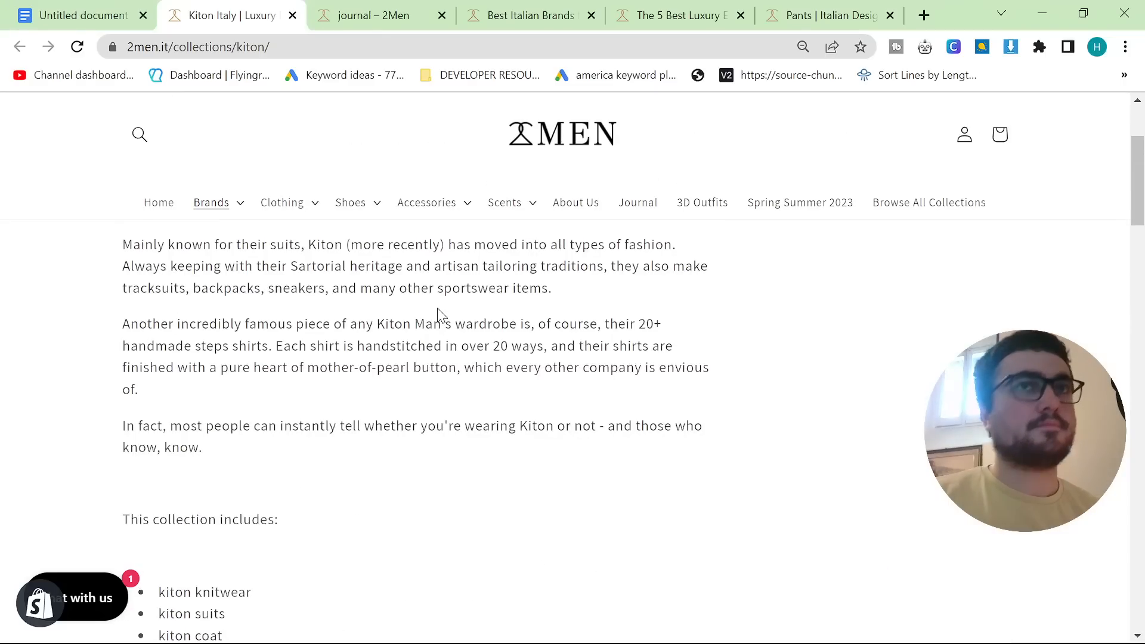
Step: Select 'Italian menswear brand' in the KNT paragraph and enter the 2Men Pants page address as its link
click(80, 14)
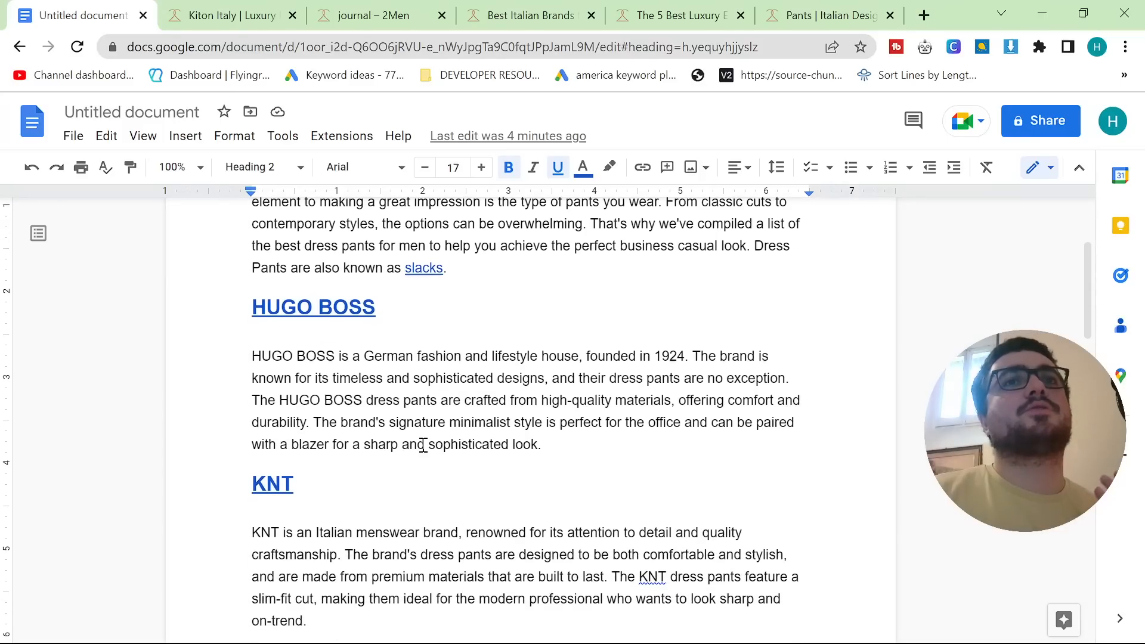
scroll(down, 3)
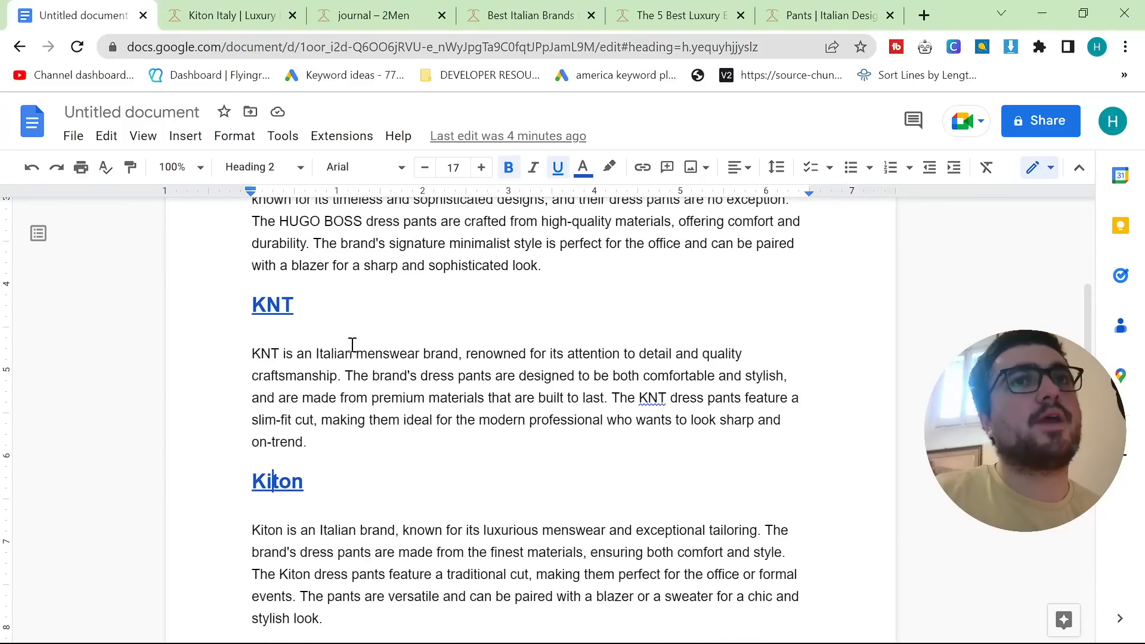
drag(315, 353, 458, 353)
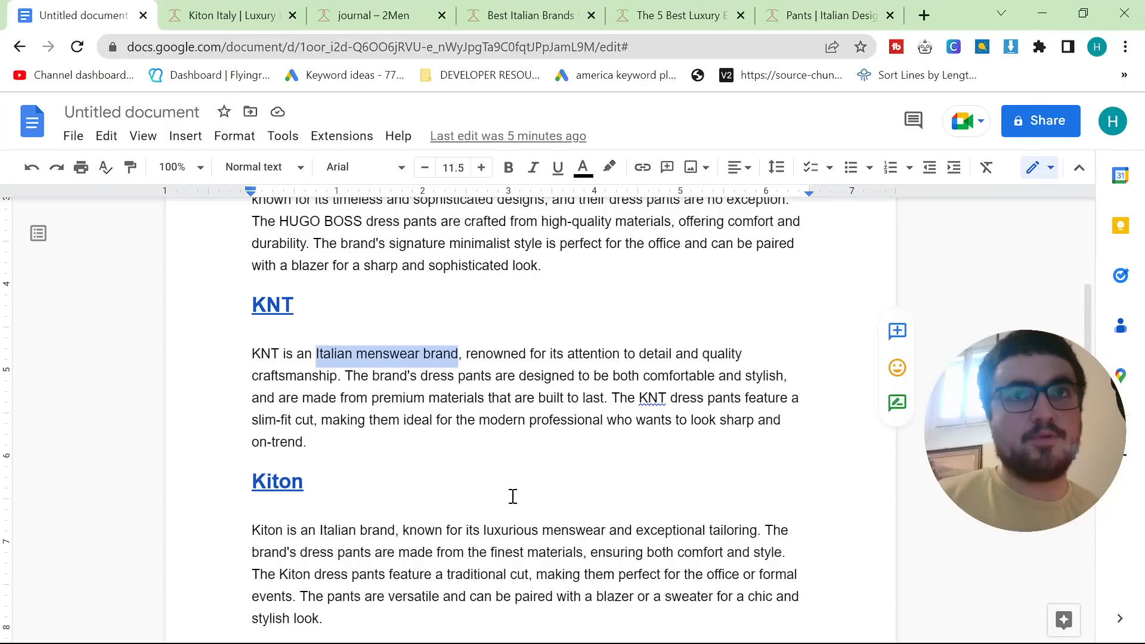
click(642, 167)
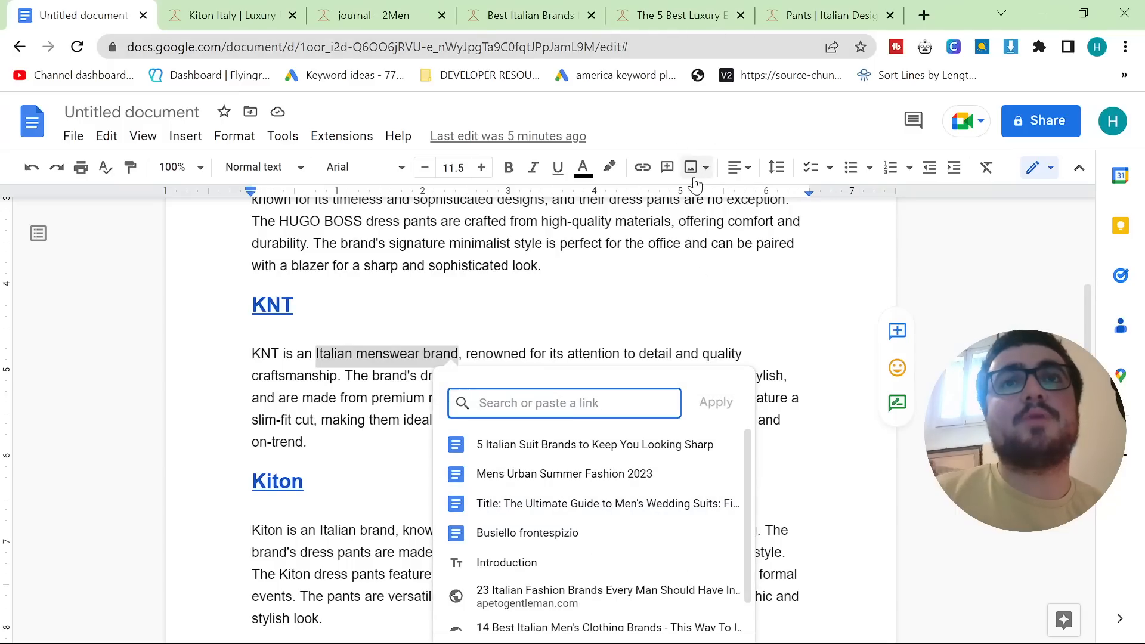
click(827, 14)
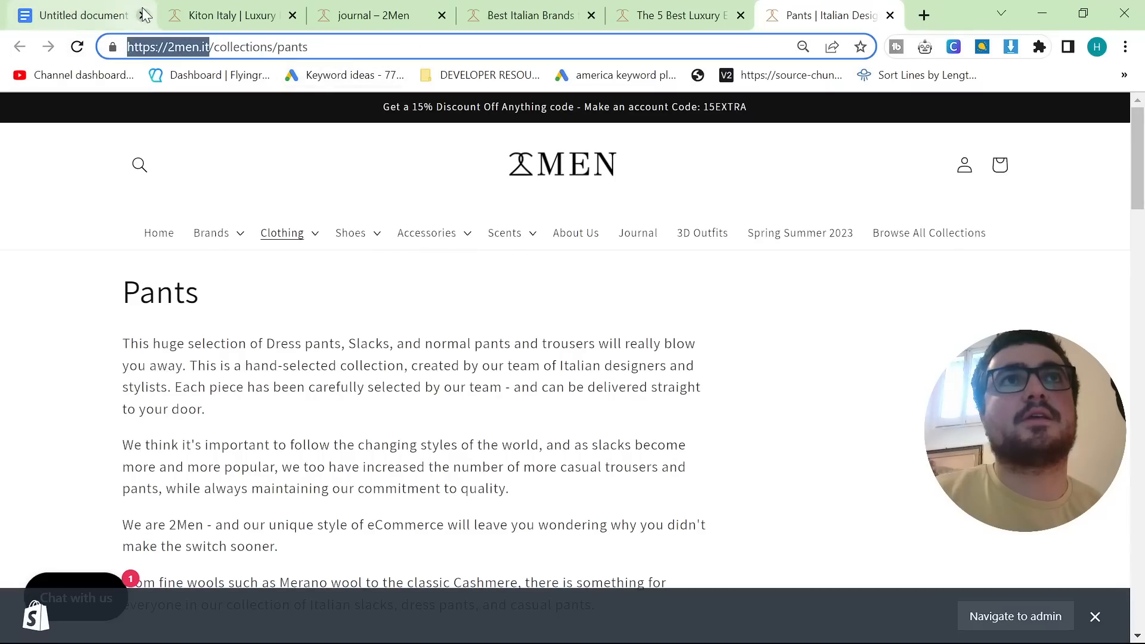
click(76, 16)
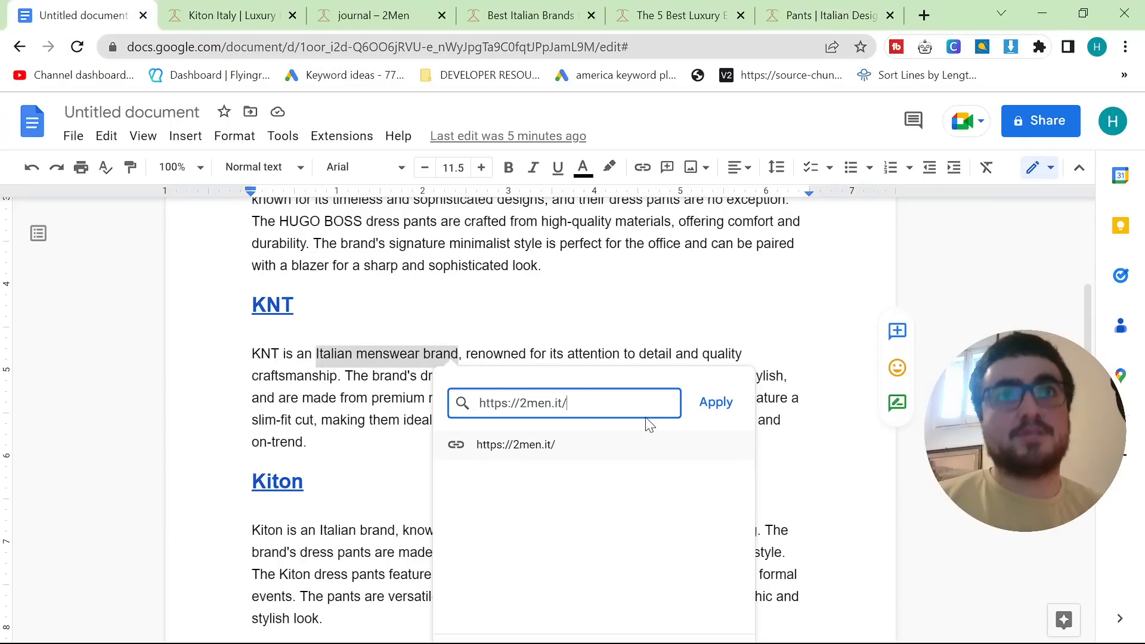
click(714, 402)
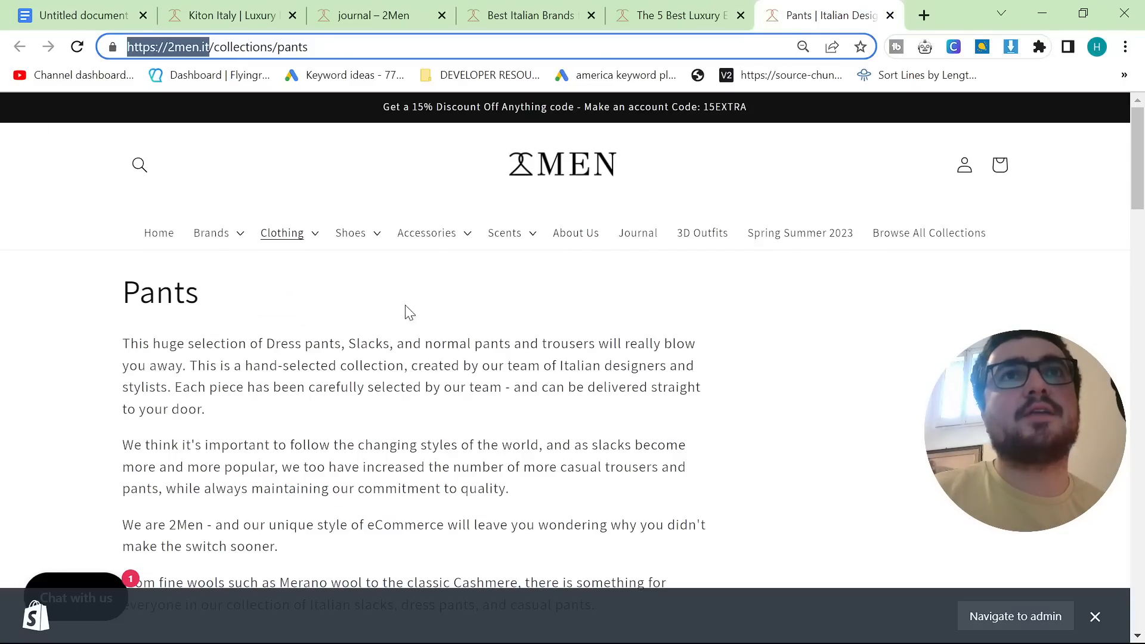
Step: Browse the 2Men Boots collection page and take its address for the KNT link
click(359, 310)
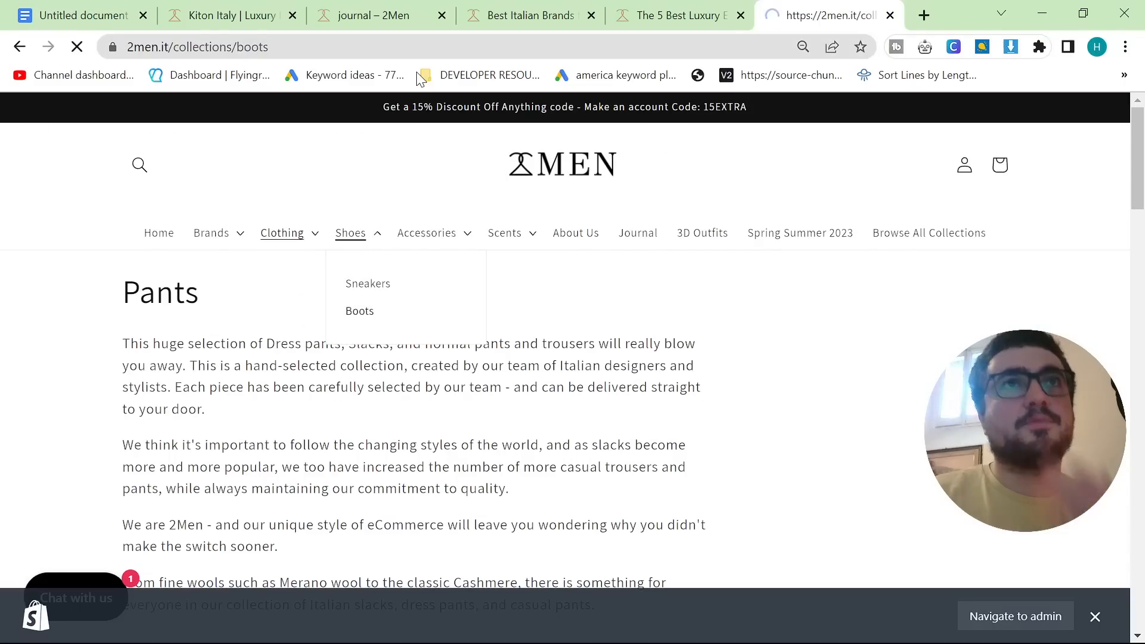
click(359, 310)
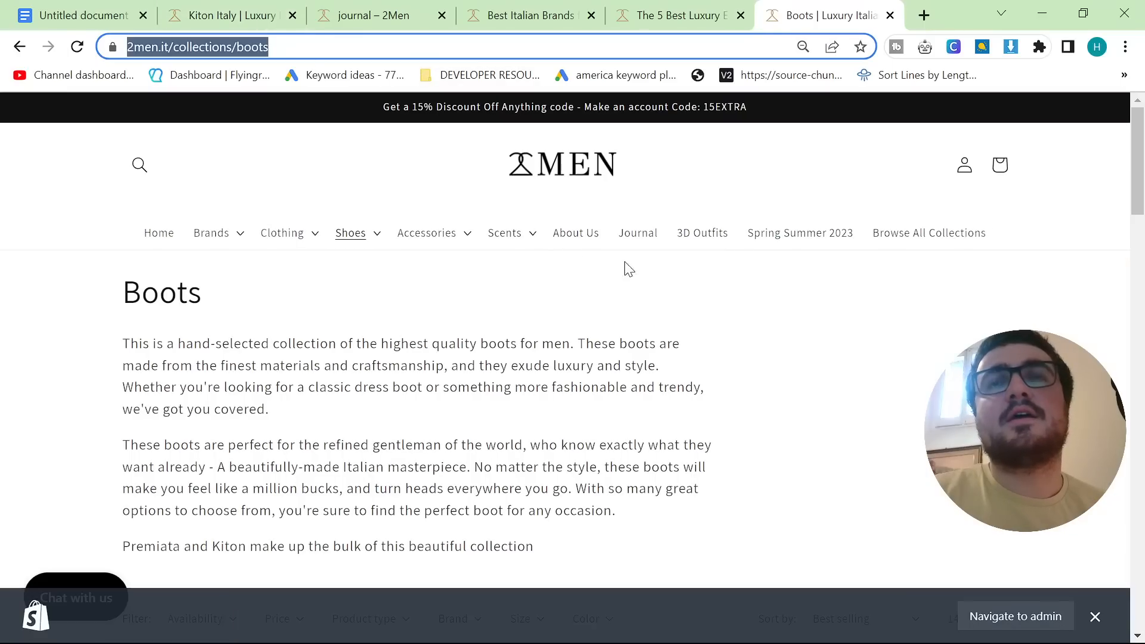
scroll(down, 3)
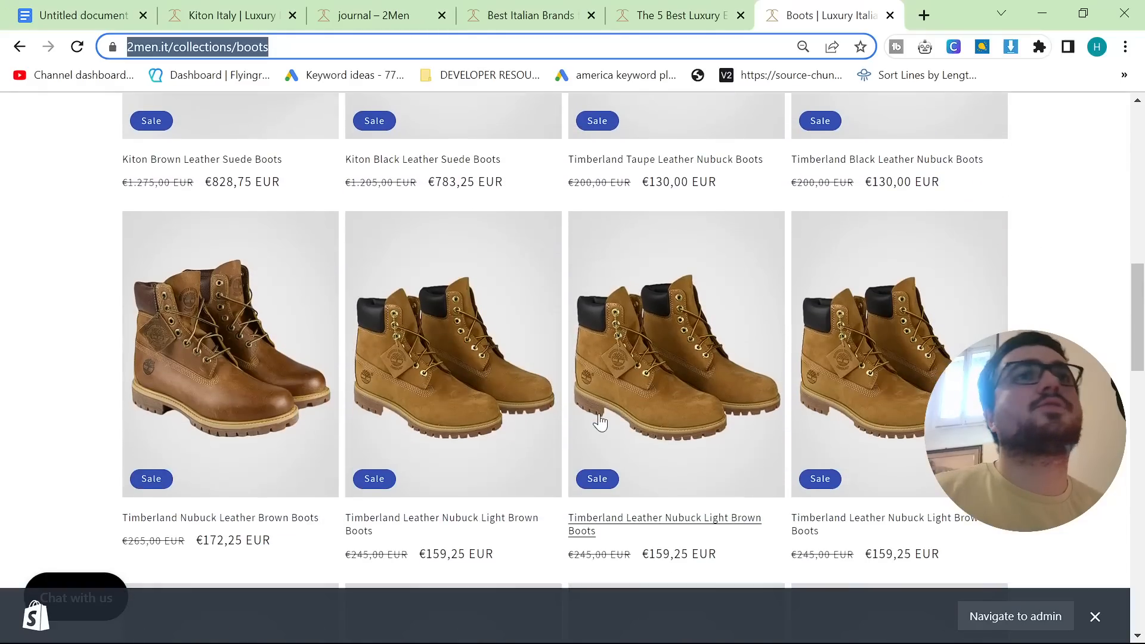
scroll(down, 3)
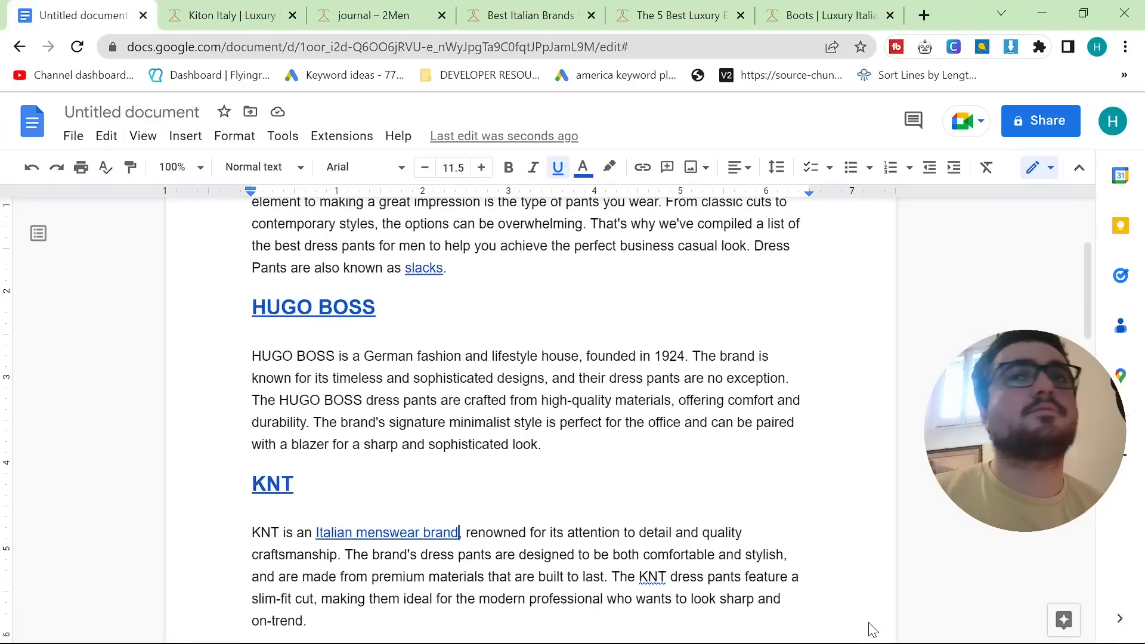
Step: Go to the original Auto Keyword Filler instructions and follow the articlefiesta.com link
click(200, 14)
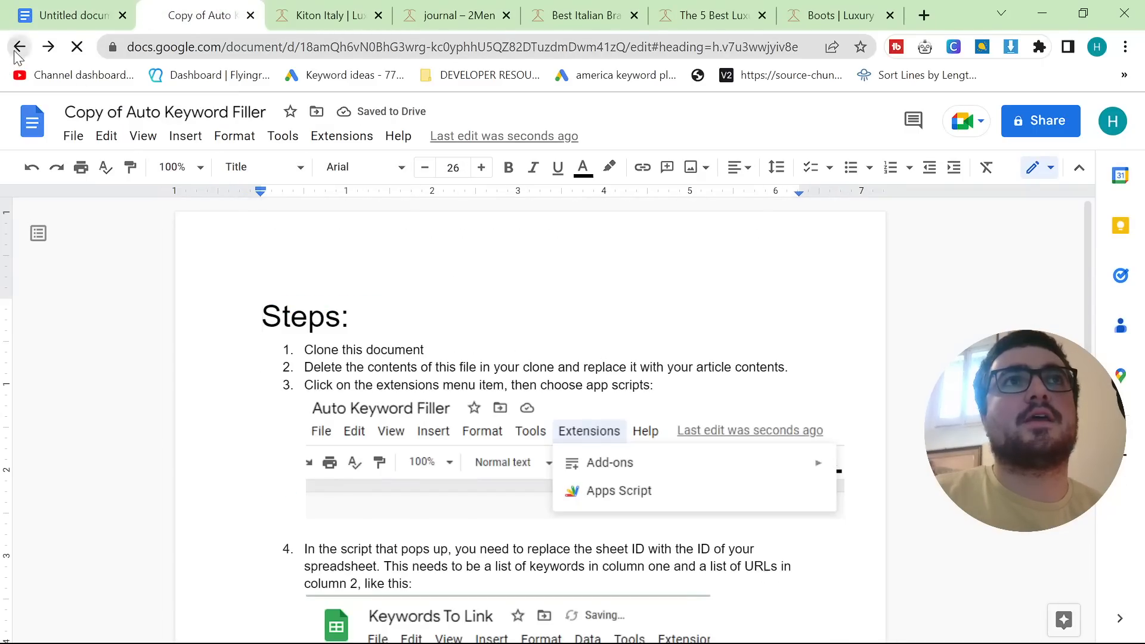
click(19, 47)
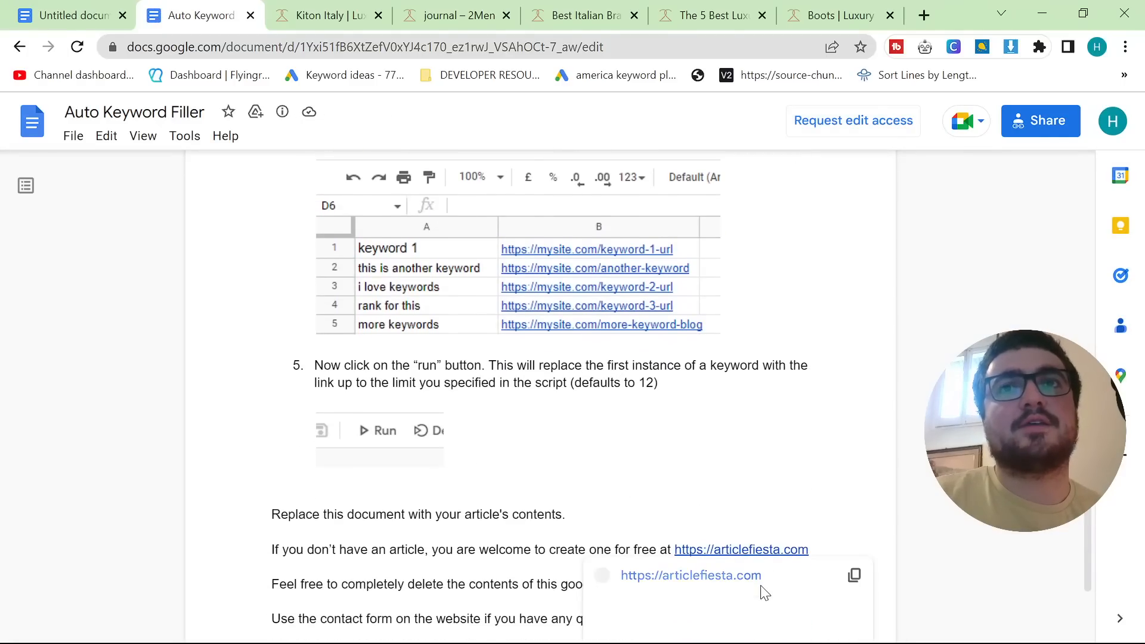
click(740, 549)
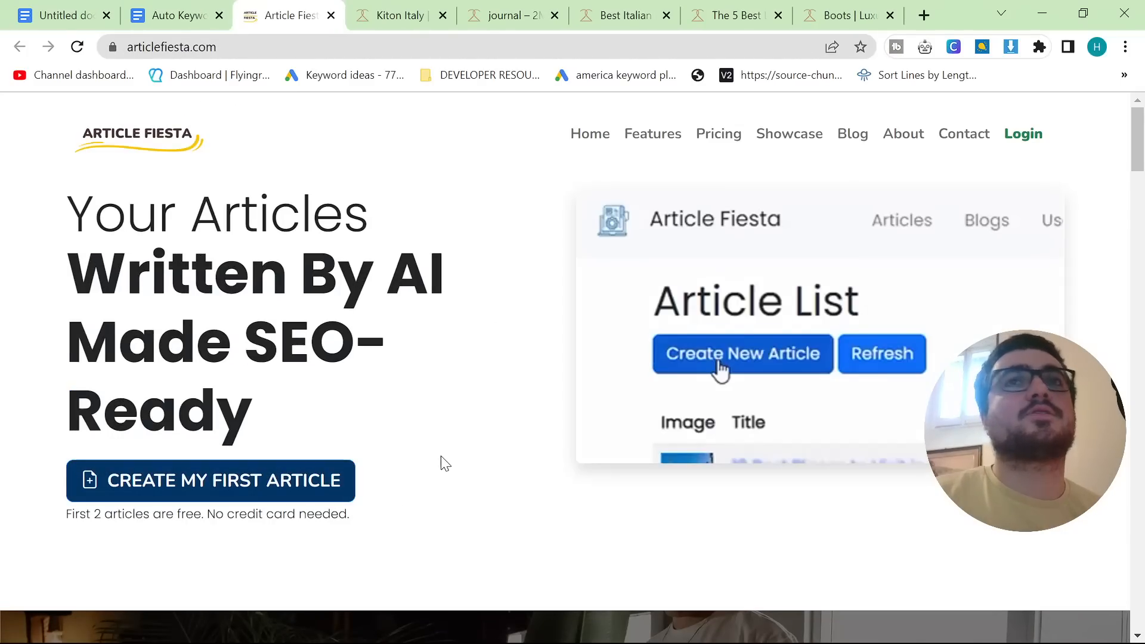
click(740, 354)
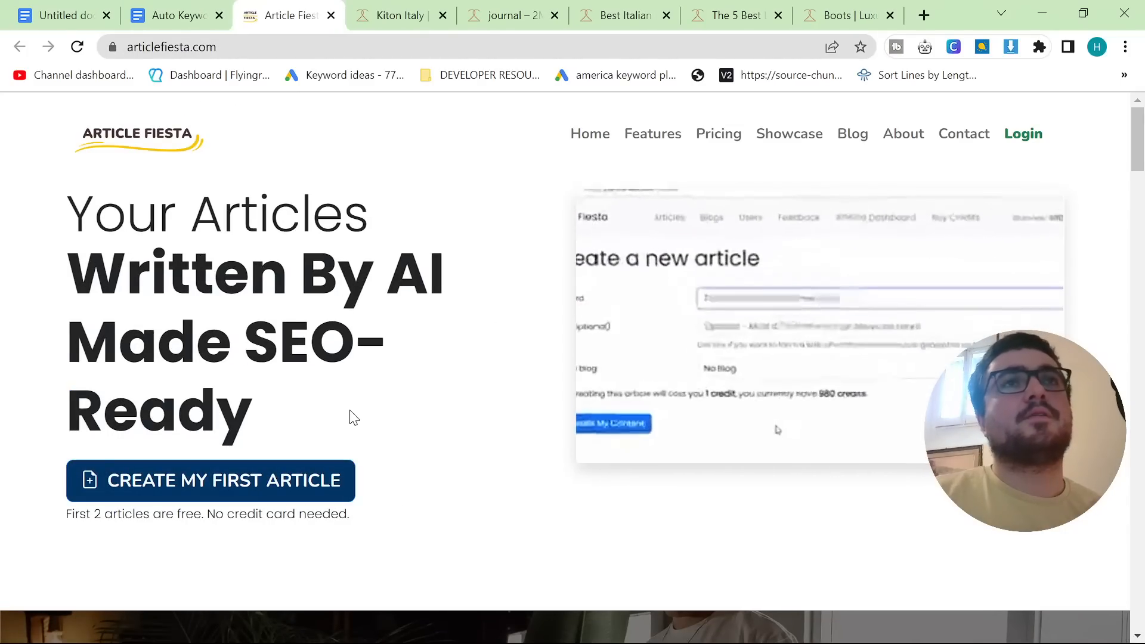
text(customer lifet)
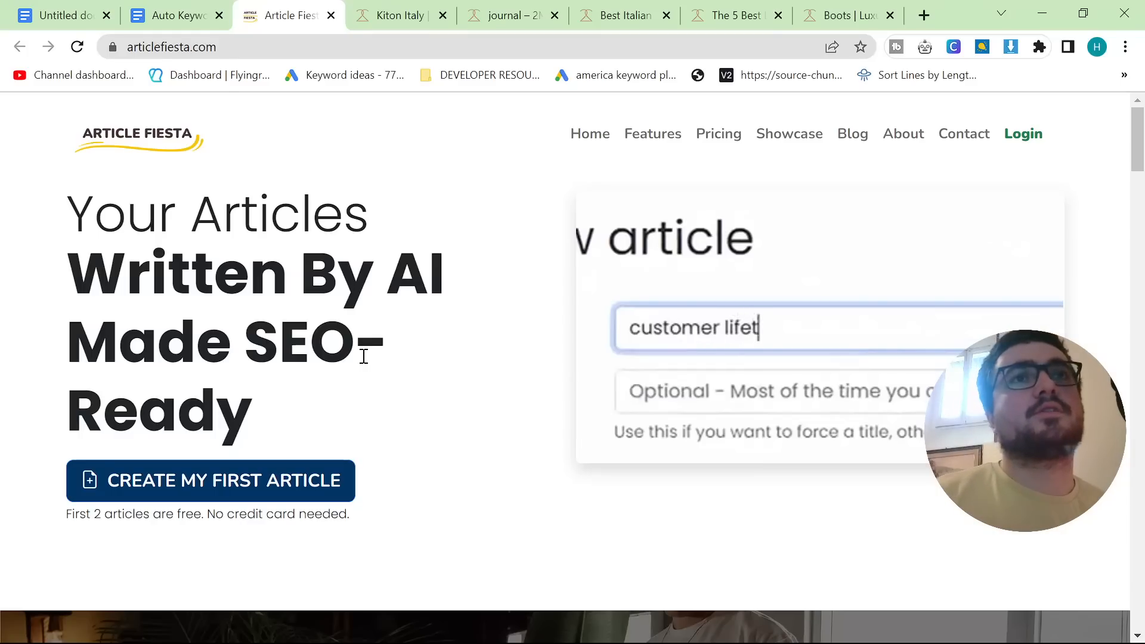
text(ime value)
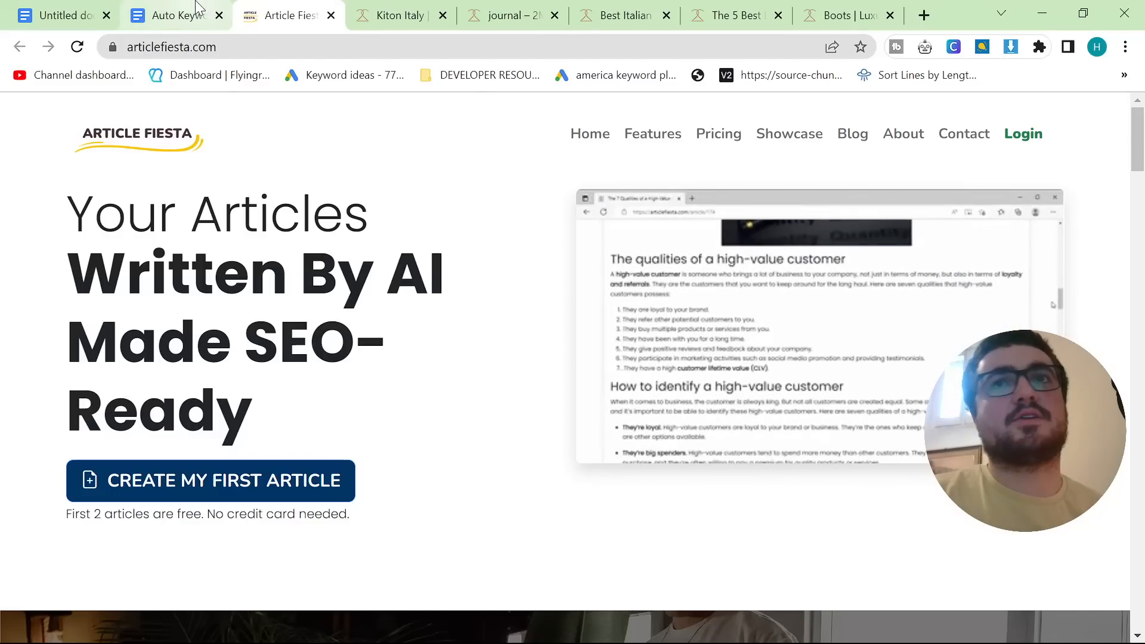
click(175, 14)
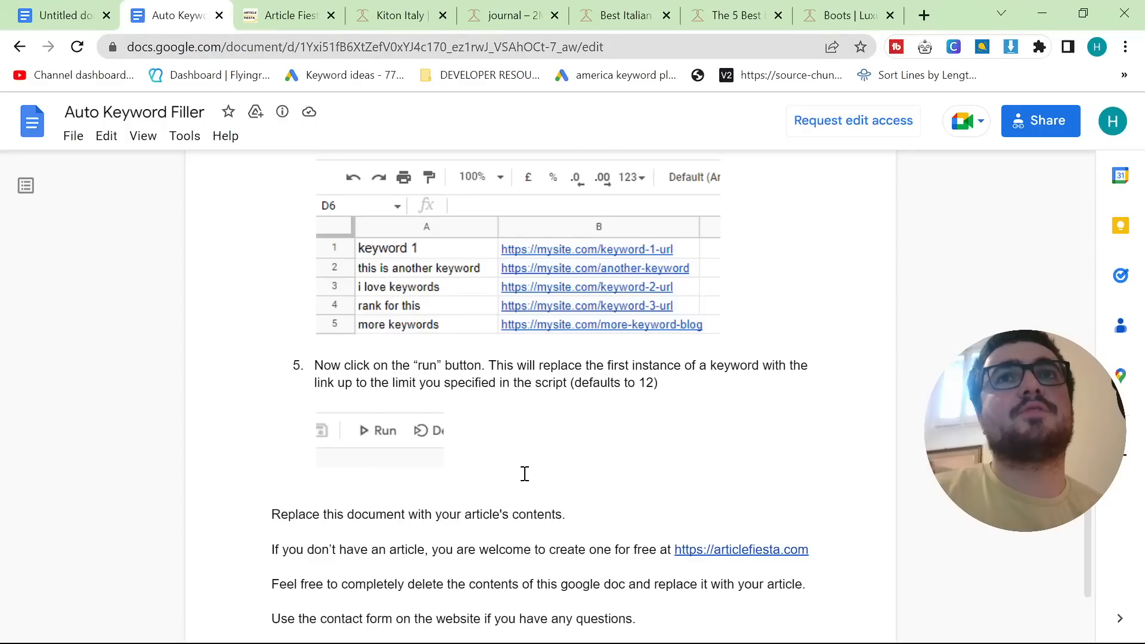
scroll(down, 3)
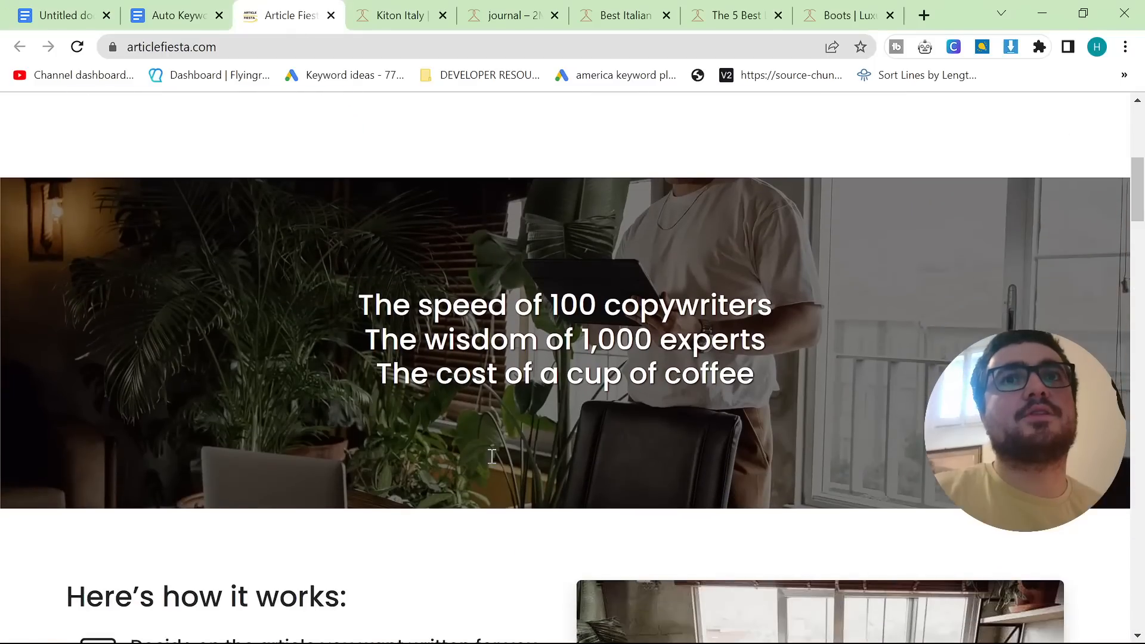
scroll(down, 3)
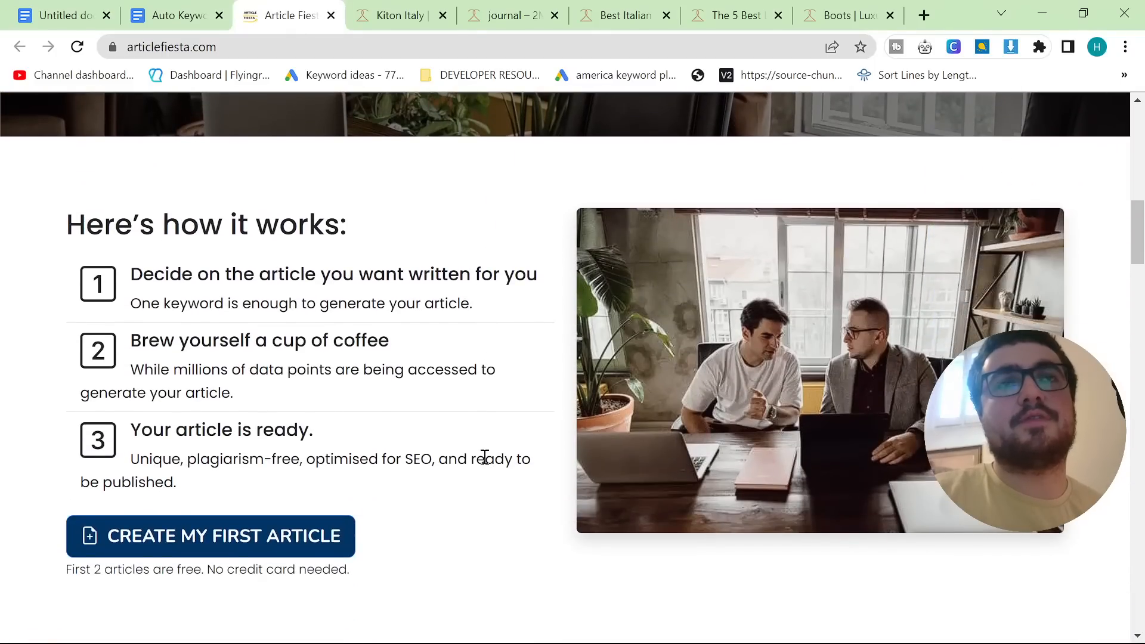
mouse_move(327, 360)
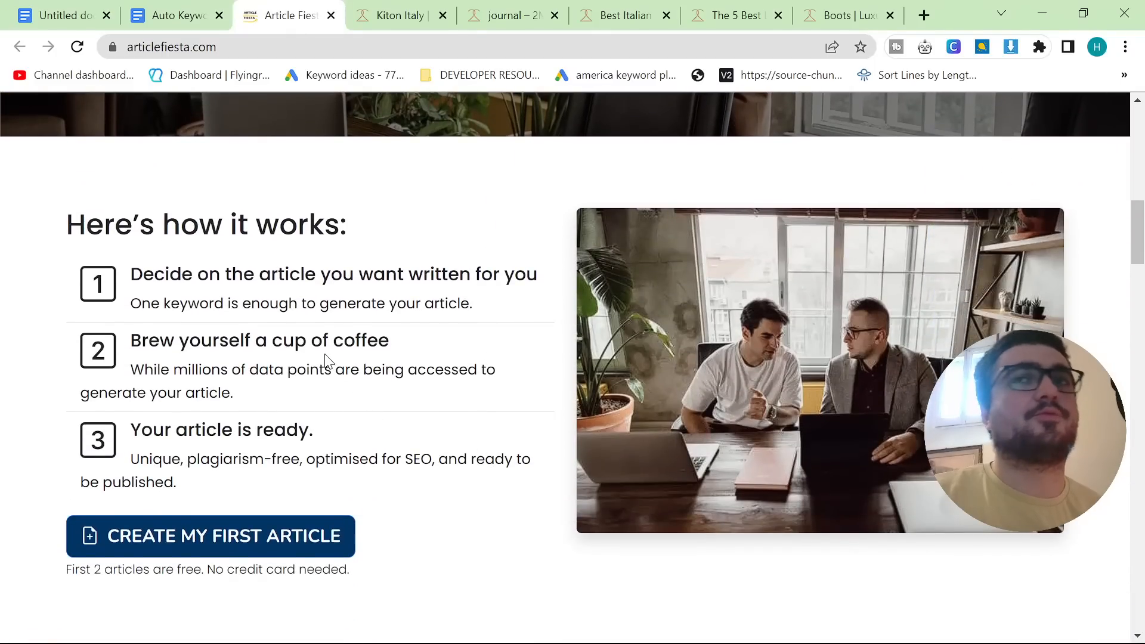
click(174, 14)
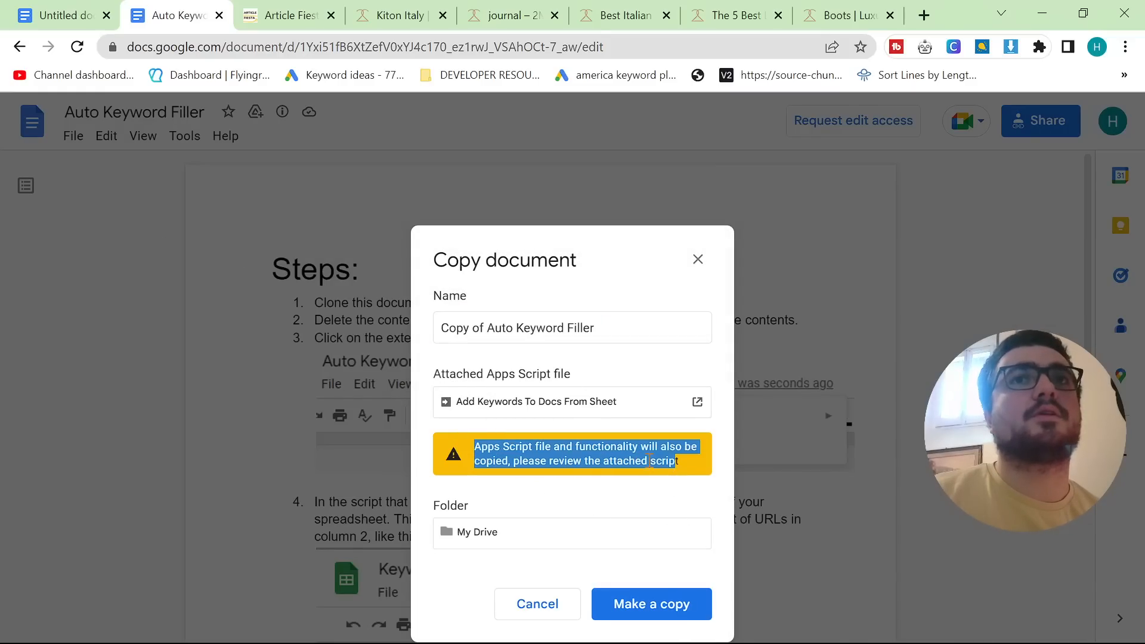
Step: Create a copy of the Auto Keyword Filler doc and return to the dress pants article
click(650, 604)
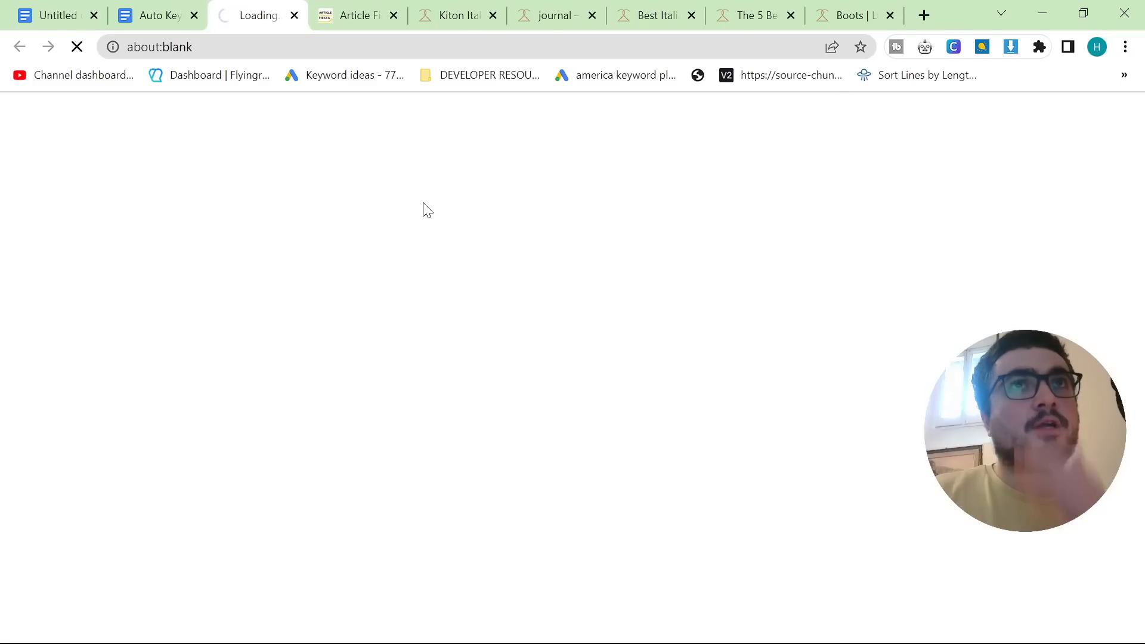
click(55, 14)
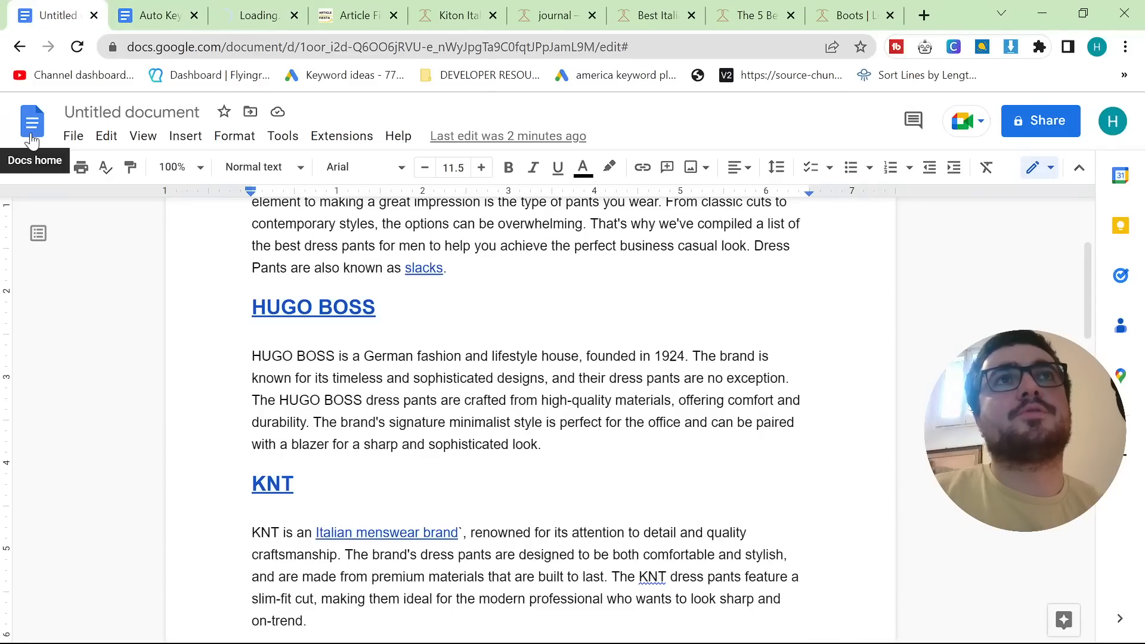
Step: Switch to the new blank Copy of Auto Keyword Filler document
click(31, 121)
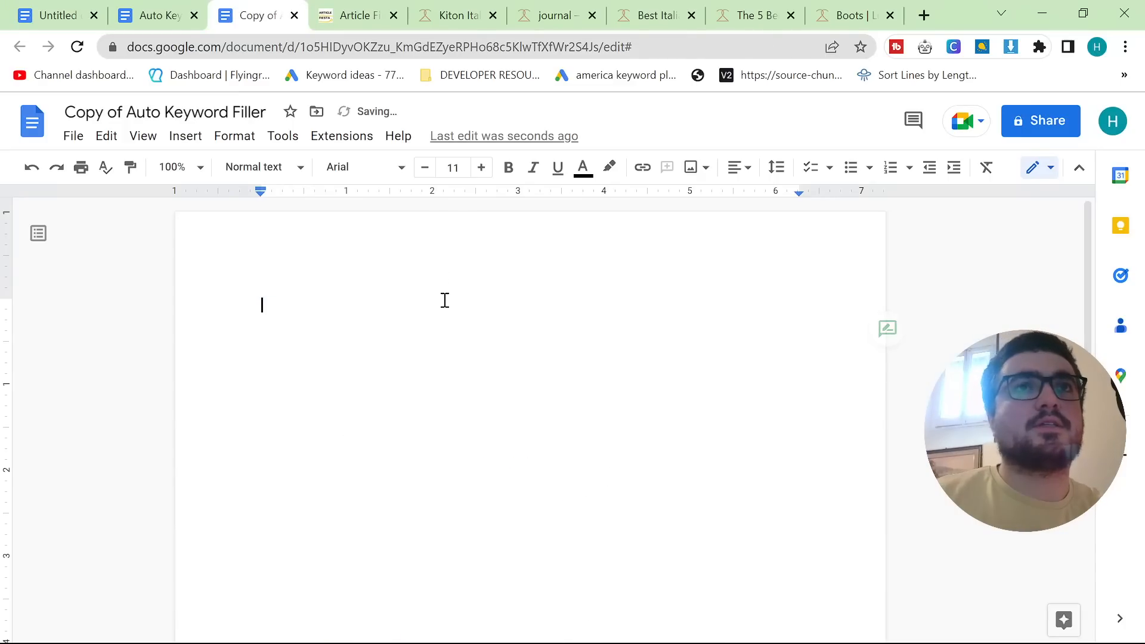
mouse_move(415, 298)
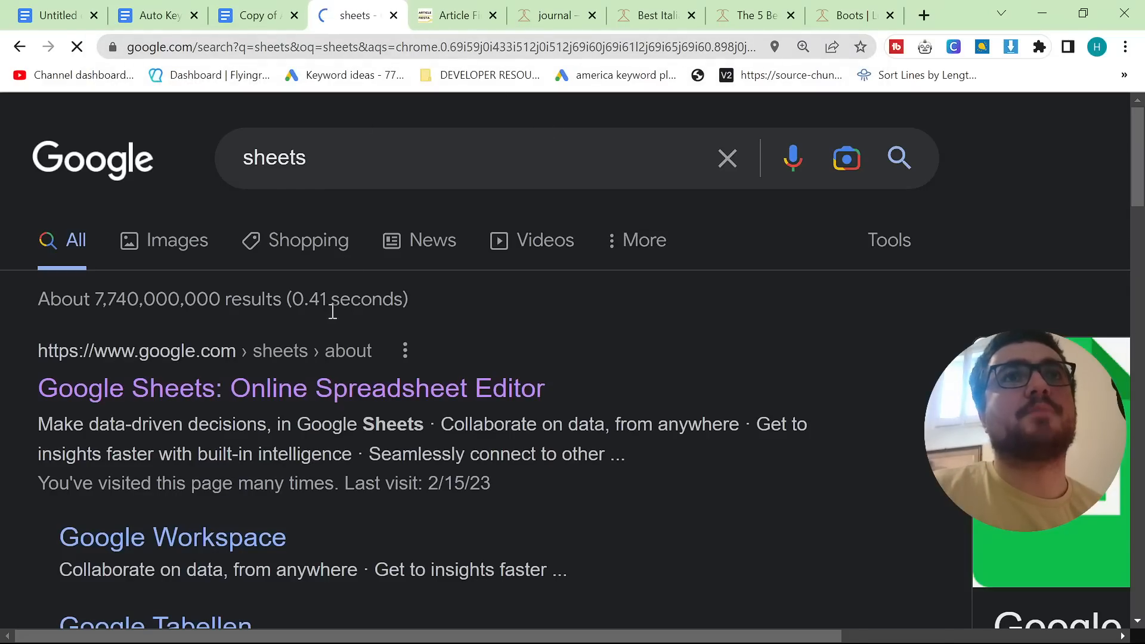
Step: Reach Google Sheets from the search result and land on the 2men keyword/URL spreadsheet
click(291, 388)
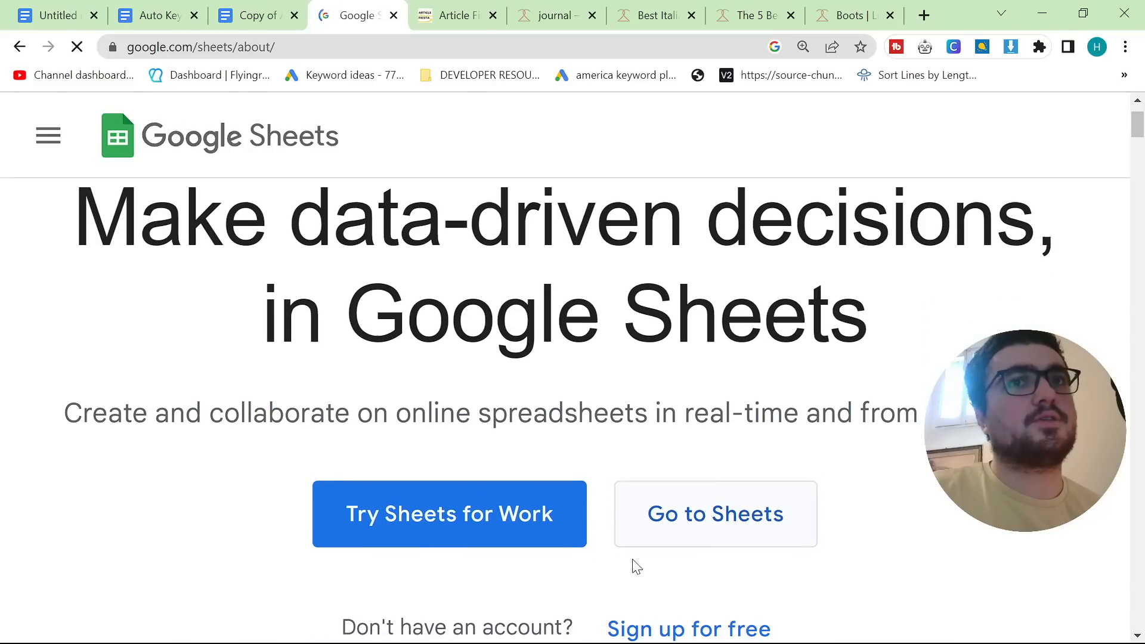
click(715, 513)
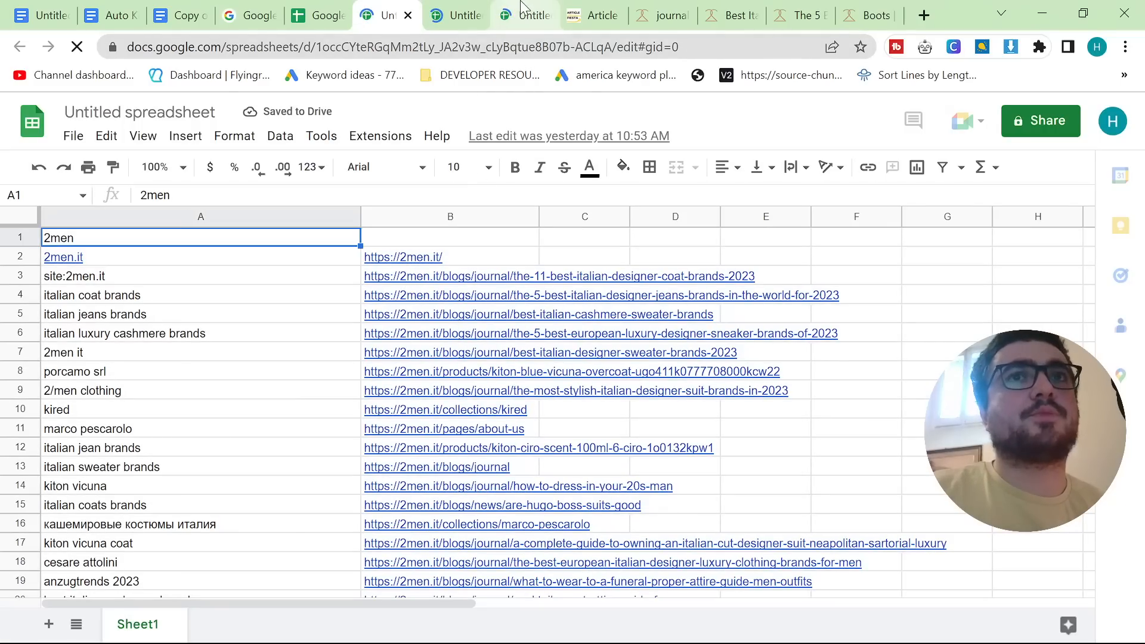
Step: Copy the Old Money Brands sheet's ID from its web address and return to the Auto Keyword Filler copy
click(454, 14)
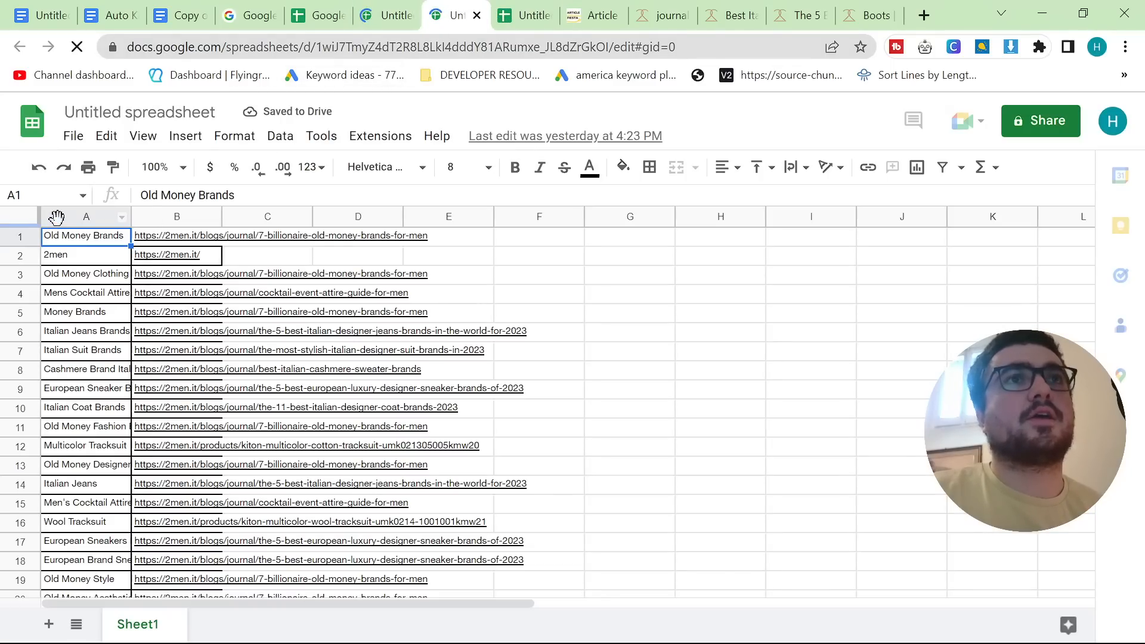
click(177, 216)
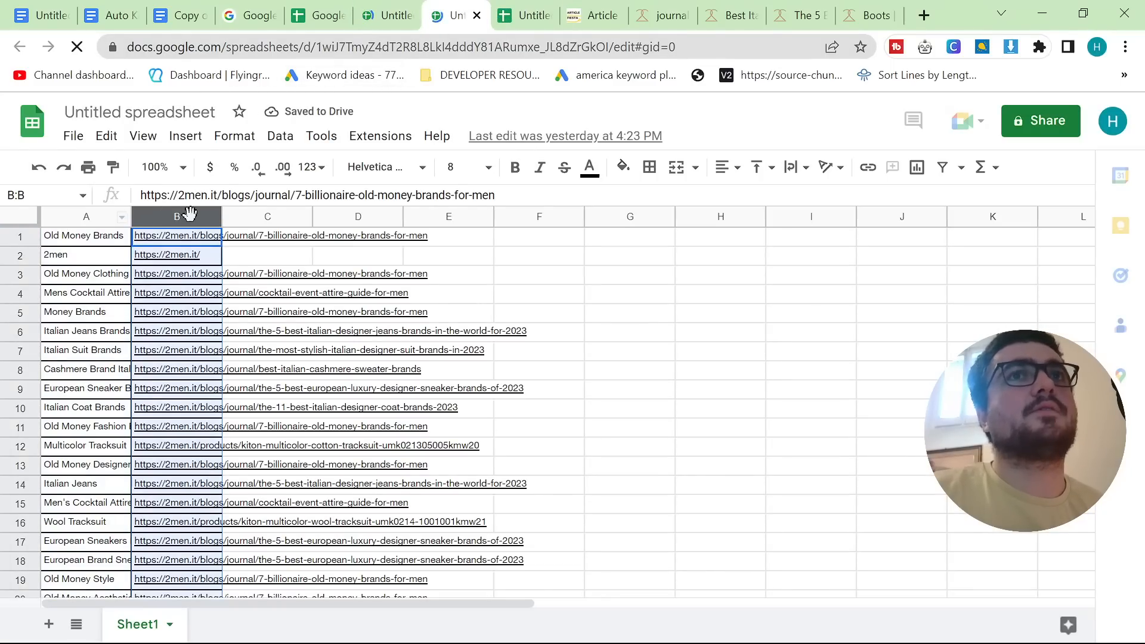
click(176, 216)
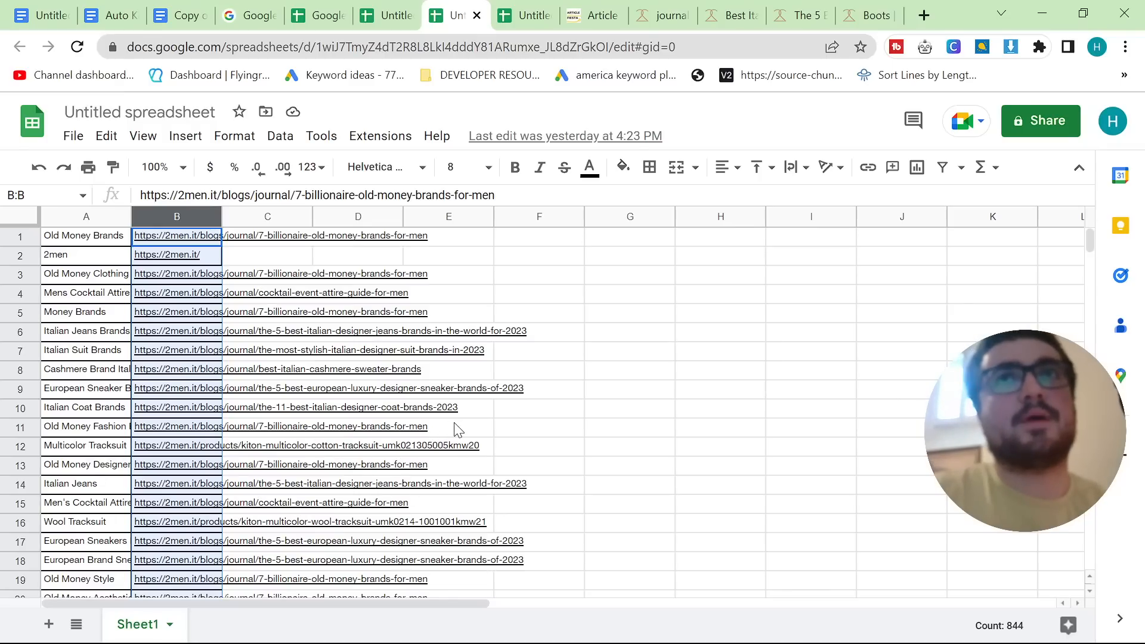
mouse_move(616, 319)
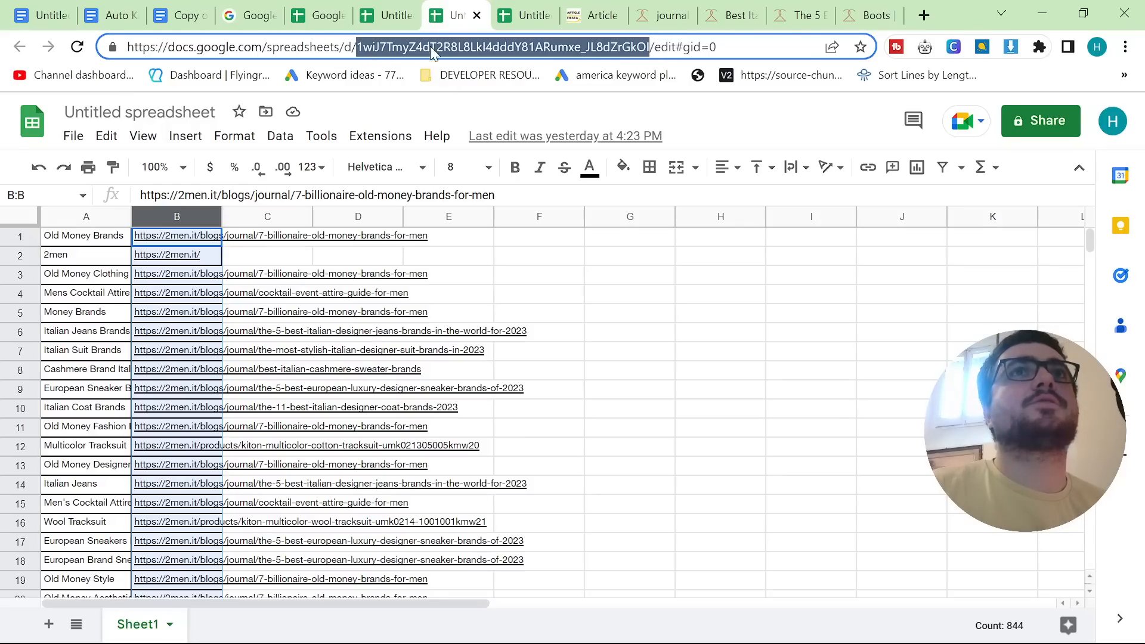
click(180, 14)
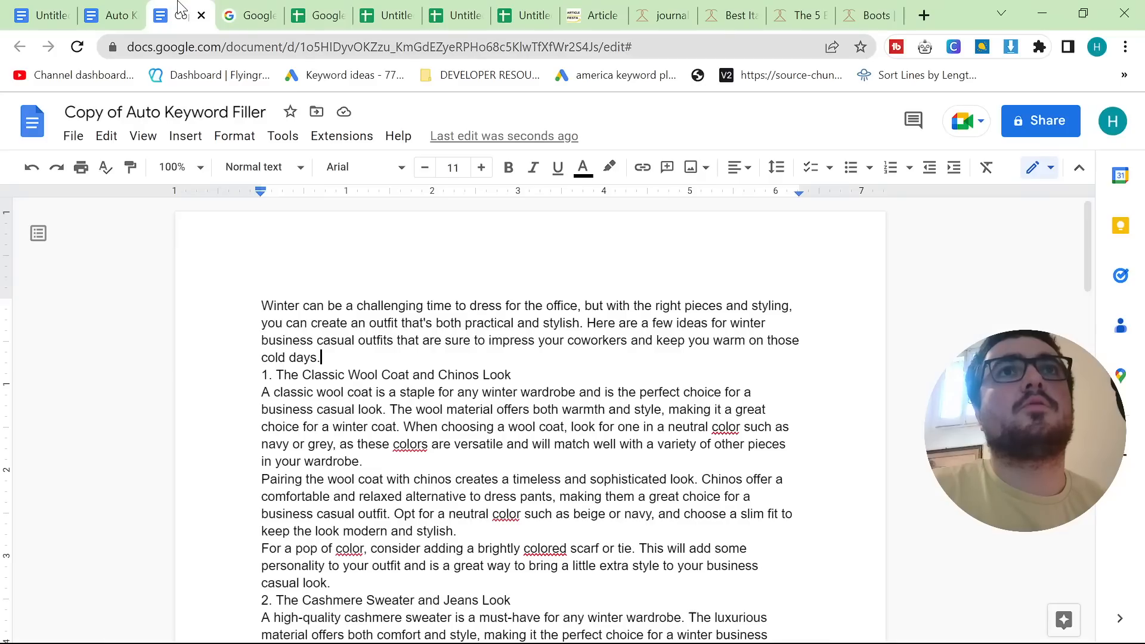
mouse_move(343, 314)
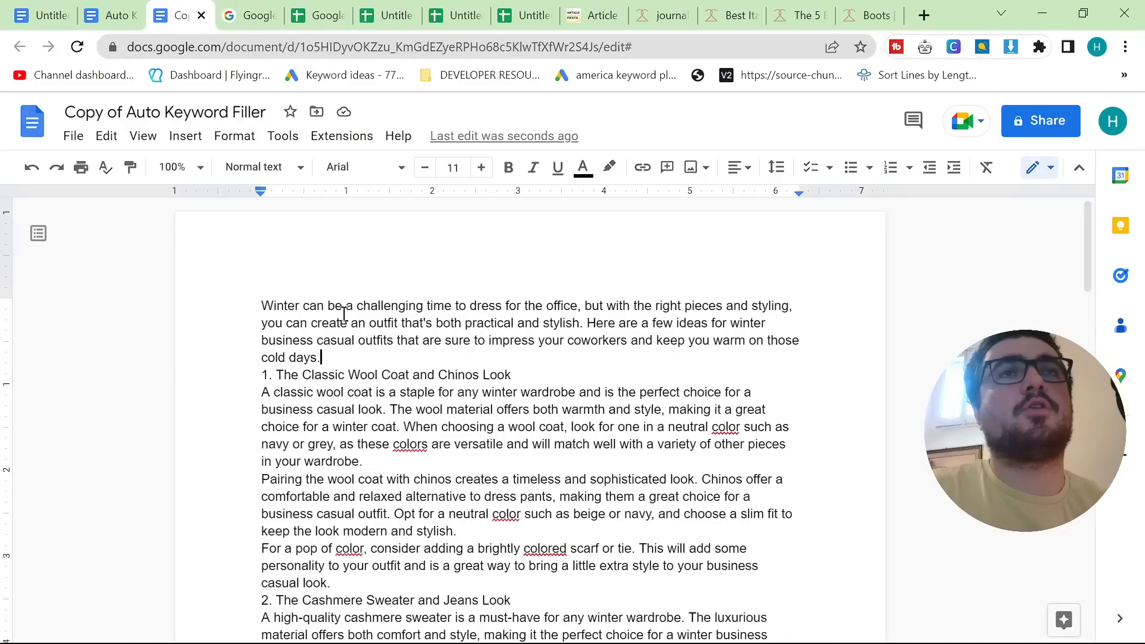
Step: Launch the Add Keywords To Docs From Sheet Apps Script project via Extensions
click(341, 136)
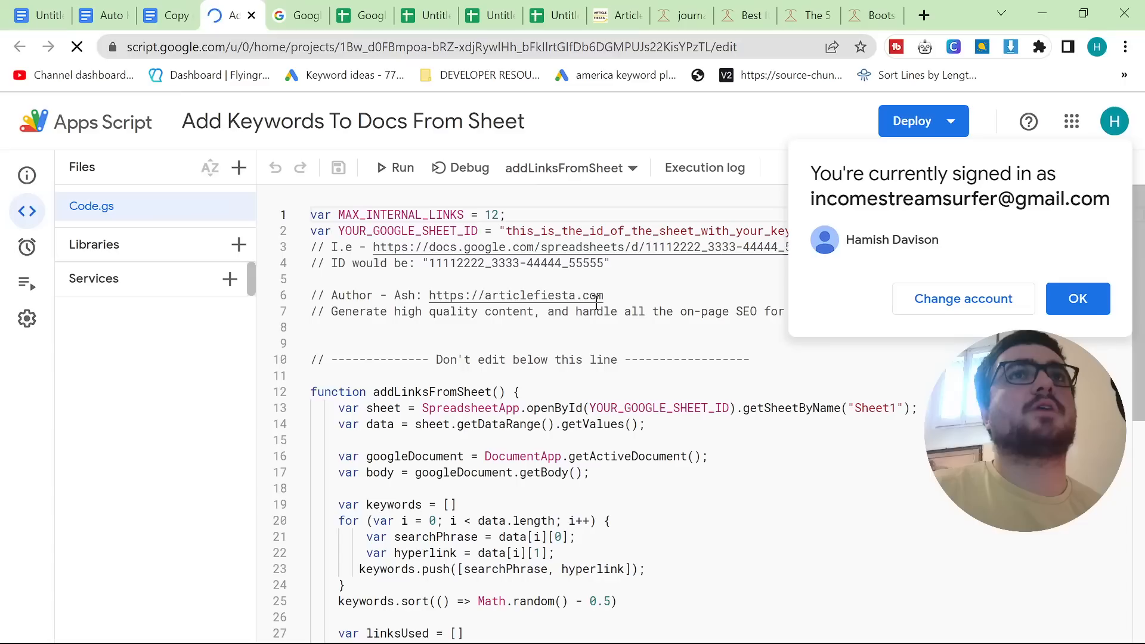
Step: Replace the placeholder sheet ID with the keyword spreadsheet's ID, save, and run the script
click(1077, 298)
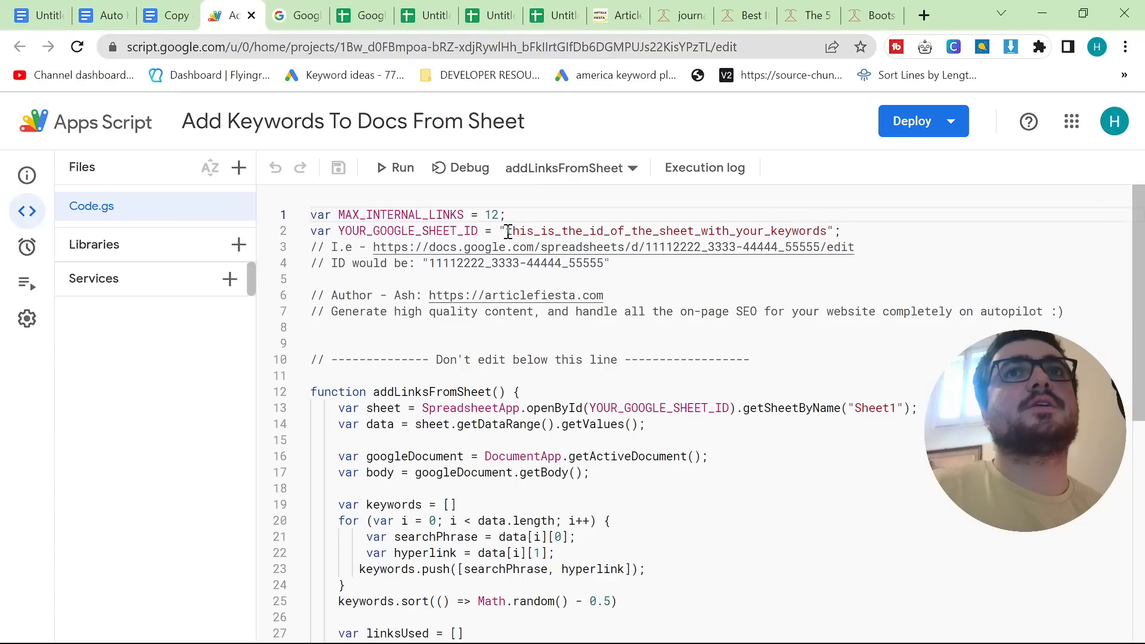
double_click(794, 230)
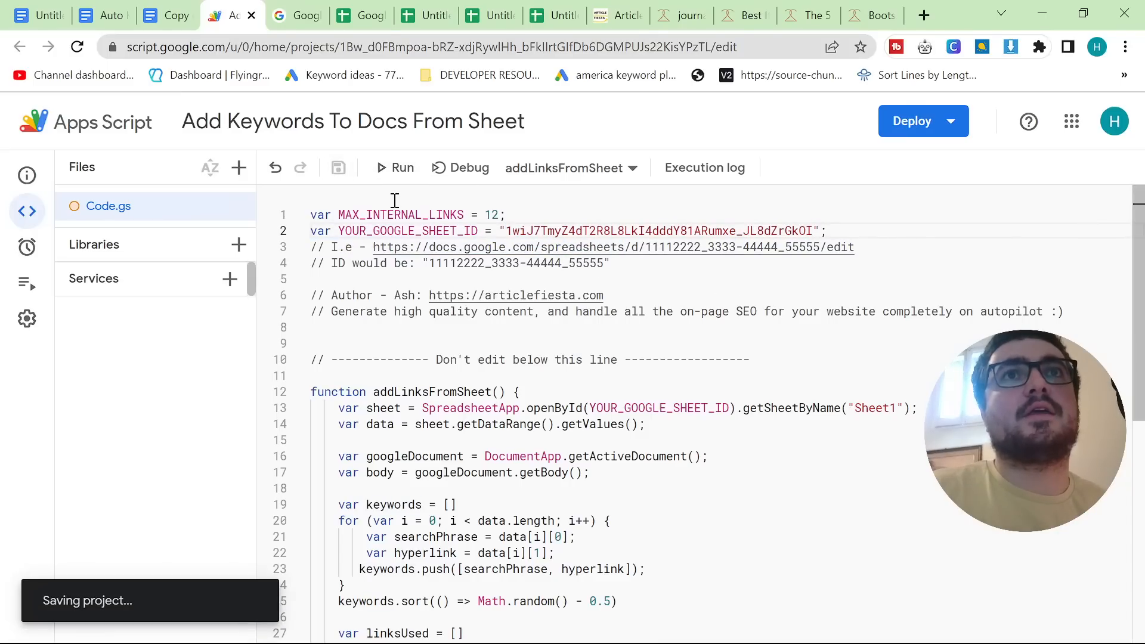
click(394, 167)
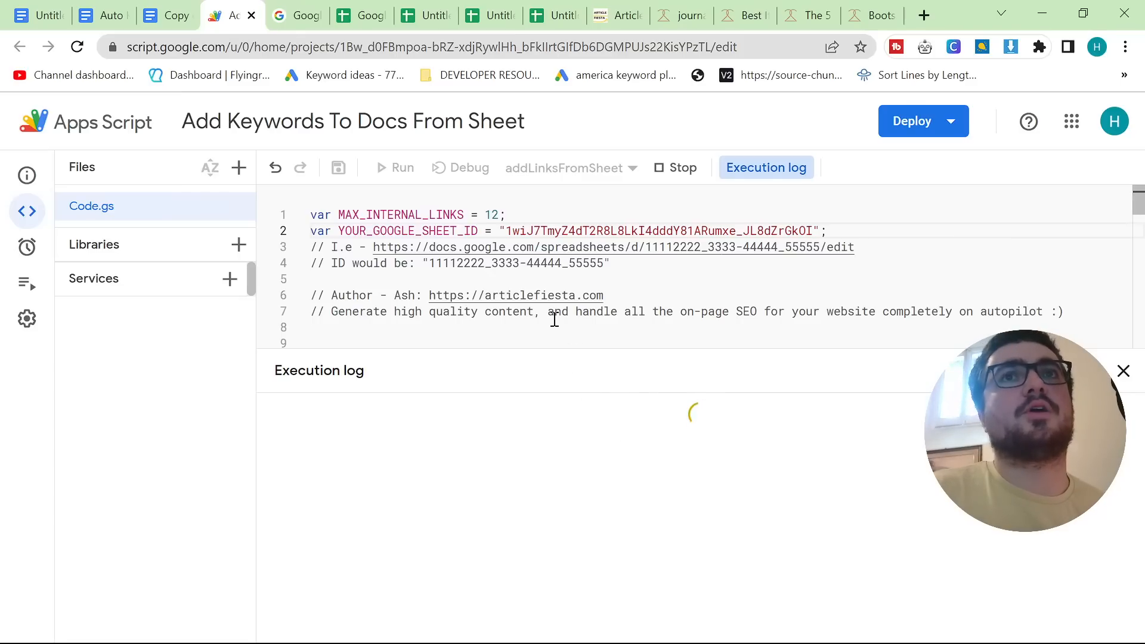
click(401, 167)
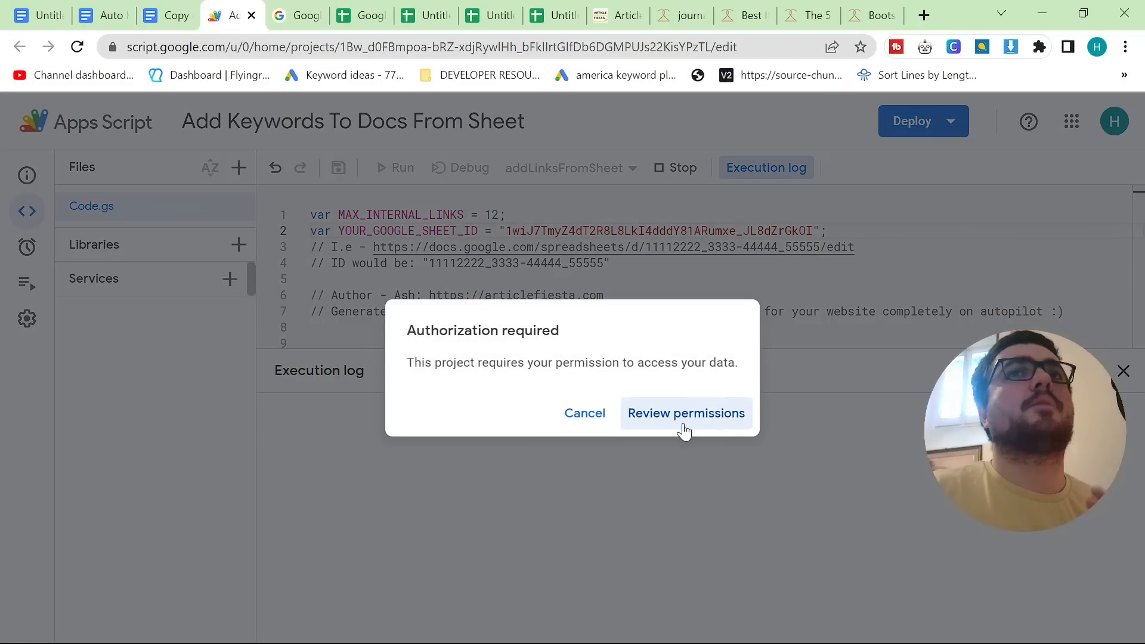
Step: Grant the script its permissions, let it finish with All Done, and return to the article document
click(684, 412)
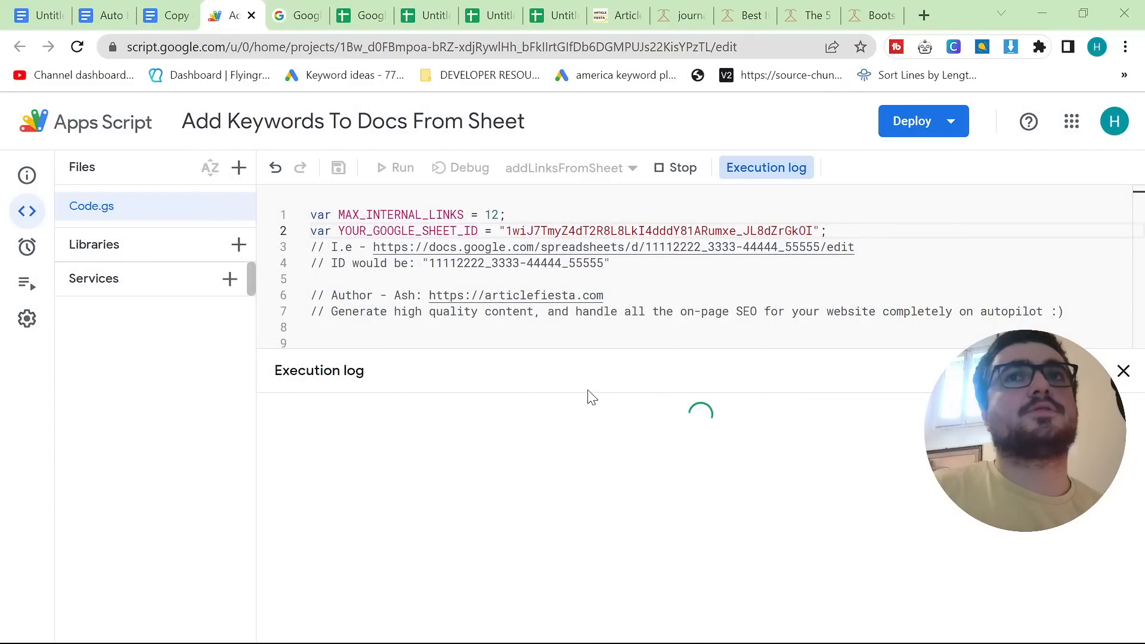
mouse_move(383, 519)
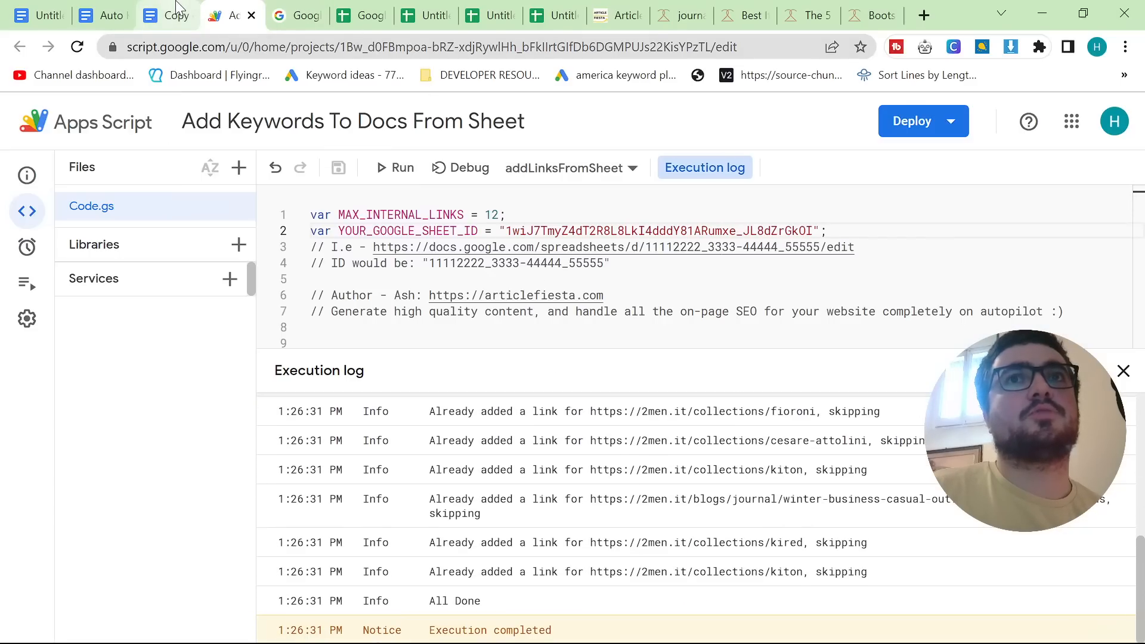
click(166, 14)
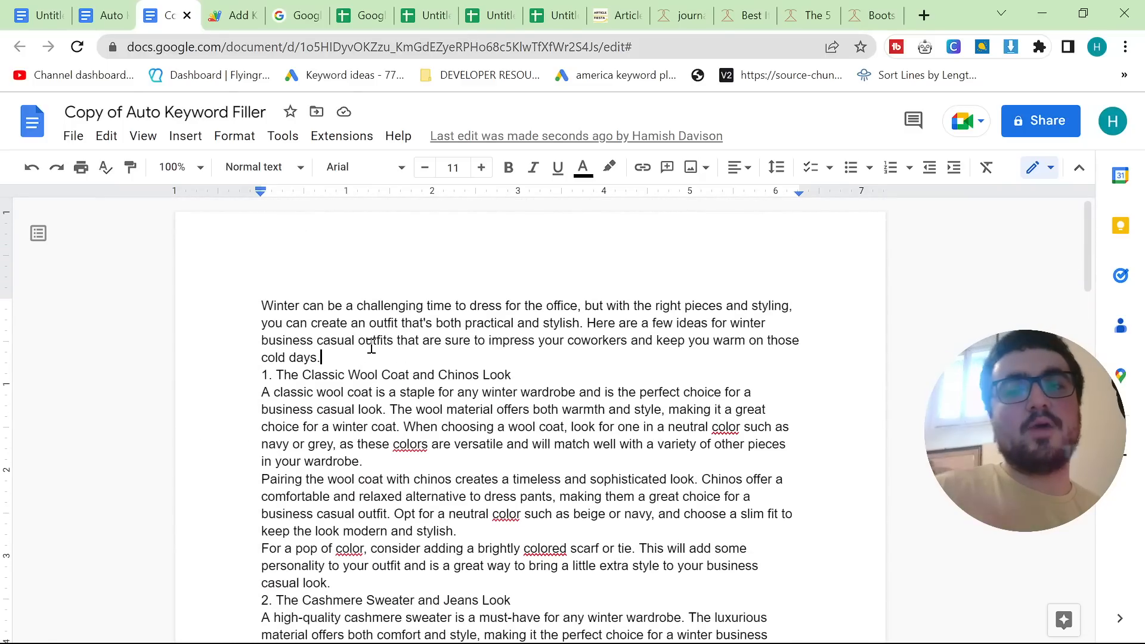
Step: Glance at the keyword sheet, then scroll through the winter outfits article to check the inserted links
click(423, 14)
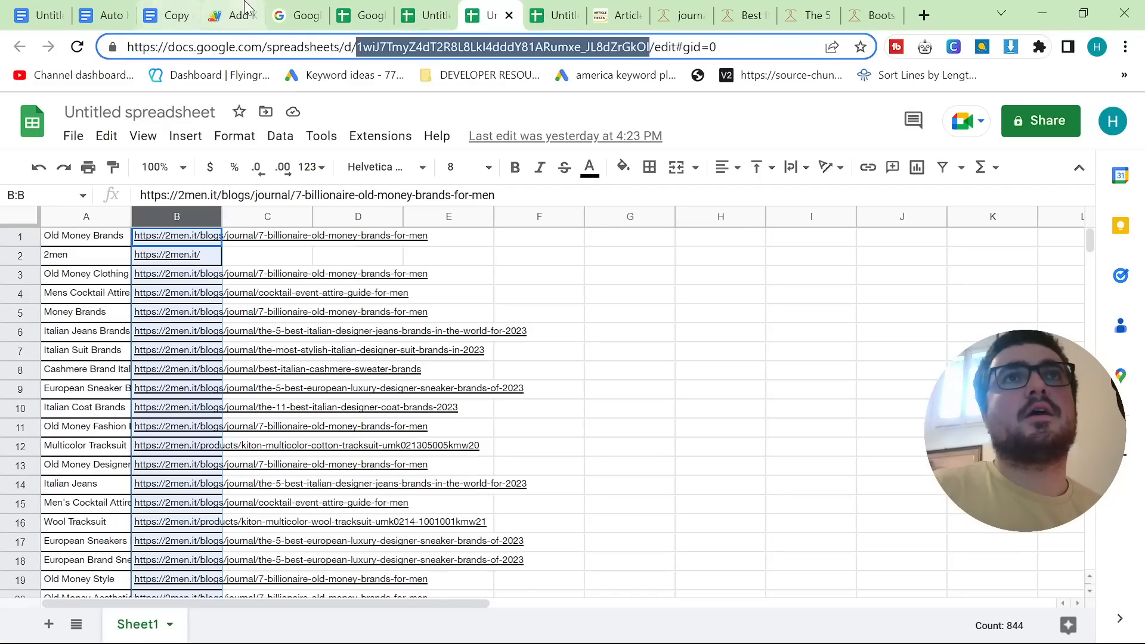
click(168, 14)
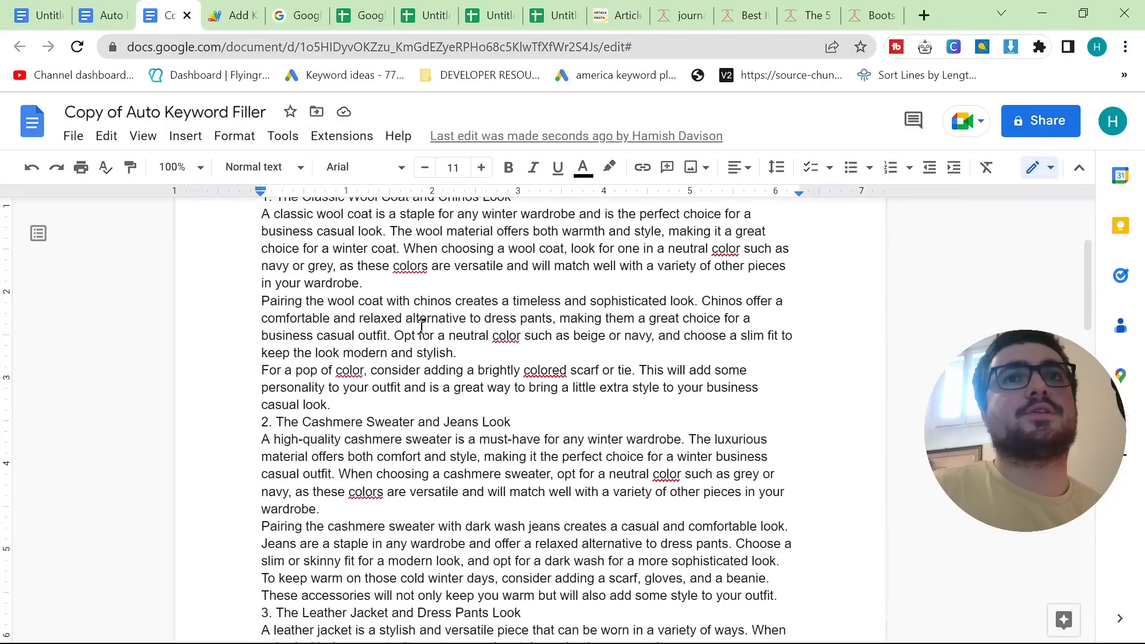
scroll(down, 3)
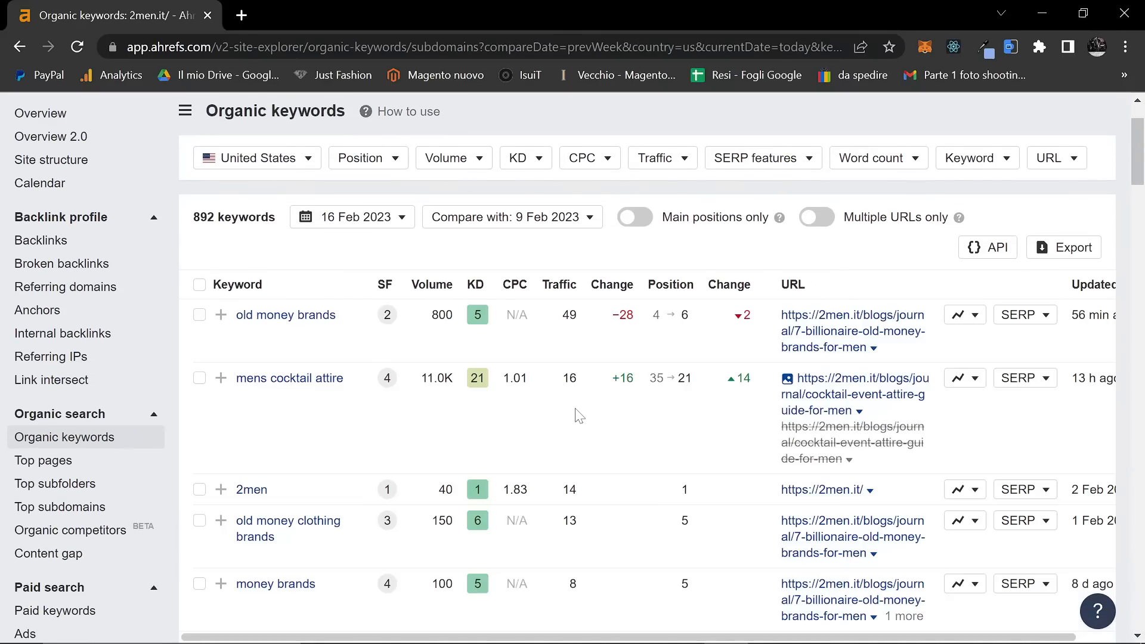
mouse_move(687, 419)
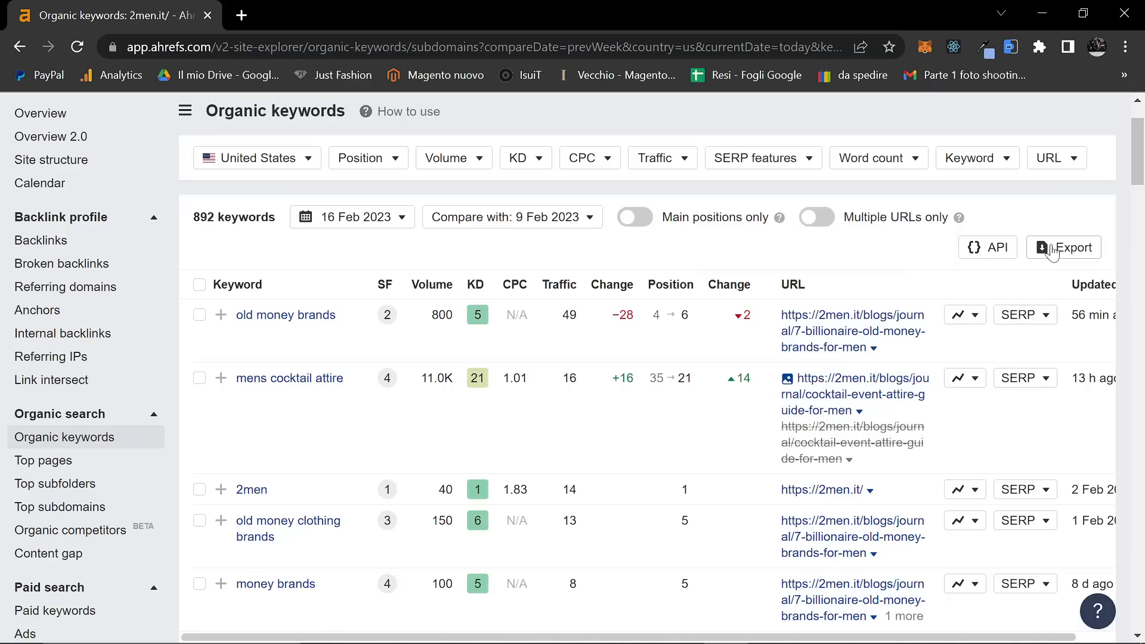
Step: Export all 892 2men.it organic keywords from Ahrefs to a CSV file
click(1071, 247)
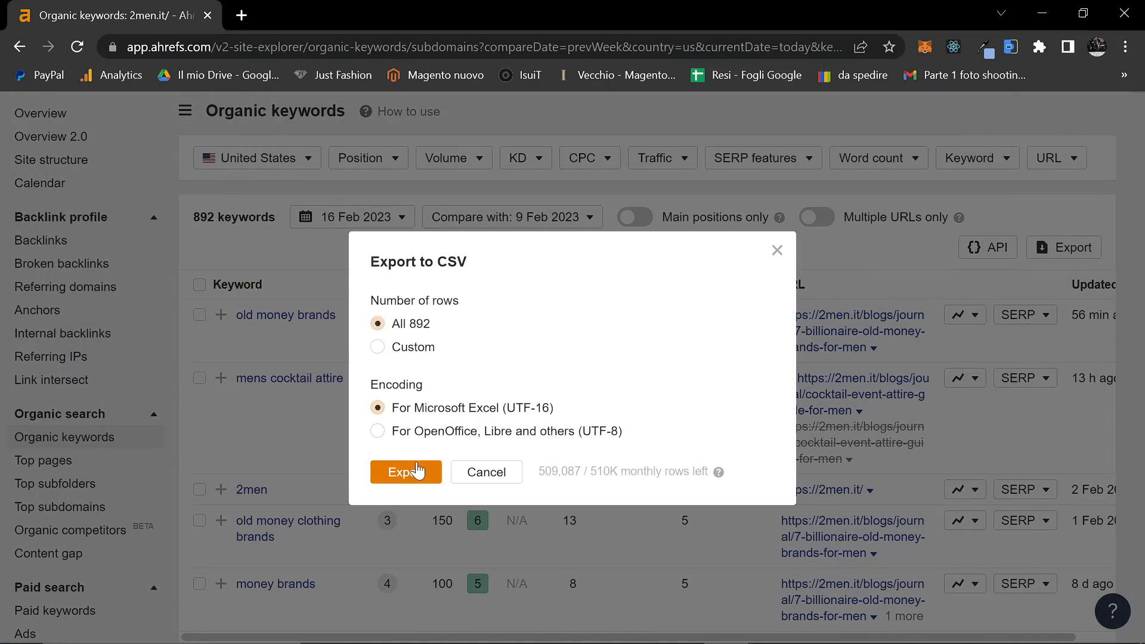
click(406, 473)
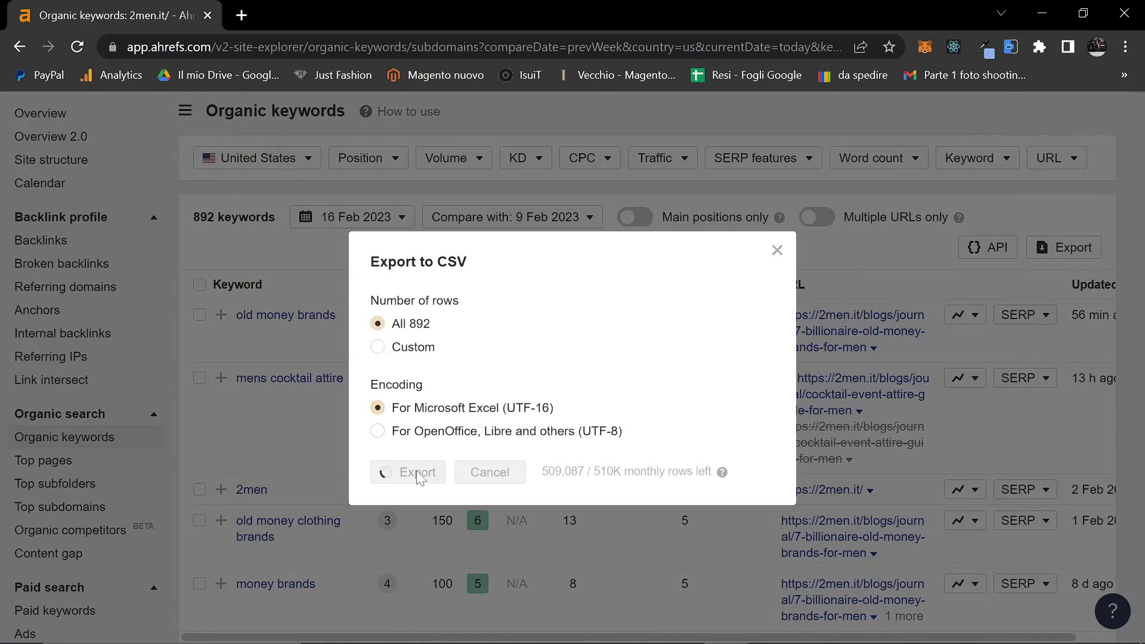
click(407, 472)
text(s)
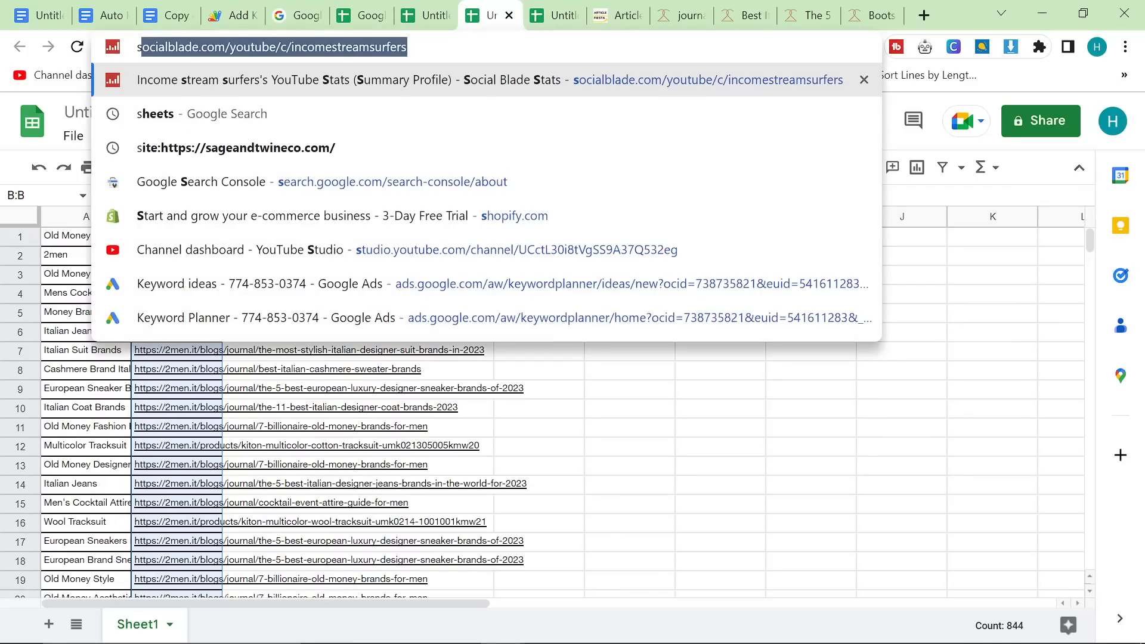
Step: Get back into Google Sheets through a Google search for sheets
click(155, 113)
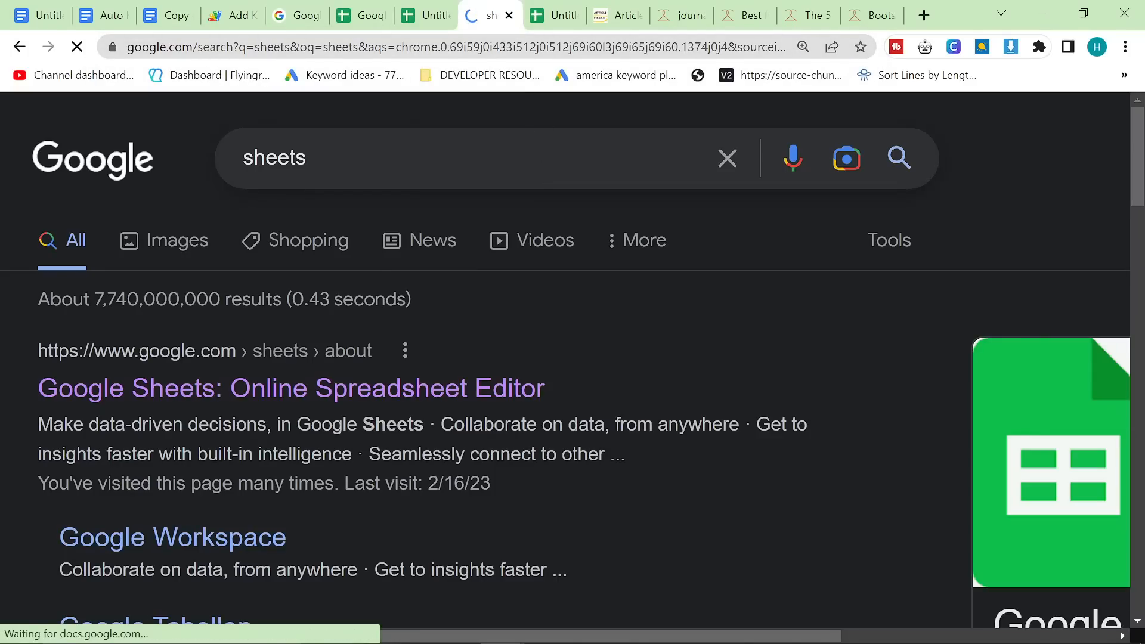
click(291, 388)
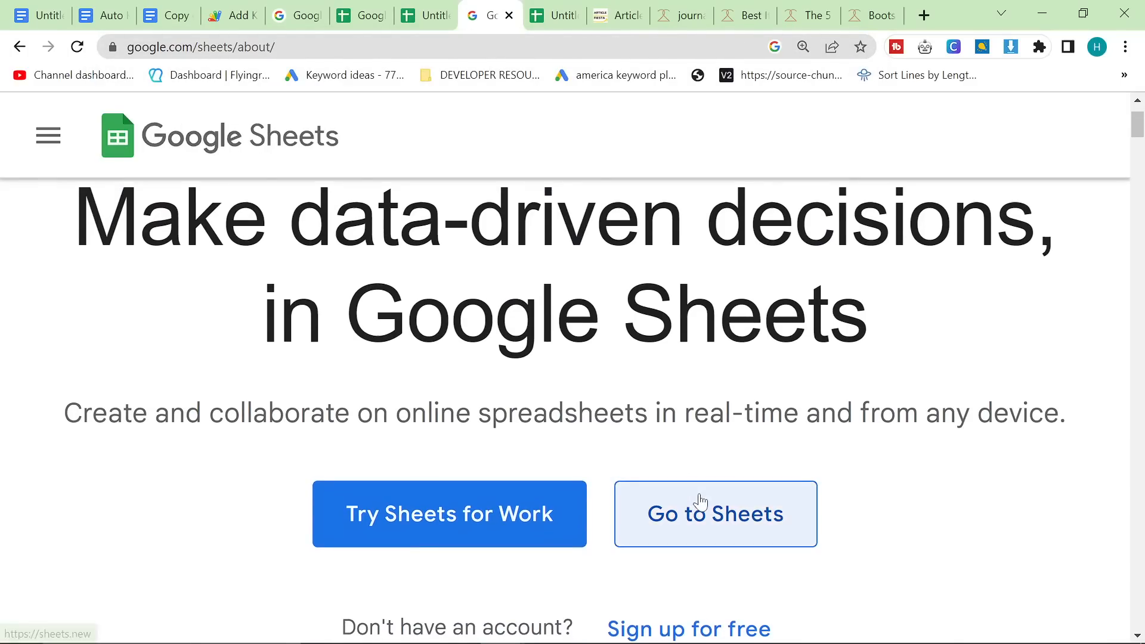
click(715, 513)
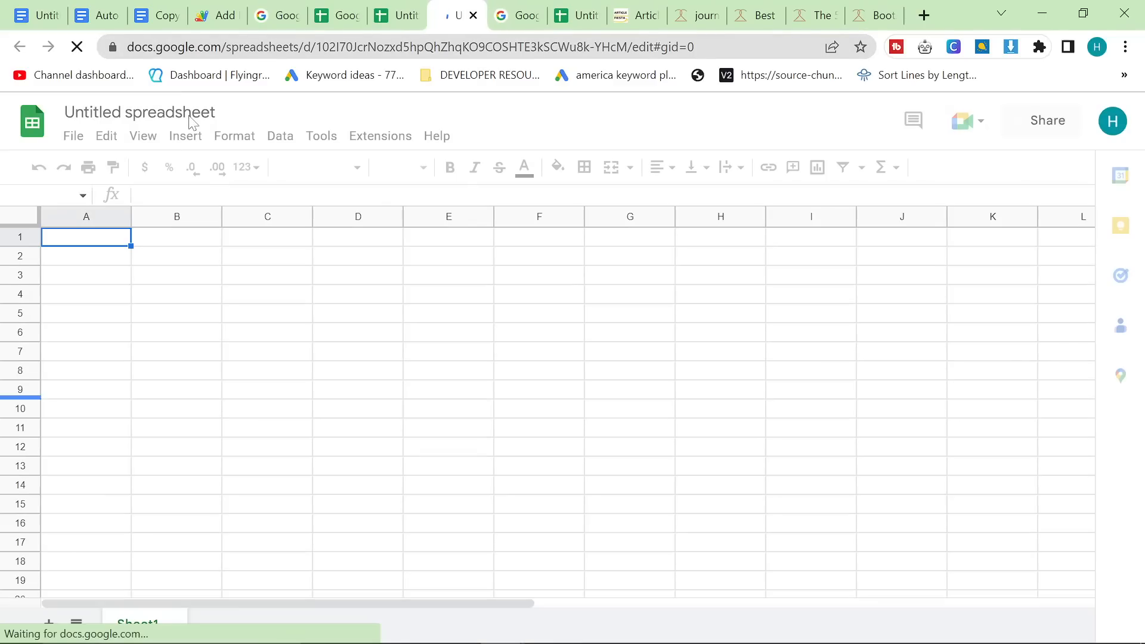
Step: Import the 2men.it organic keywords CSV from Downloads into a new spreadsheet
click(73, 136)
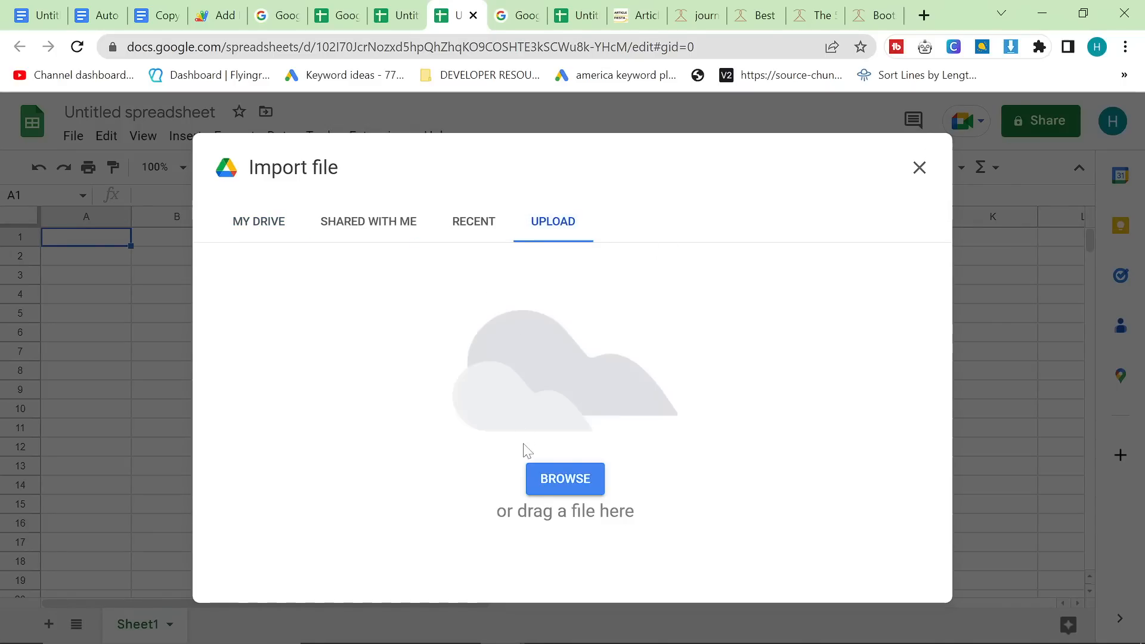
click(565, 480)
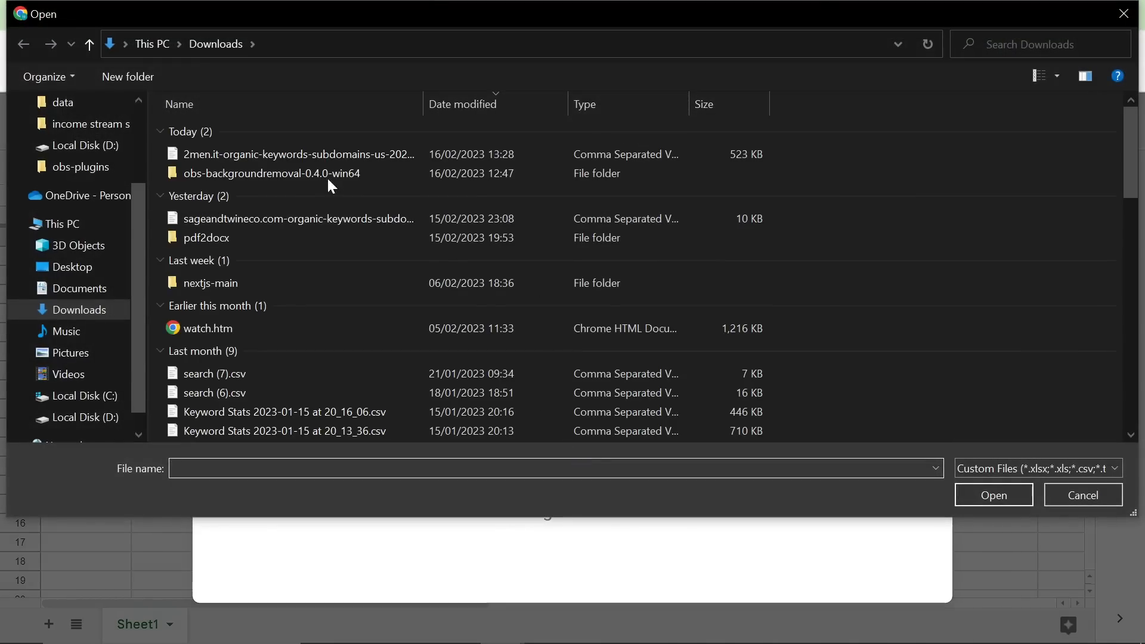
double_click(297, 154)
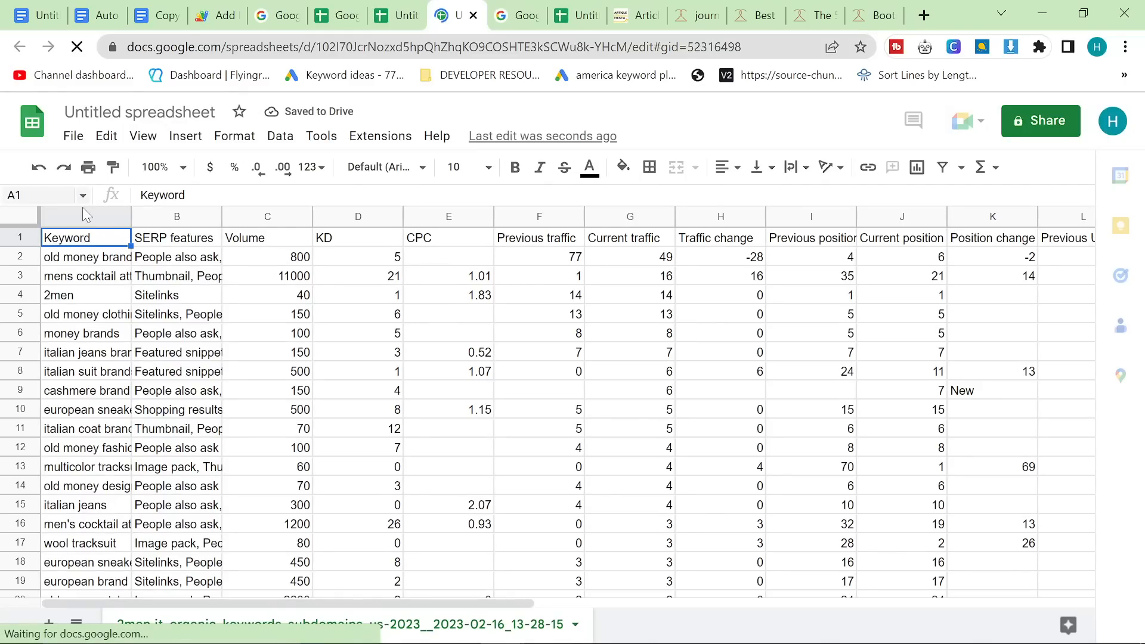
Step: Copy the Keyword and Previous URL columns and paste them into the second spreadsheet
click(85, 216)
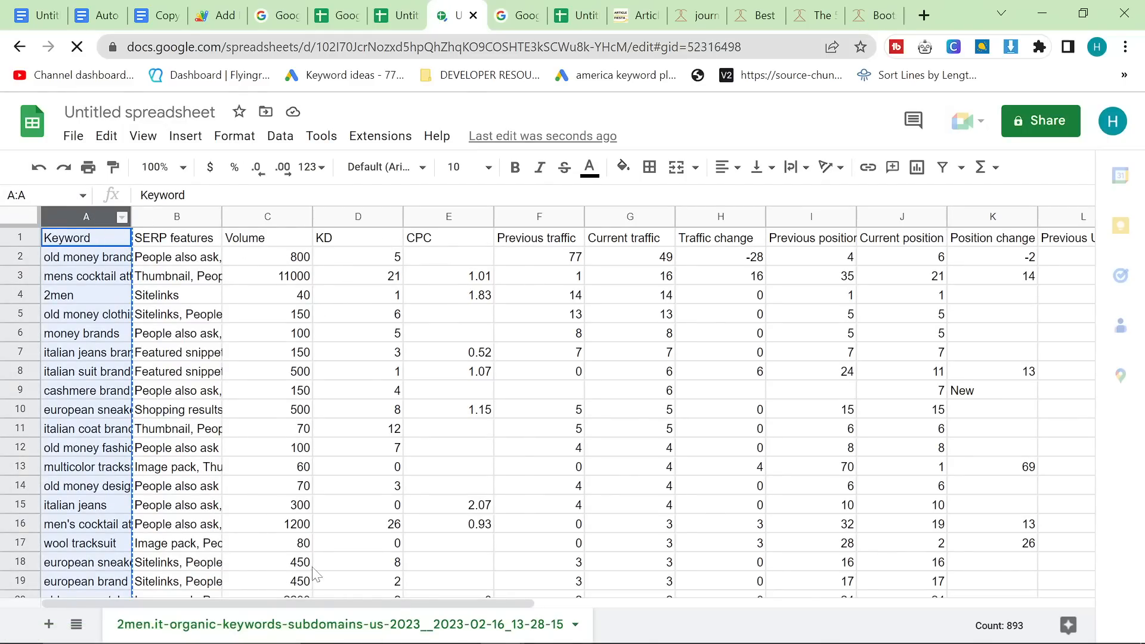
scroll(right, 3)
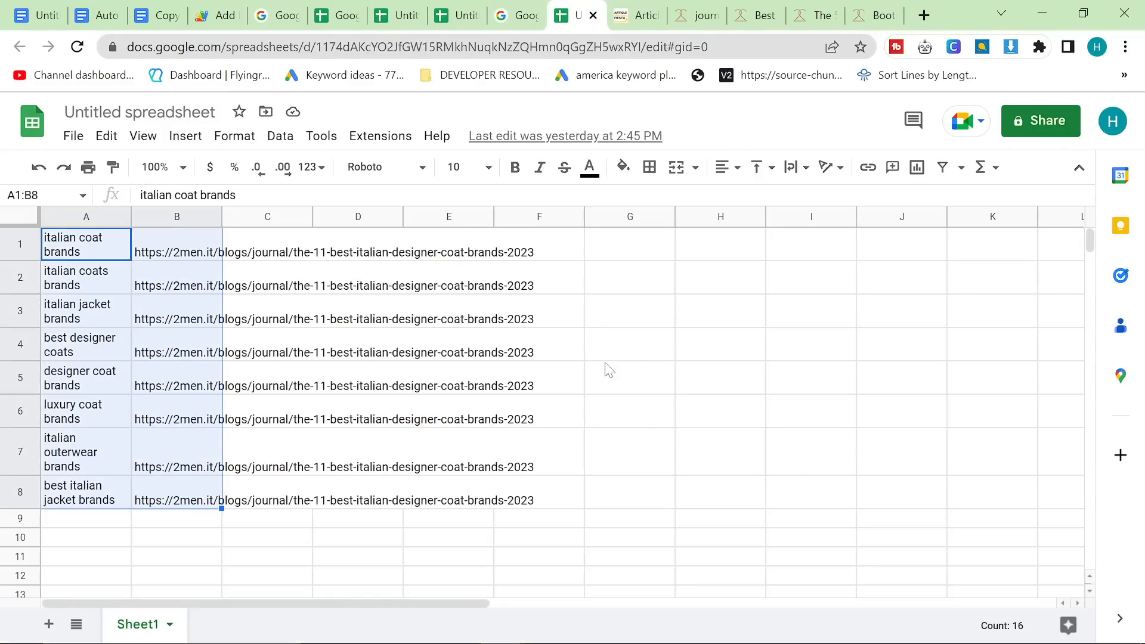
mouse_move(559, 376)
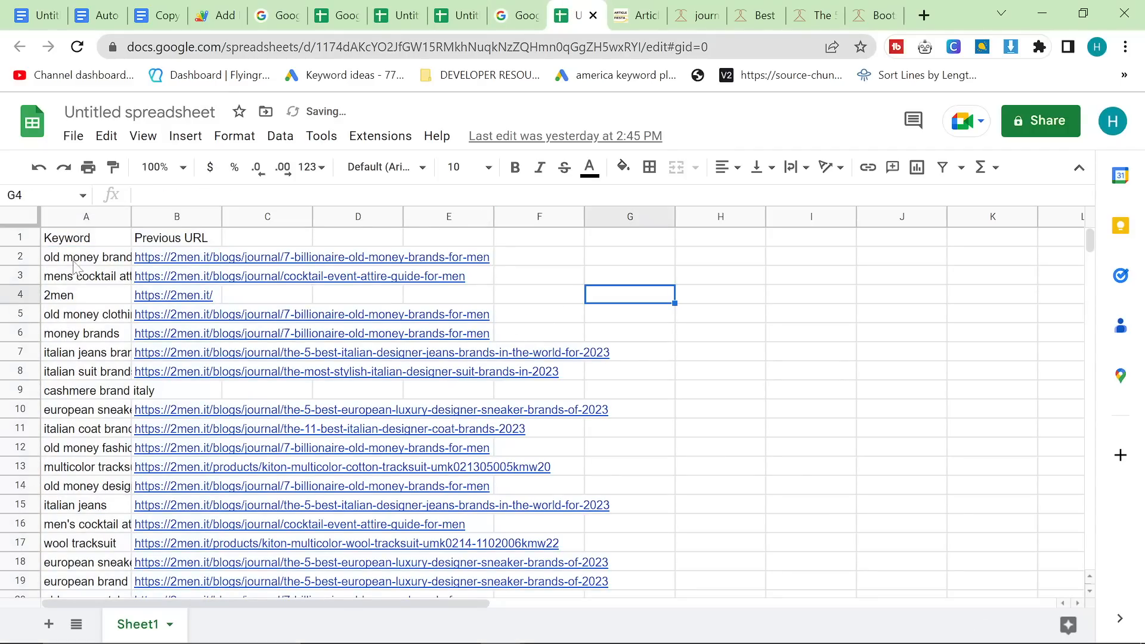
click(86, 258)
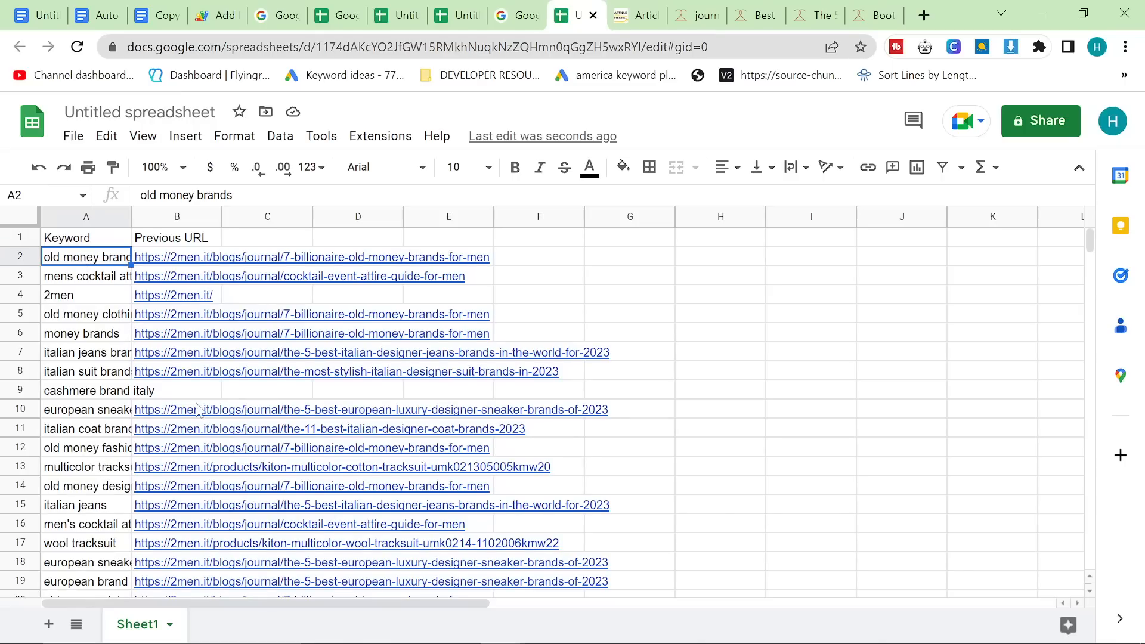
mouse_move(1113, 47)
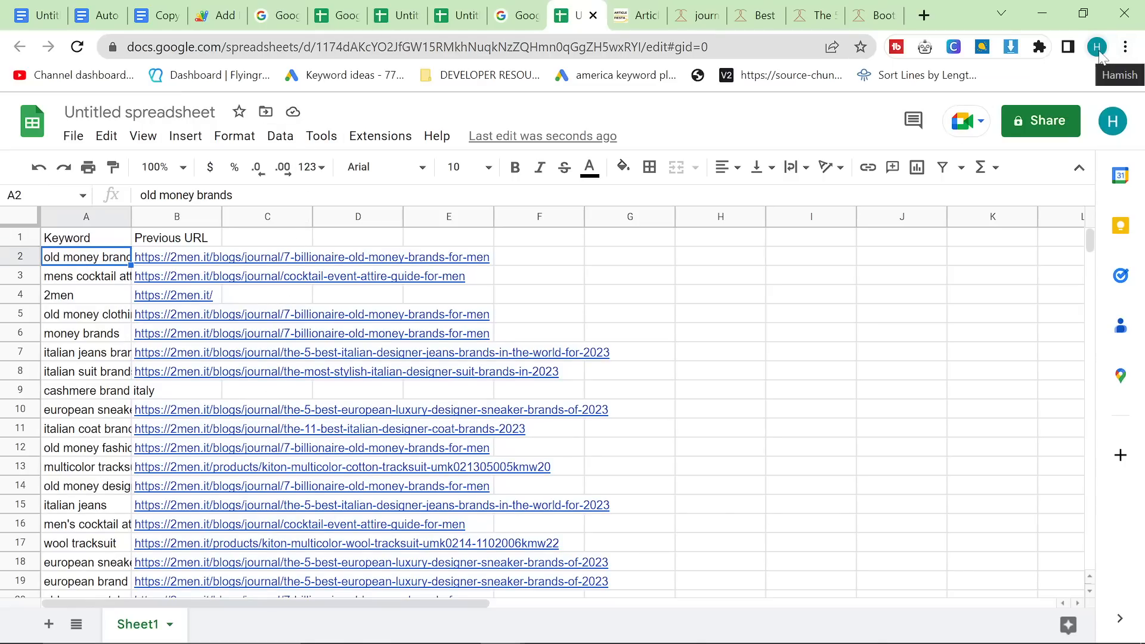
click(1096, 47)
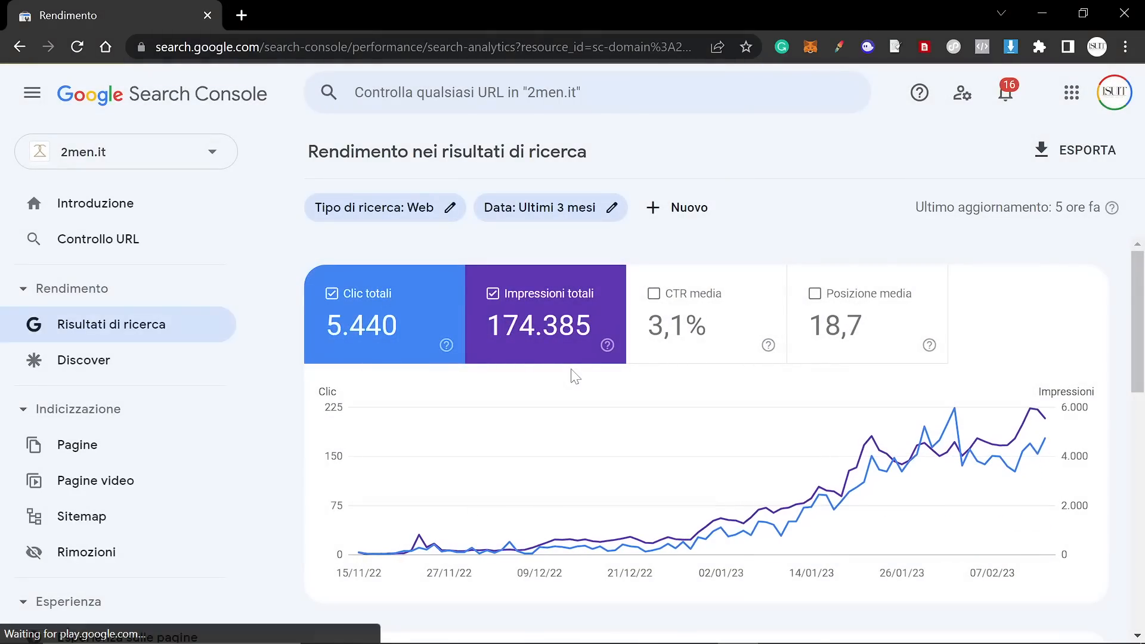
Step: Filter the Search Console performance report to the Italian designer coat brands article
scroll(down, 3)
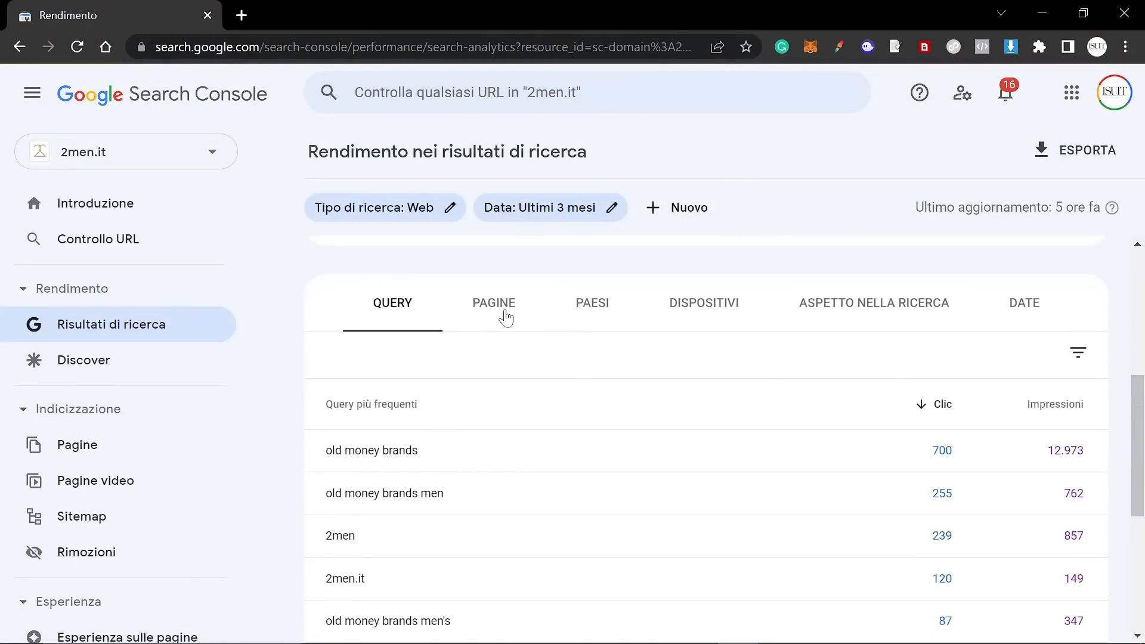
click(492, 302)
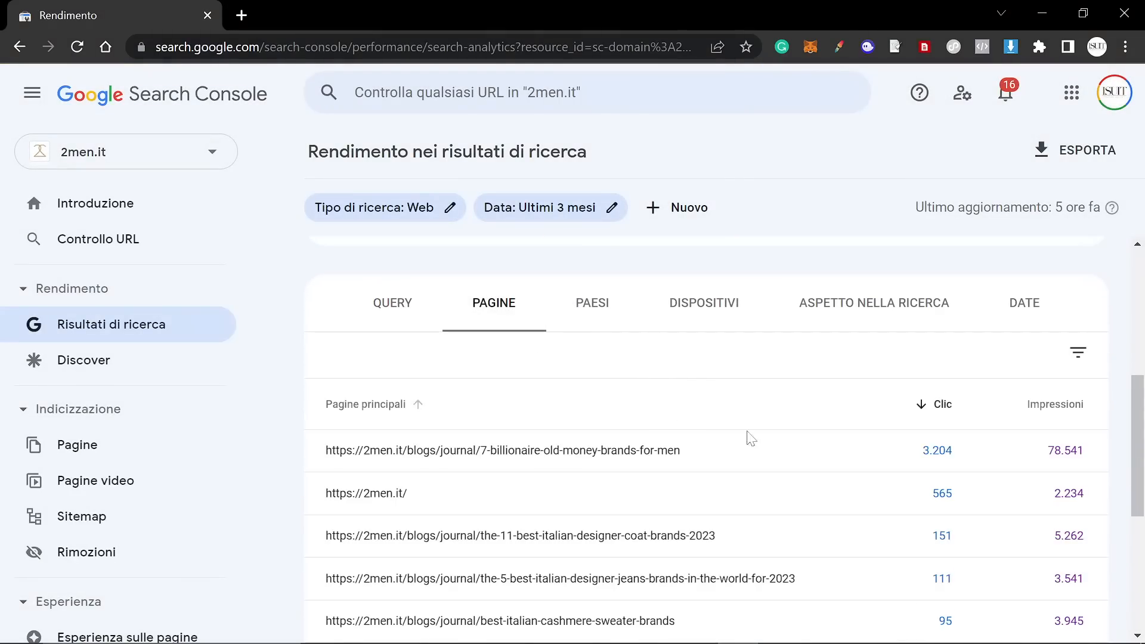
scroll(down, 3)
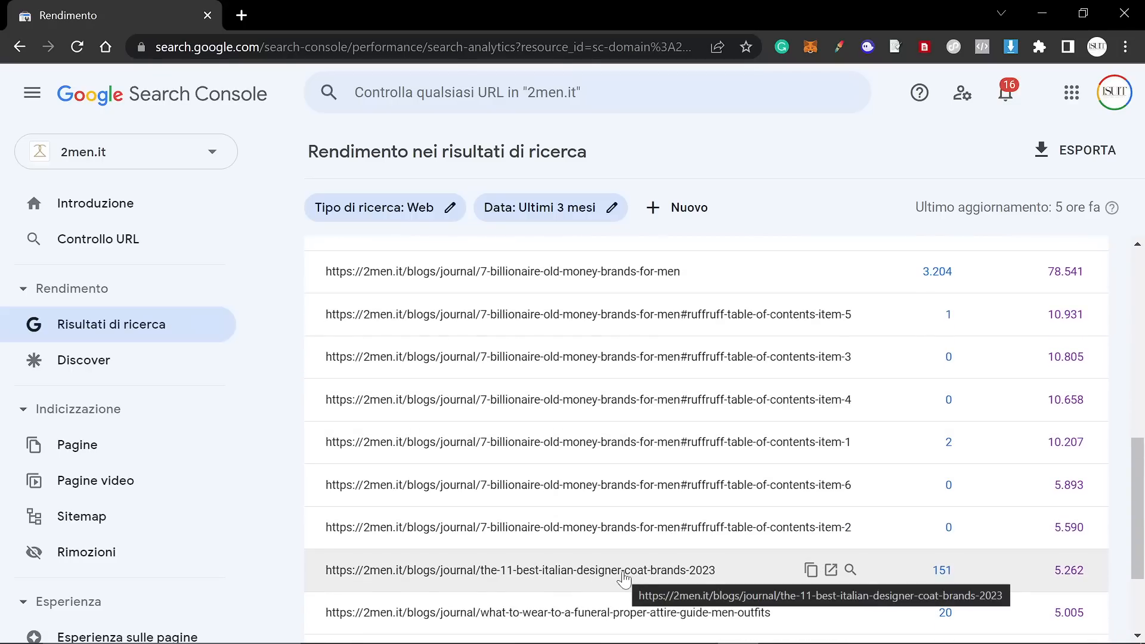
click(521, 570)
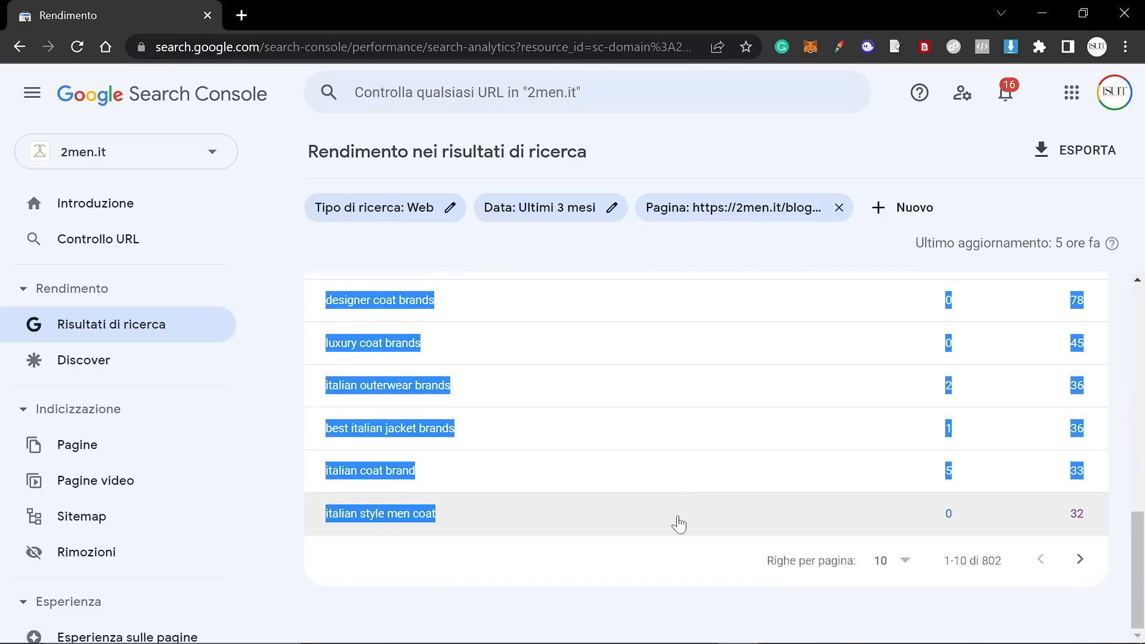
Step: Take its top queries by impressions and the page filter's URL over to the spreadsheet
click(574, 14)
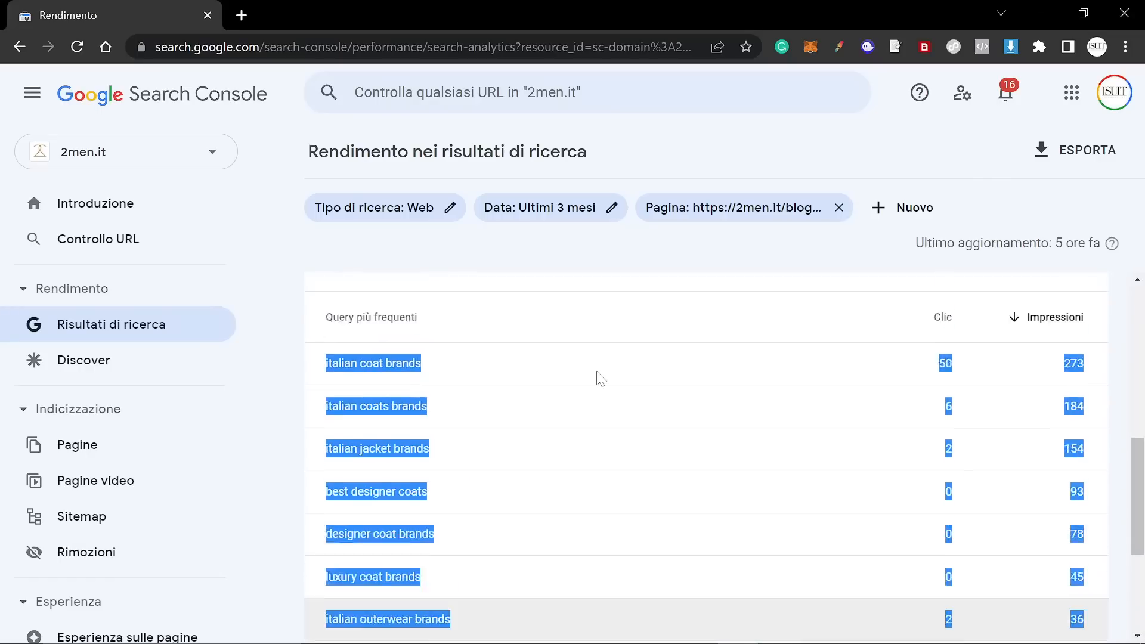
click(736, 208)
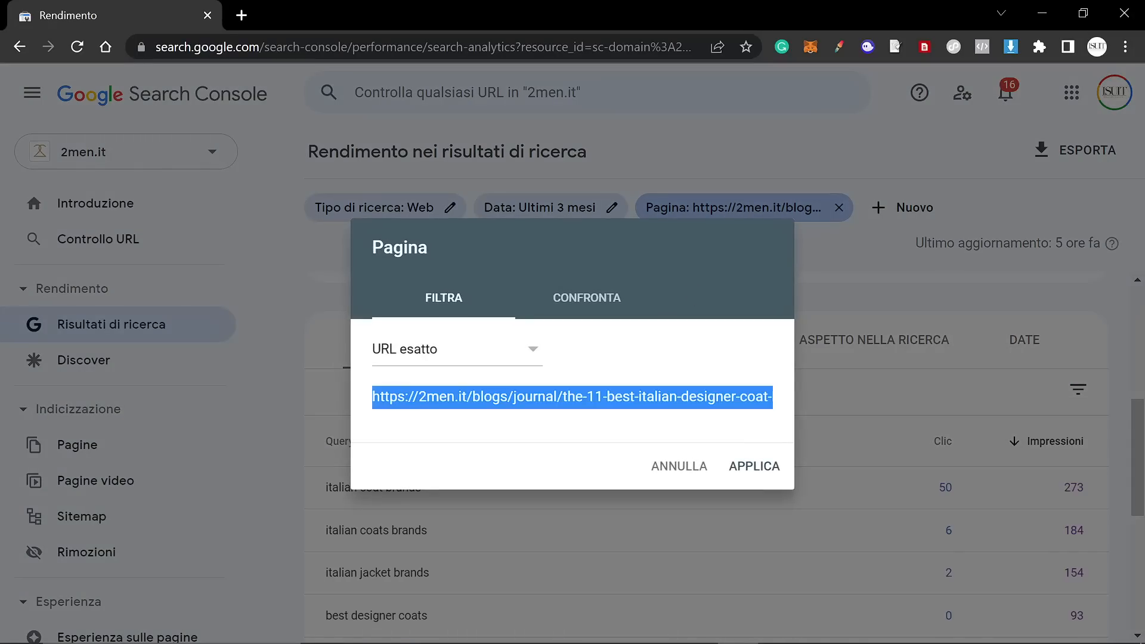
click(570, 16)
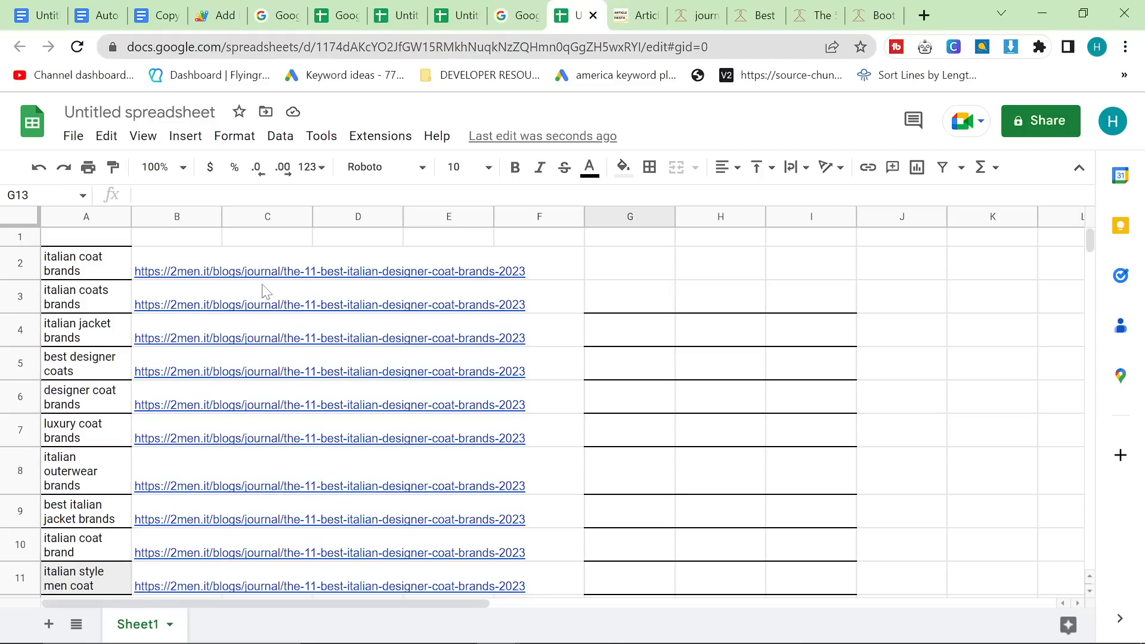
mouse_move(223, 74)
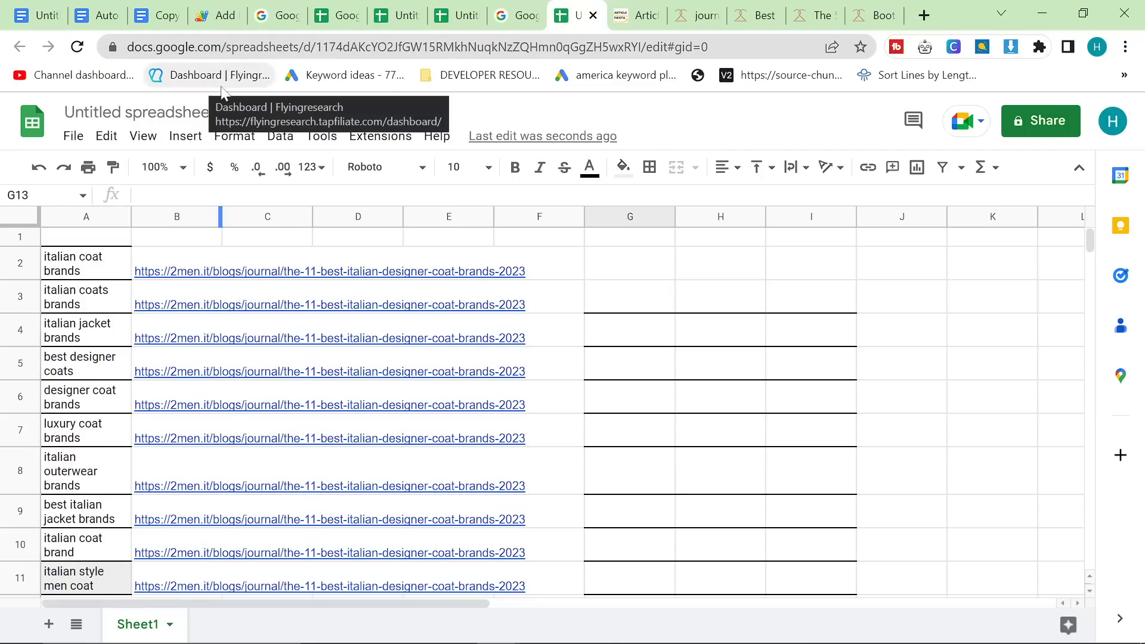
mouse_move(591, 509)
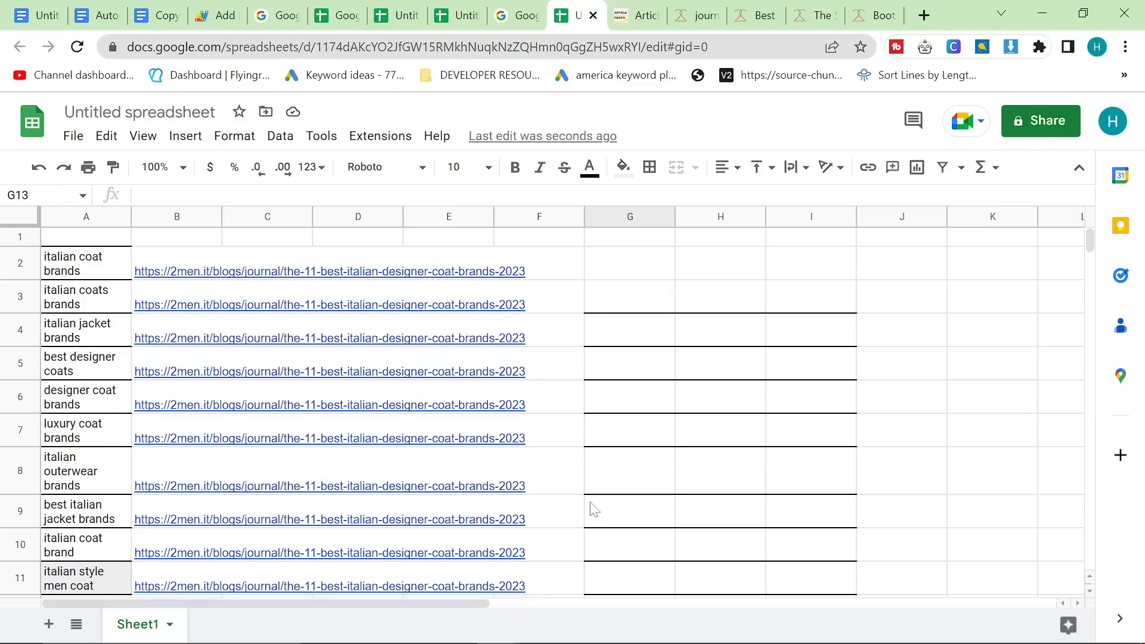
Step: Review the keyword-linking loop in the Apps Script project, then return to the article doc
click(212, 14)
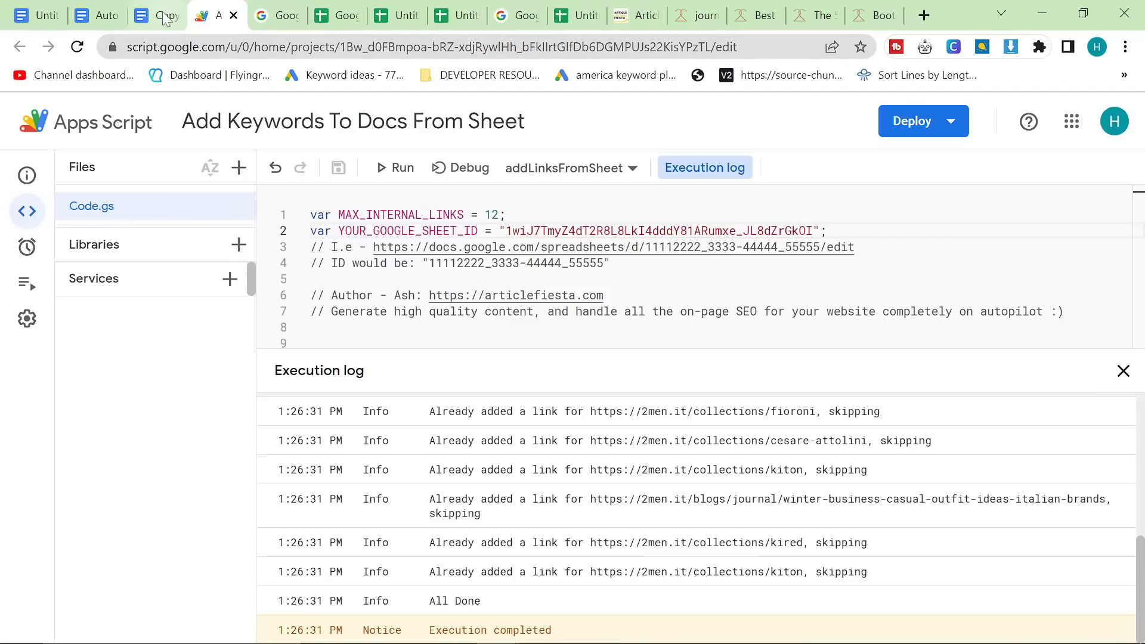
click(154, 14)
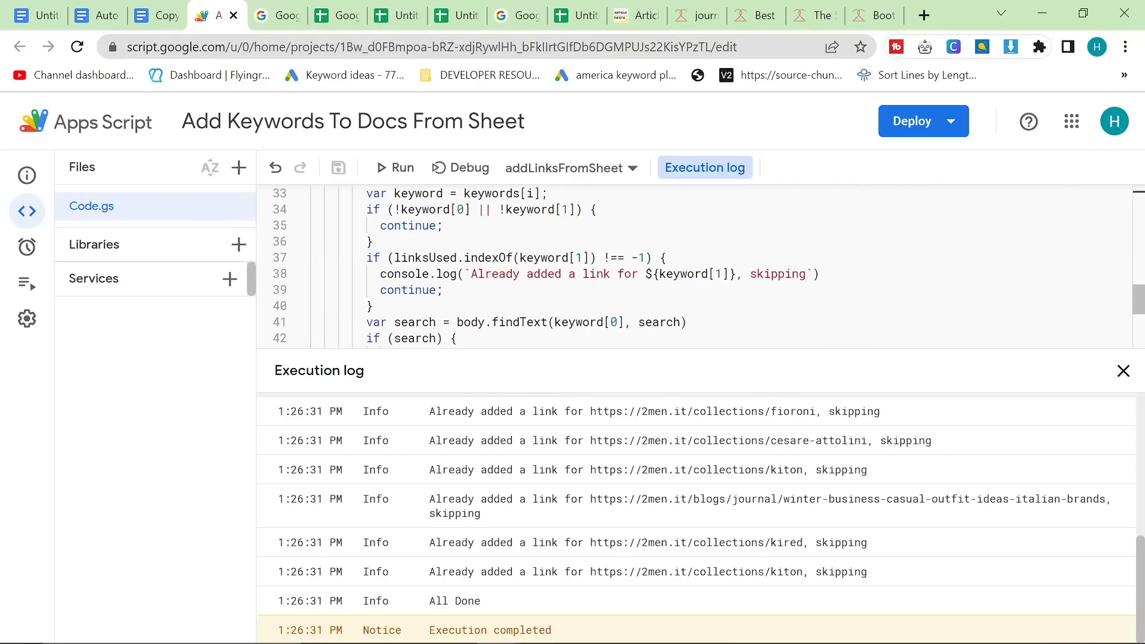
click(155, 14)
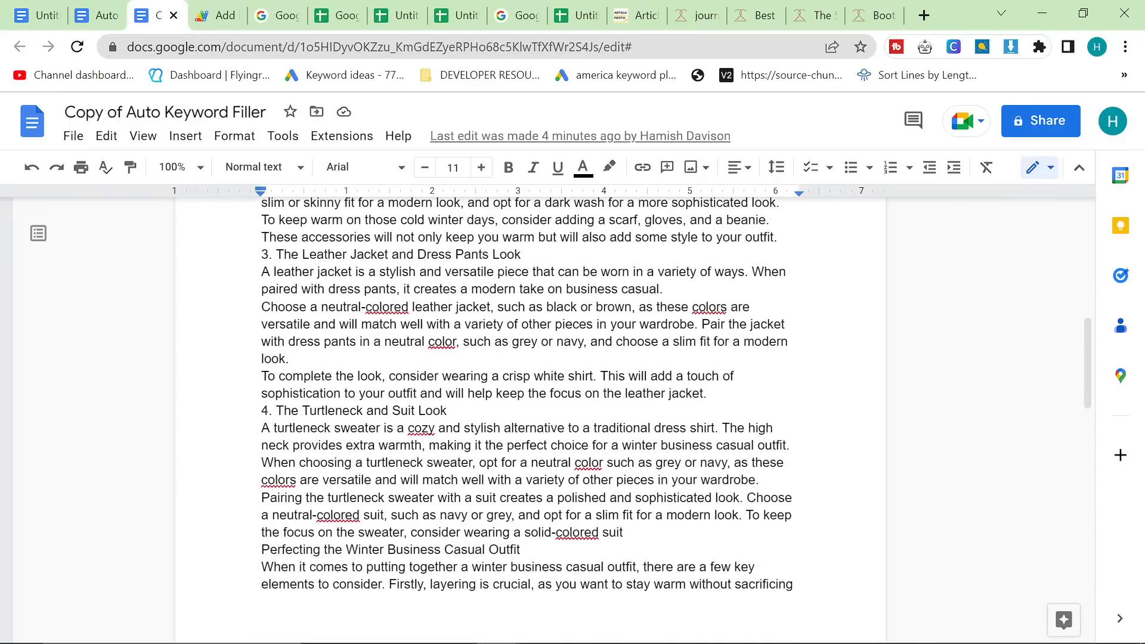
mouse_move(303, 13)
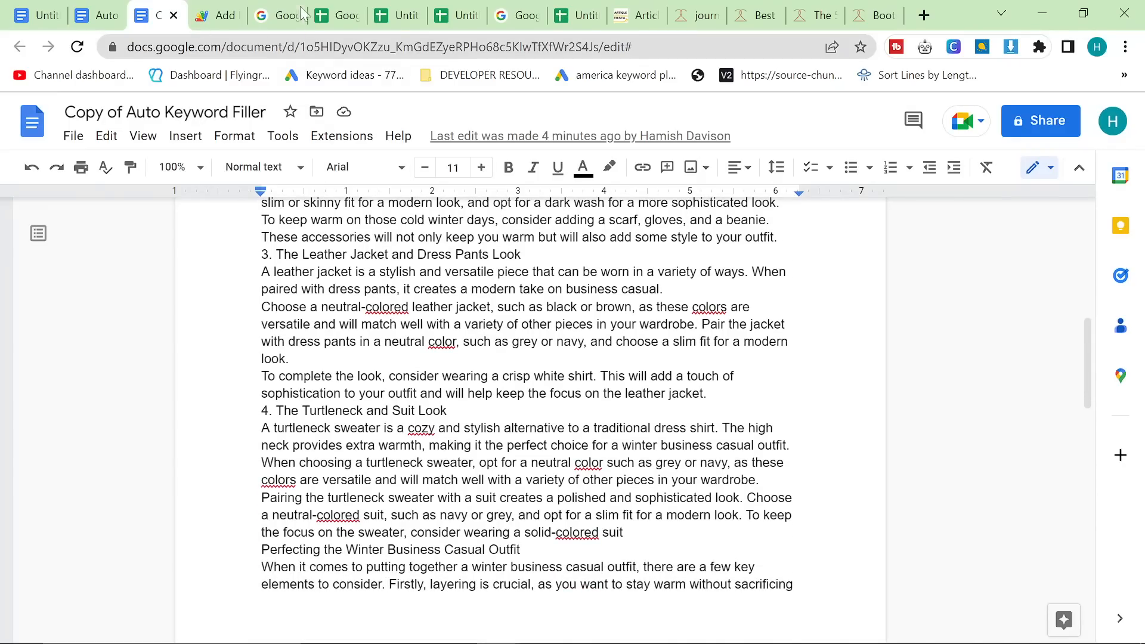
Step: Bring the 2men.it keyword/URL spreadsheet back on screen
click(336, 15)
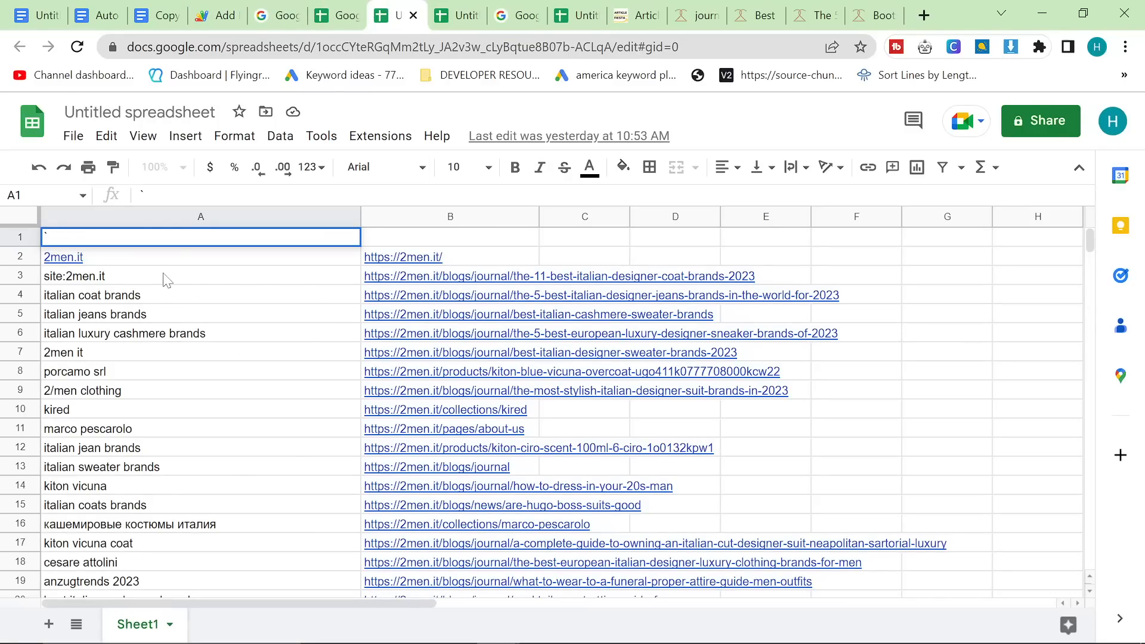
Step: Look through the keyword list past row 130 and back, then switch to another window
scroll(down, 3)
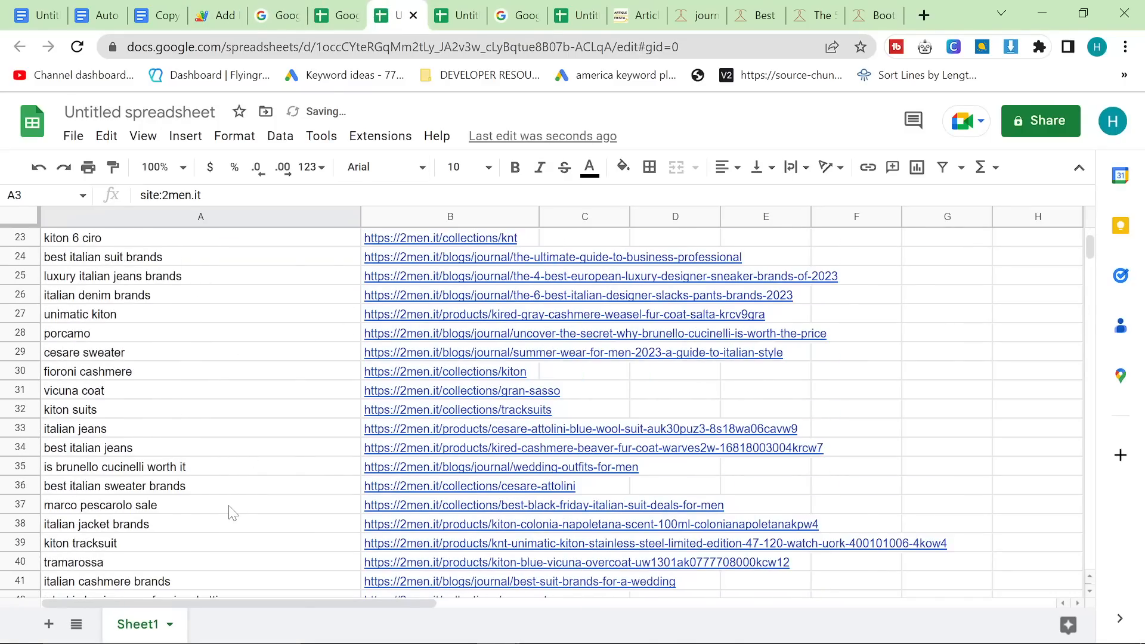
scroll(down, 3)
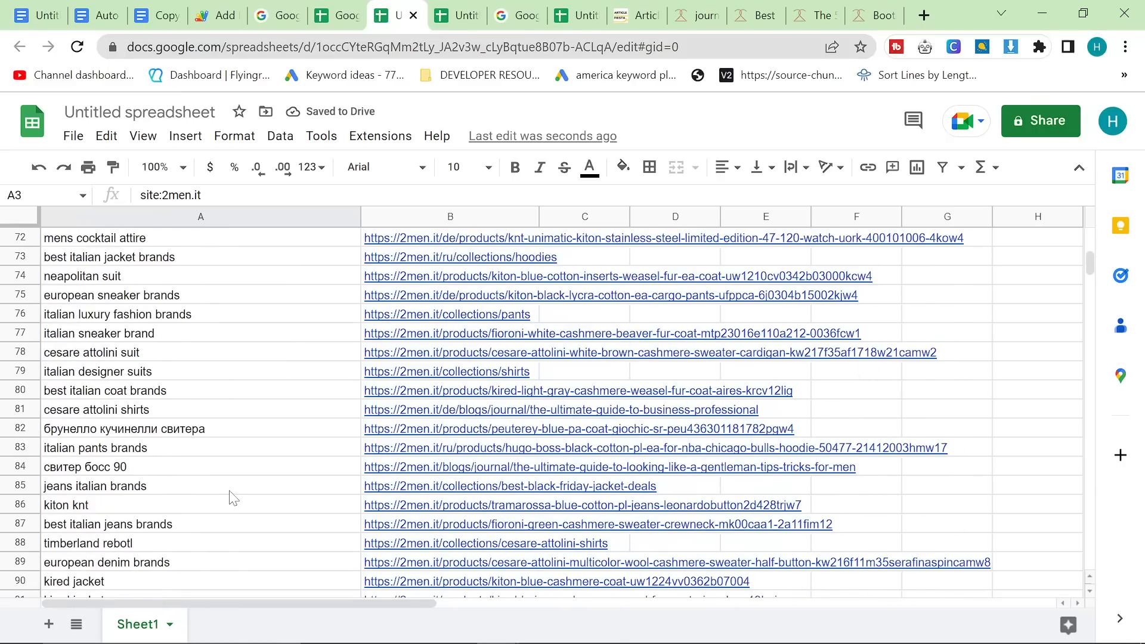
scroll(down, 3)
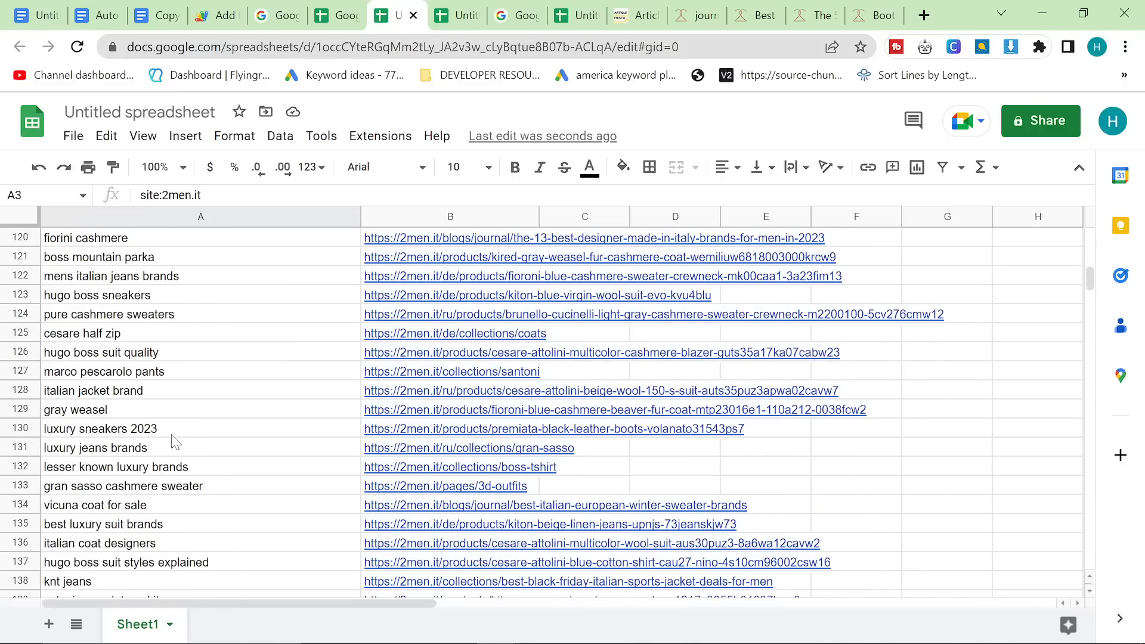
scroll(up, 3)
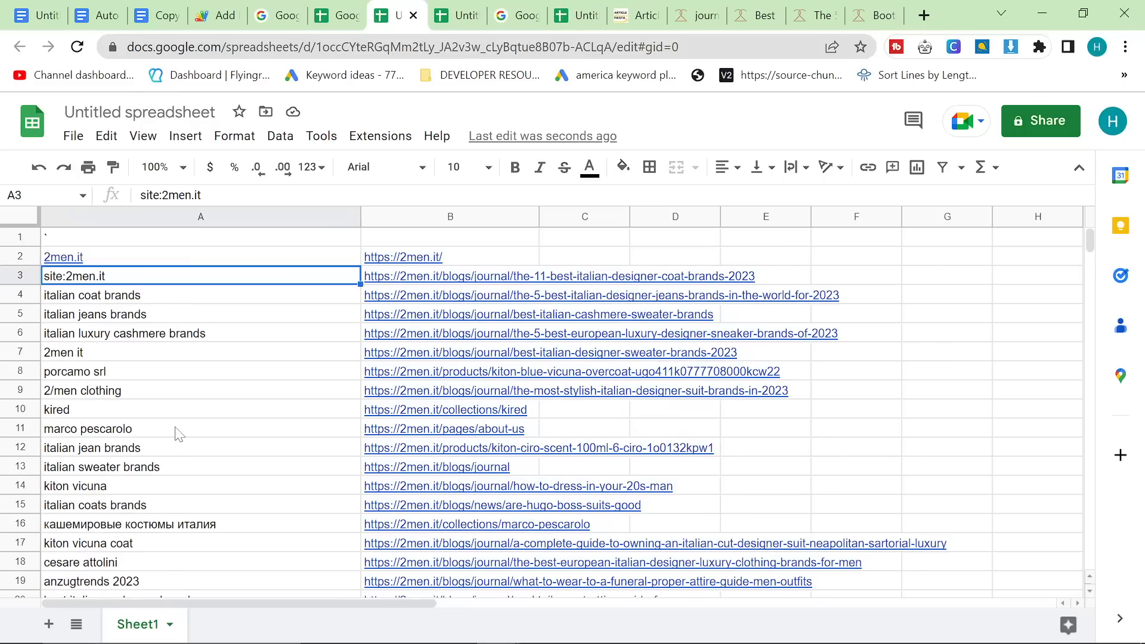
mouse_move(174, 441)
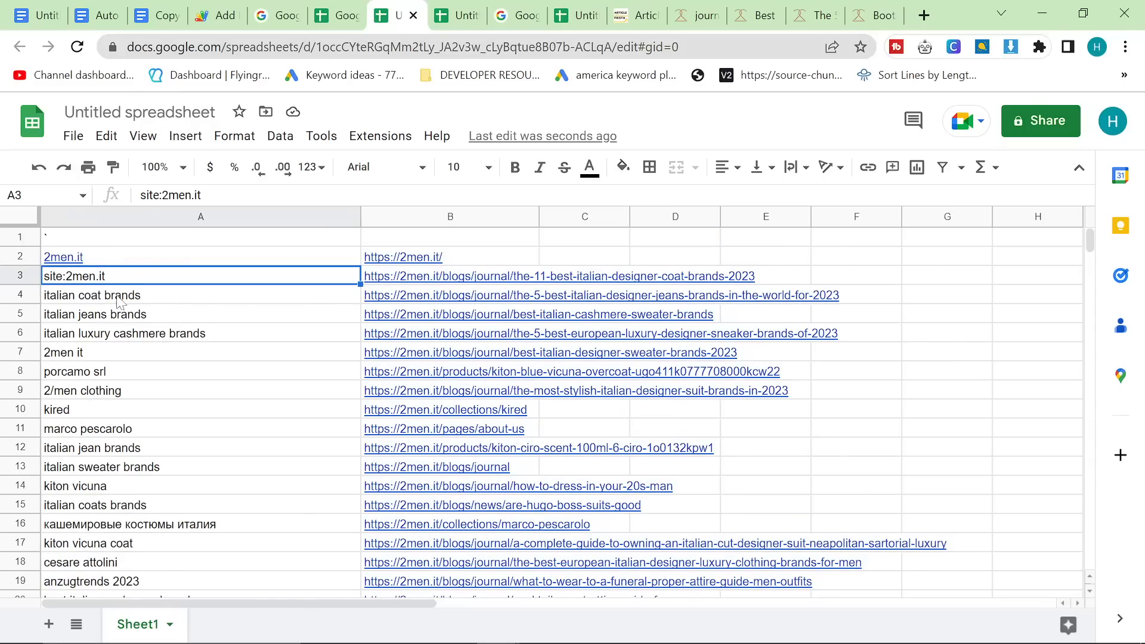
scroll(down, 3)
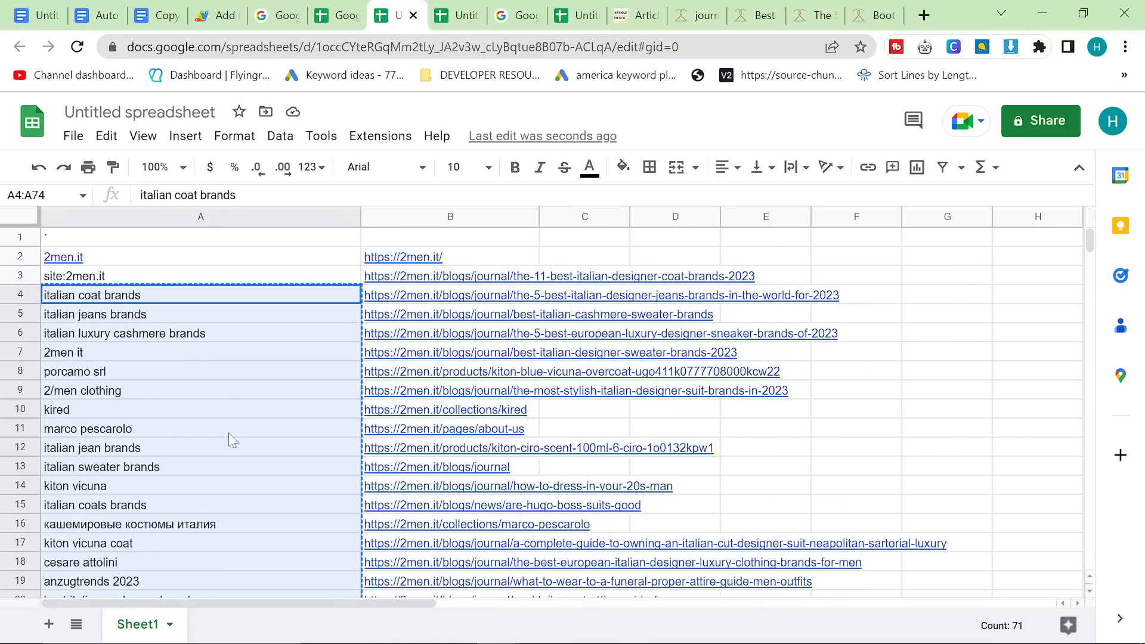
mouse_move(226, 445)
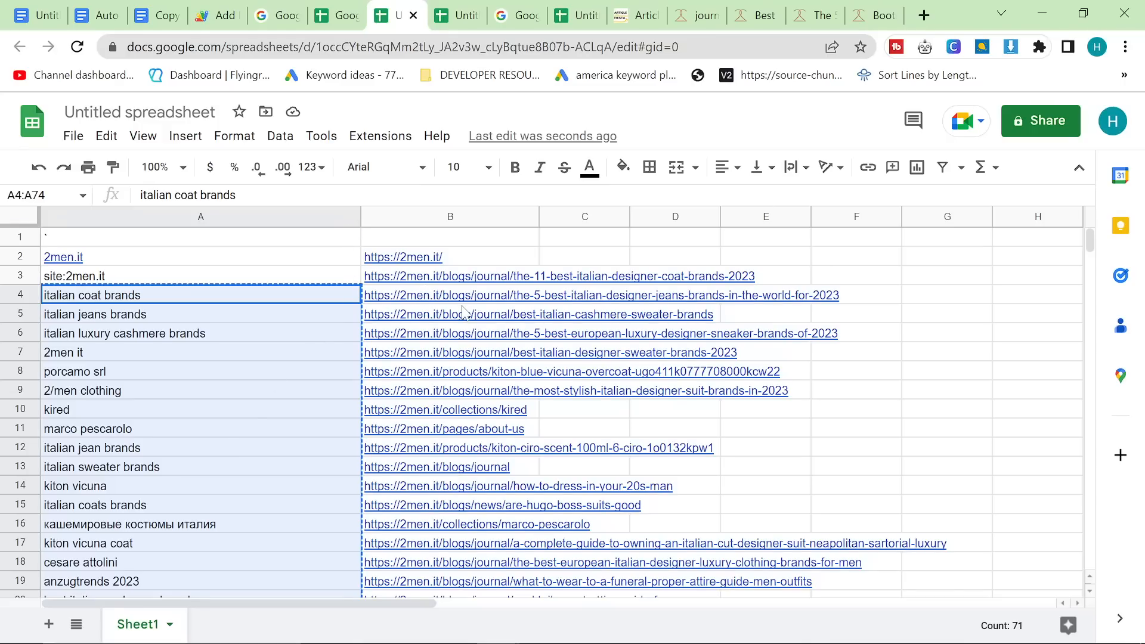
key(alt+tab)
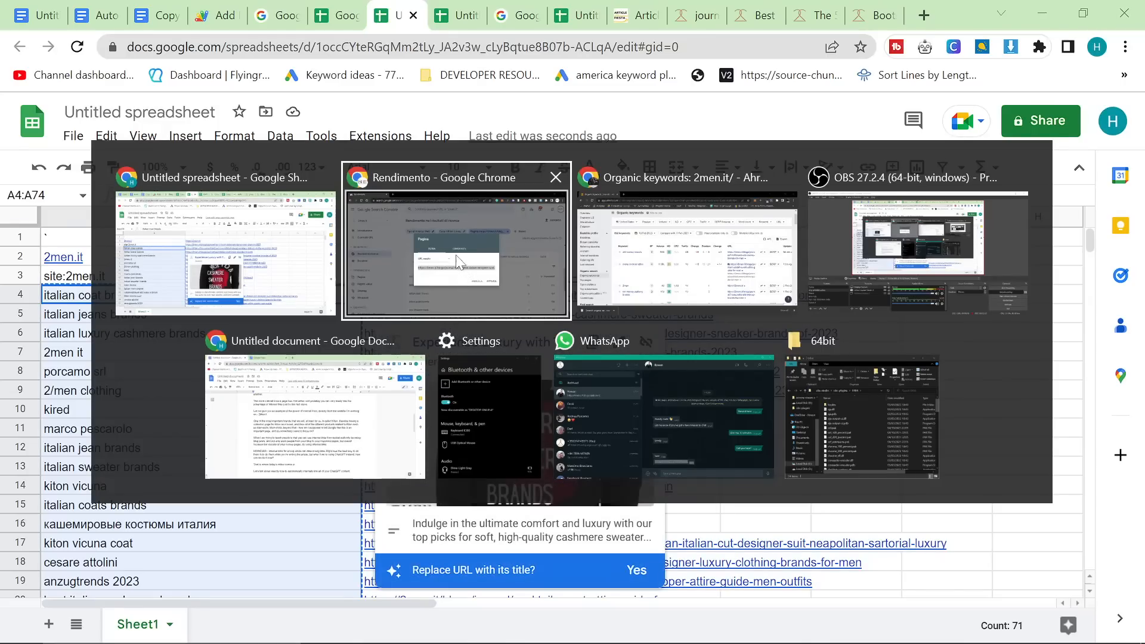